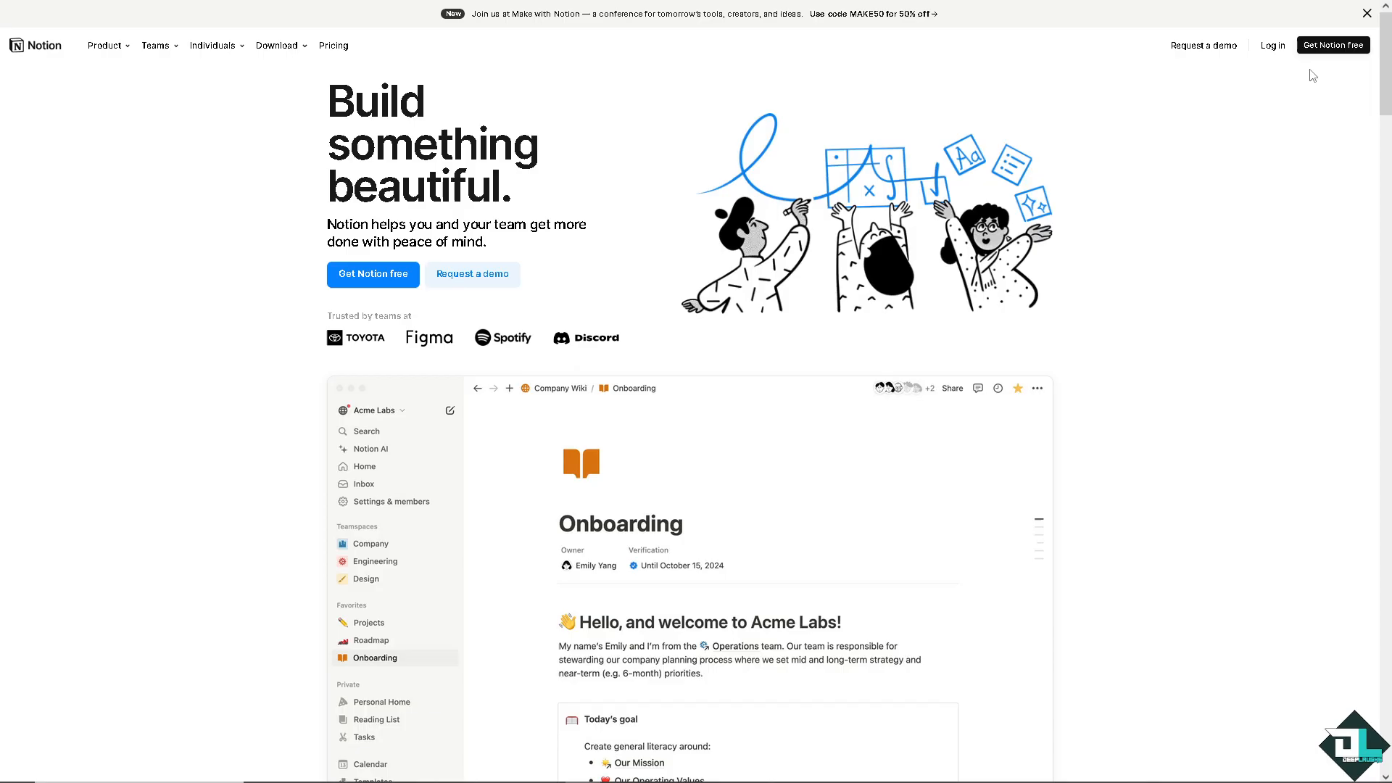
Dismiss the Make with Notion conference announcement banner on Notion's homepage
click(1366, 12)
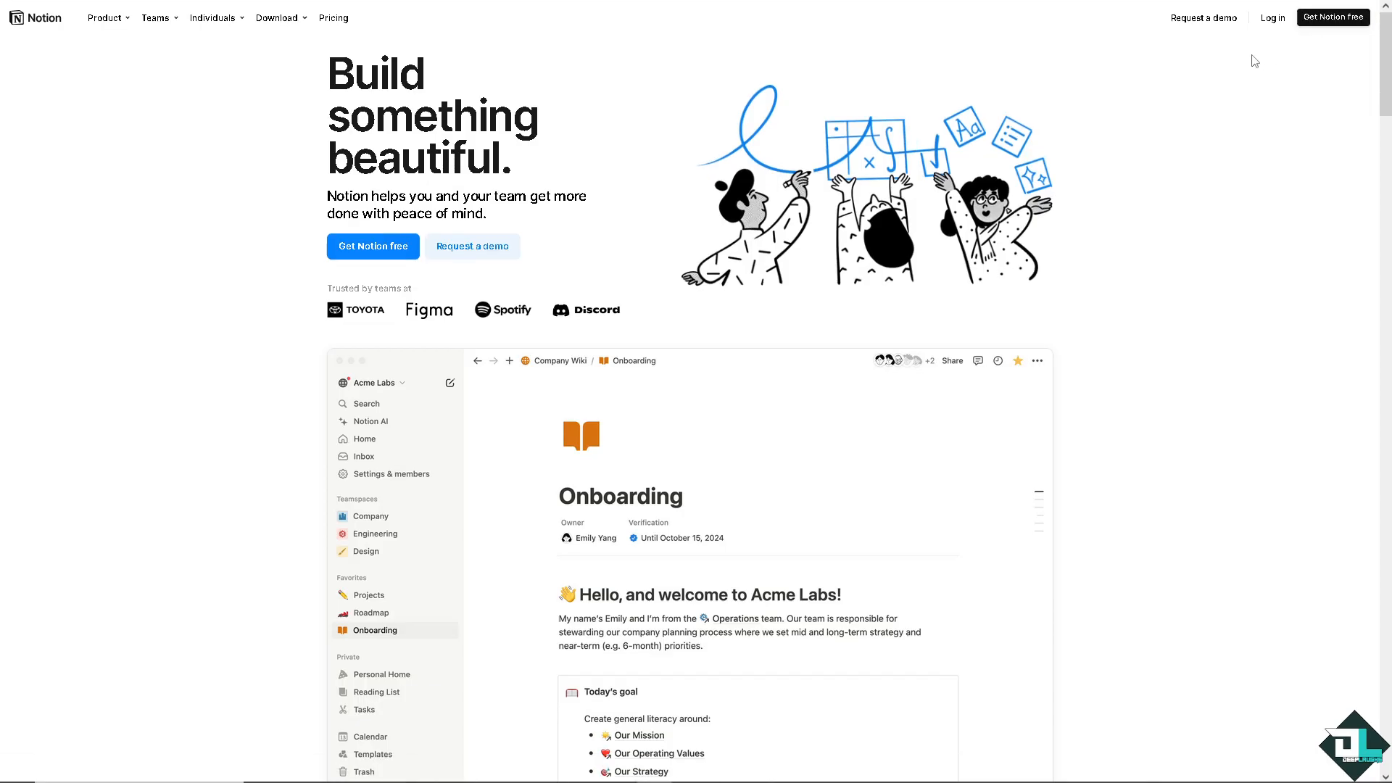
mouse_move(1275, 82)
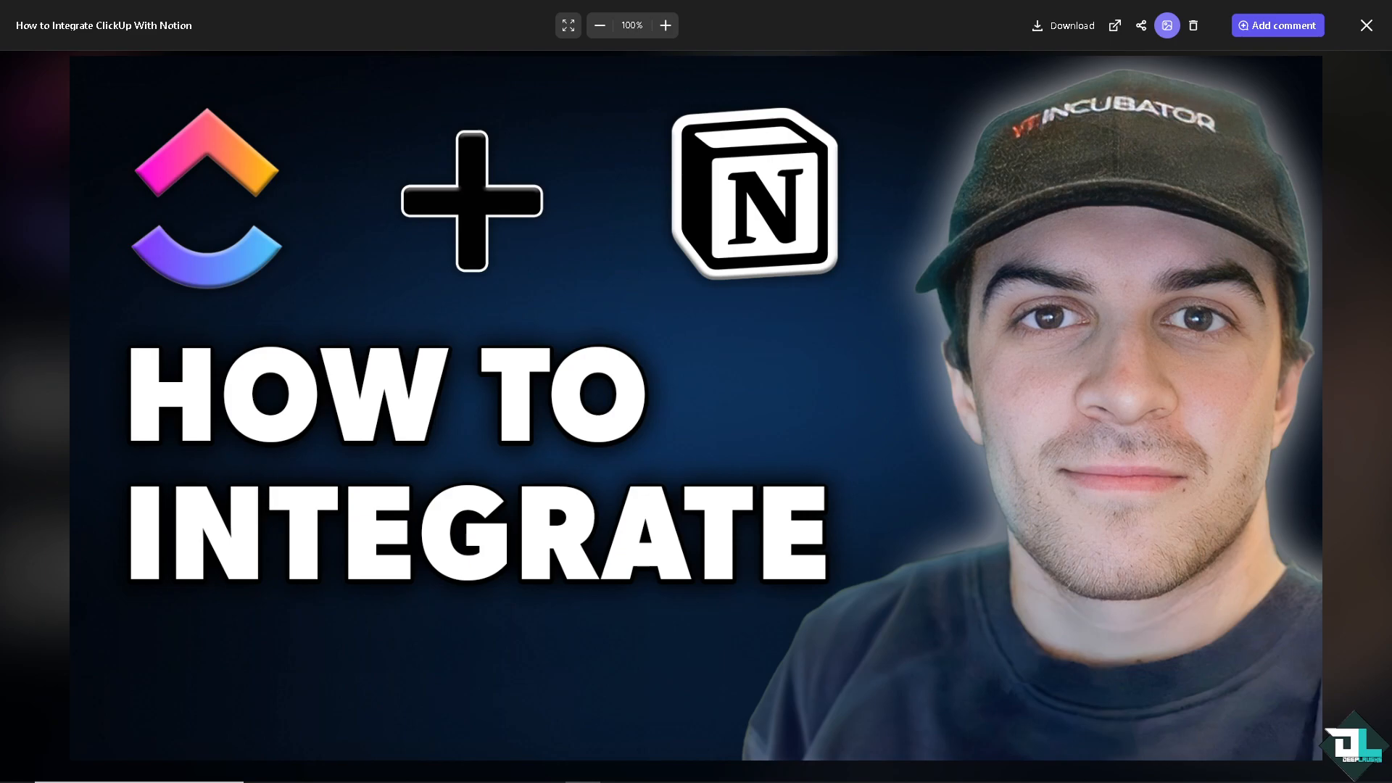
Close the thumbnail preview and tutorial task, then bring up ClickUp's Quick Action menu
click(1366, 25)
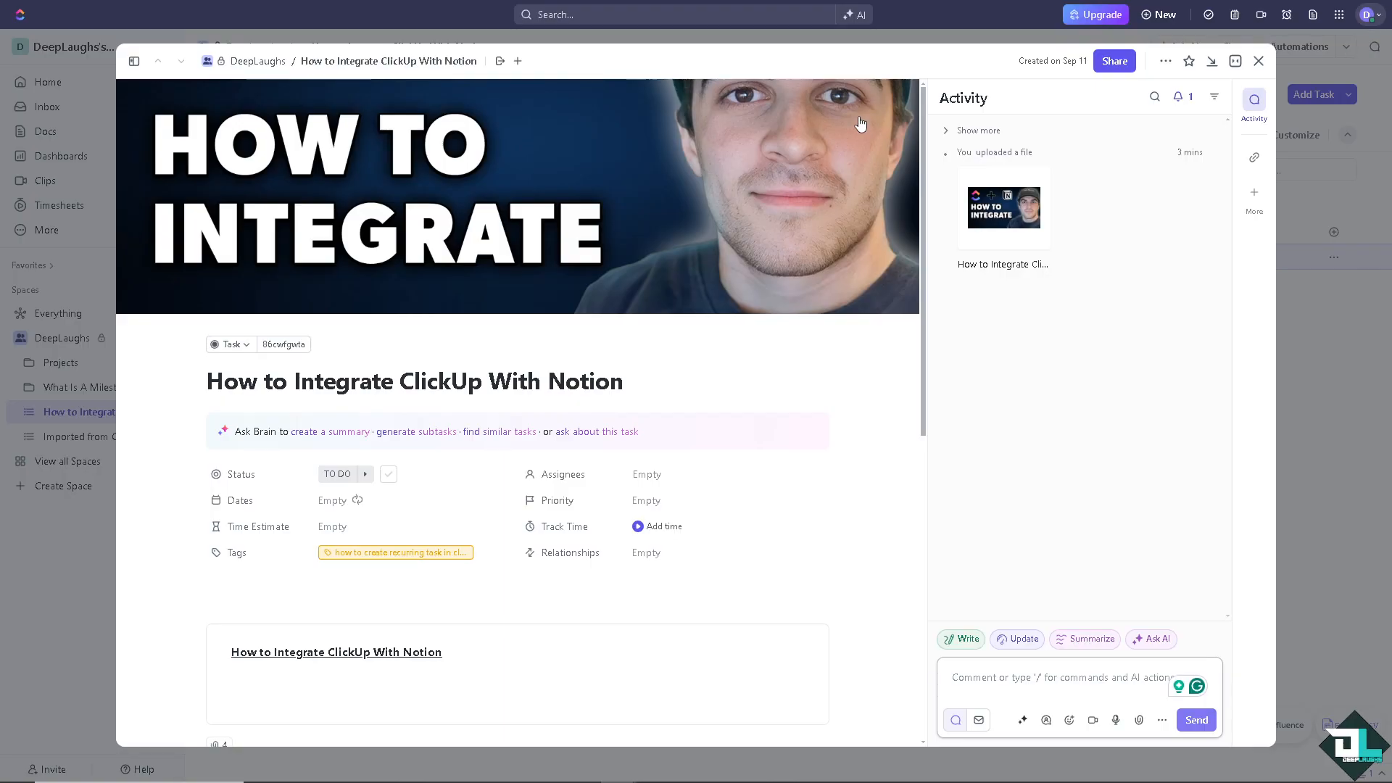
click(1258, 60)
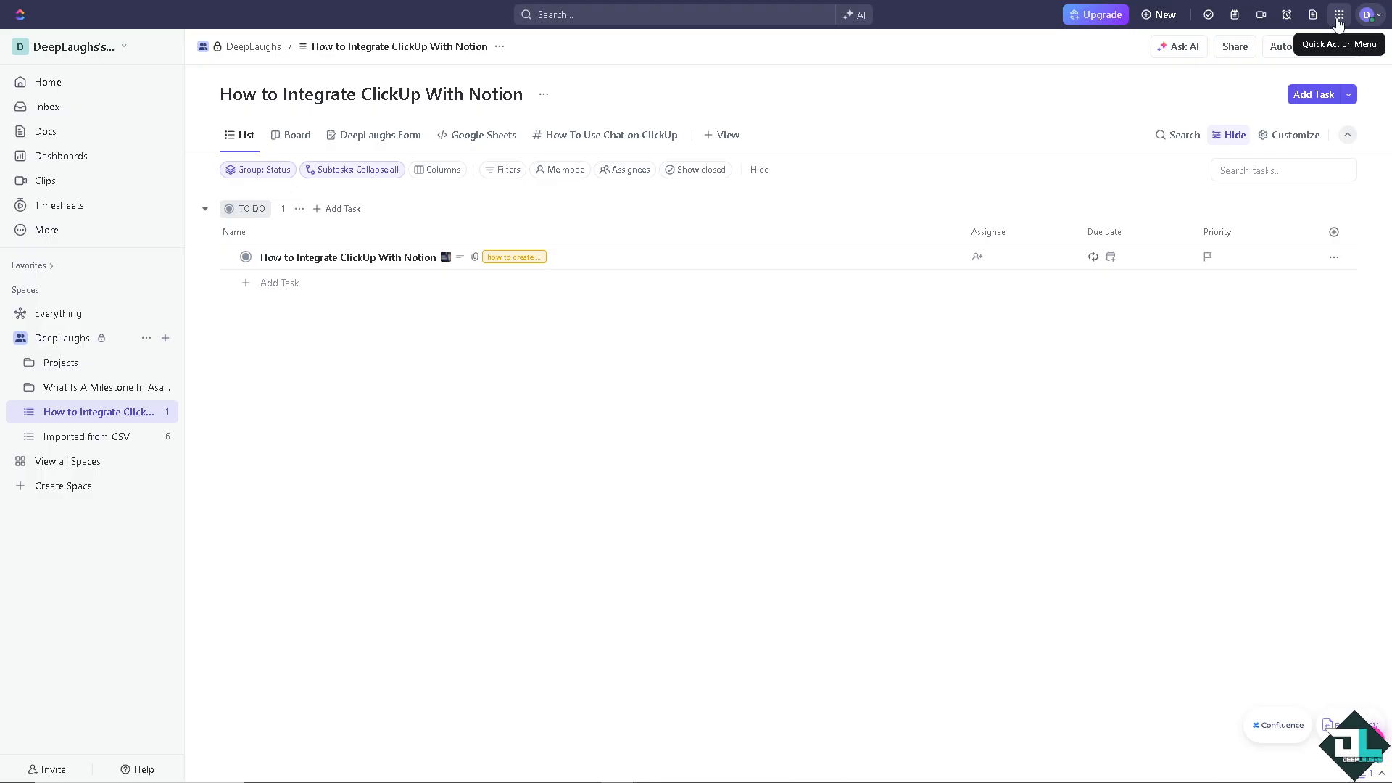
click(1339, 15)
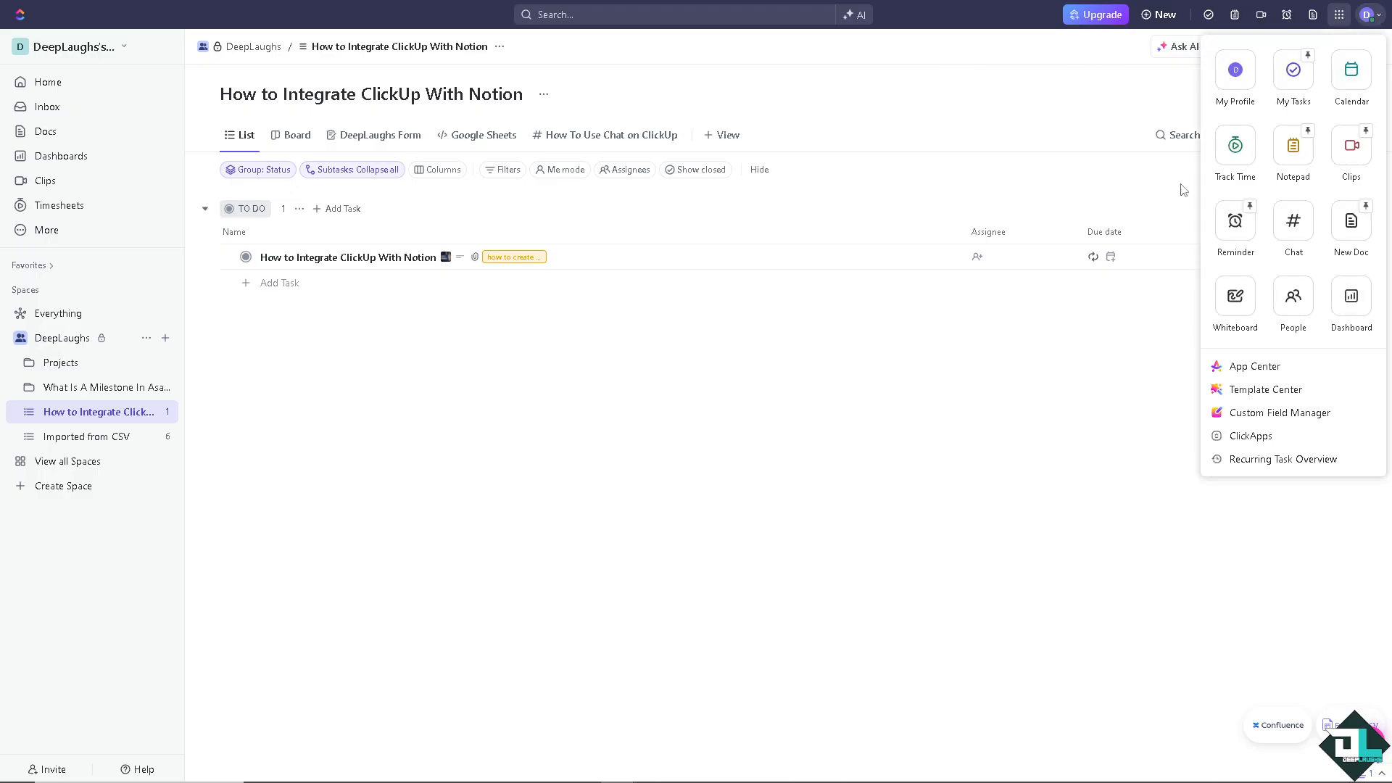
Search ClickUp's App Center for 'Notion', which returns no matching app
click(1254, 365)
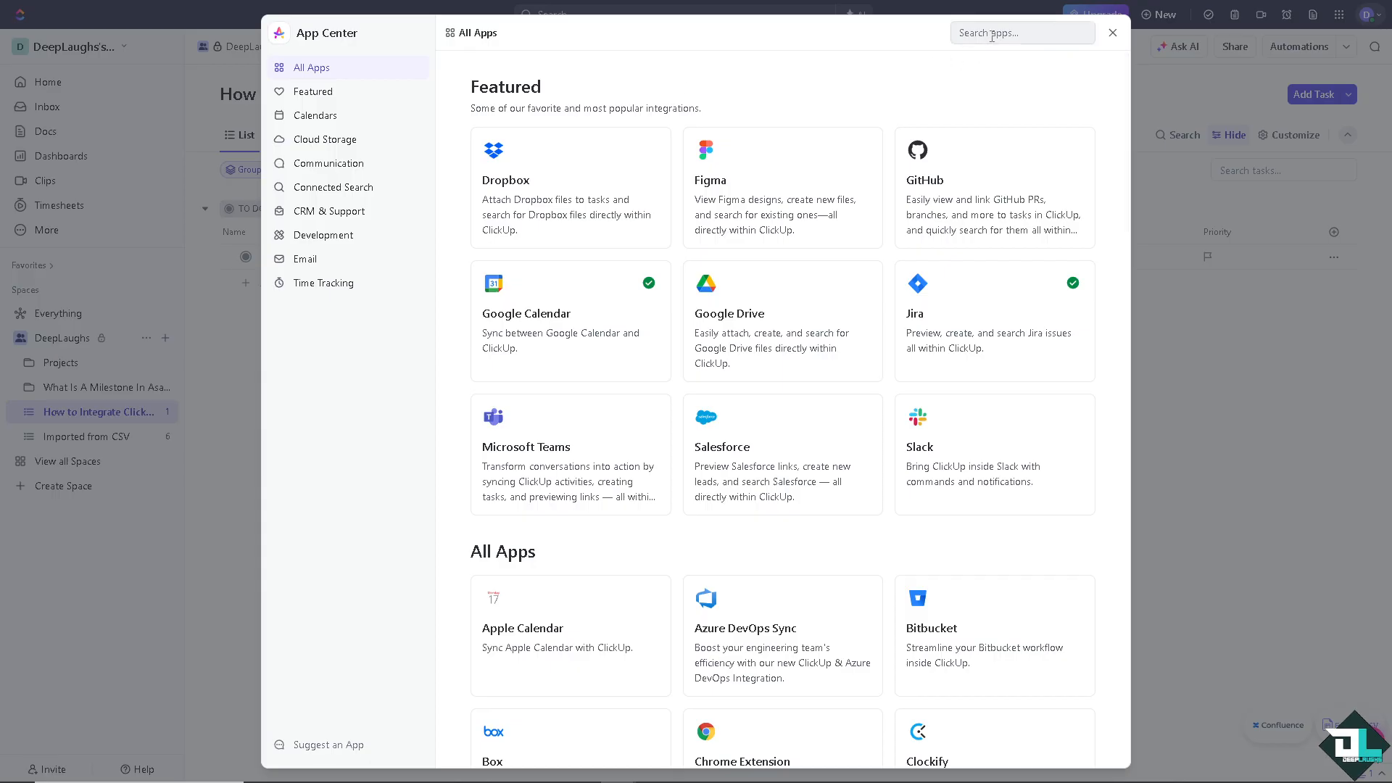
click(1020, 33)
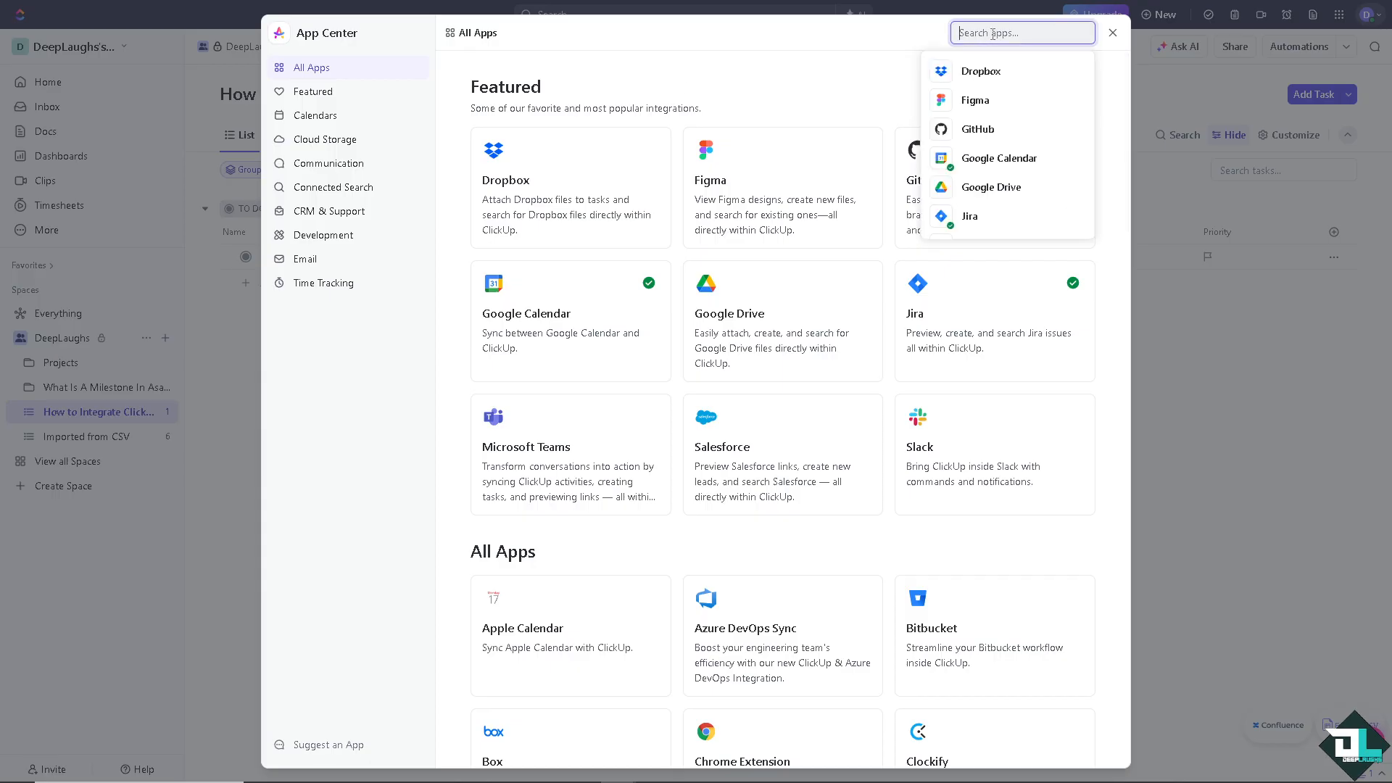
text(Notion)
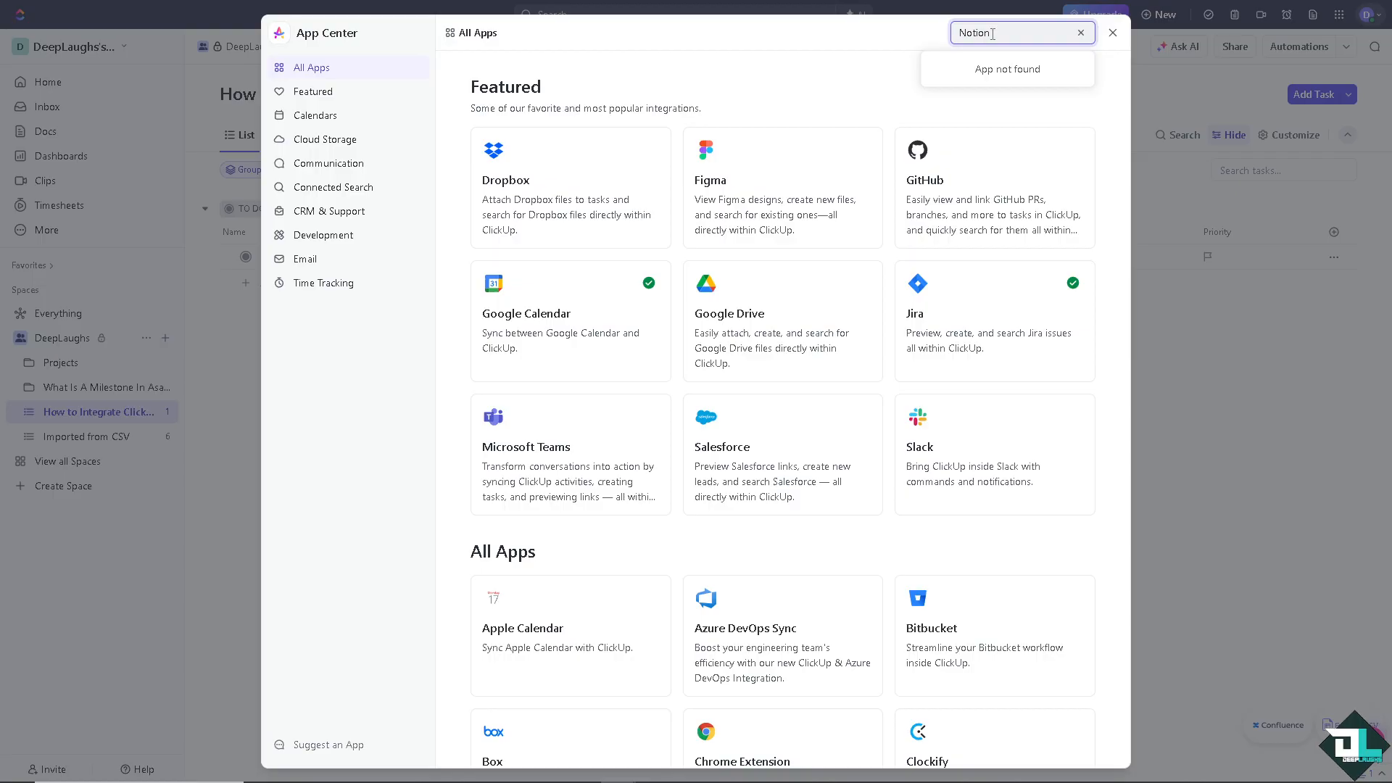
mouse_move(790, 82)
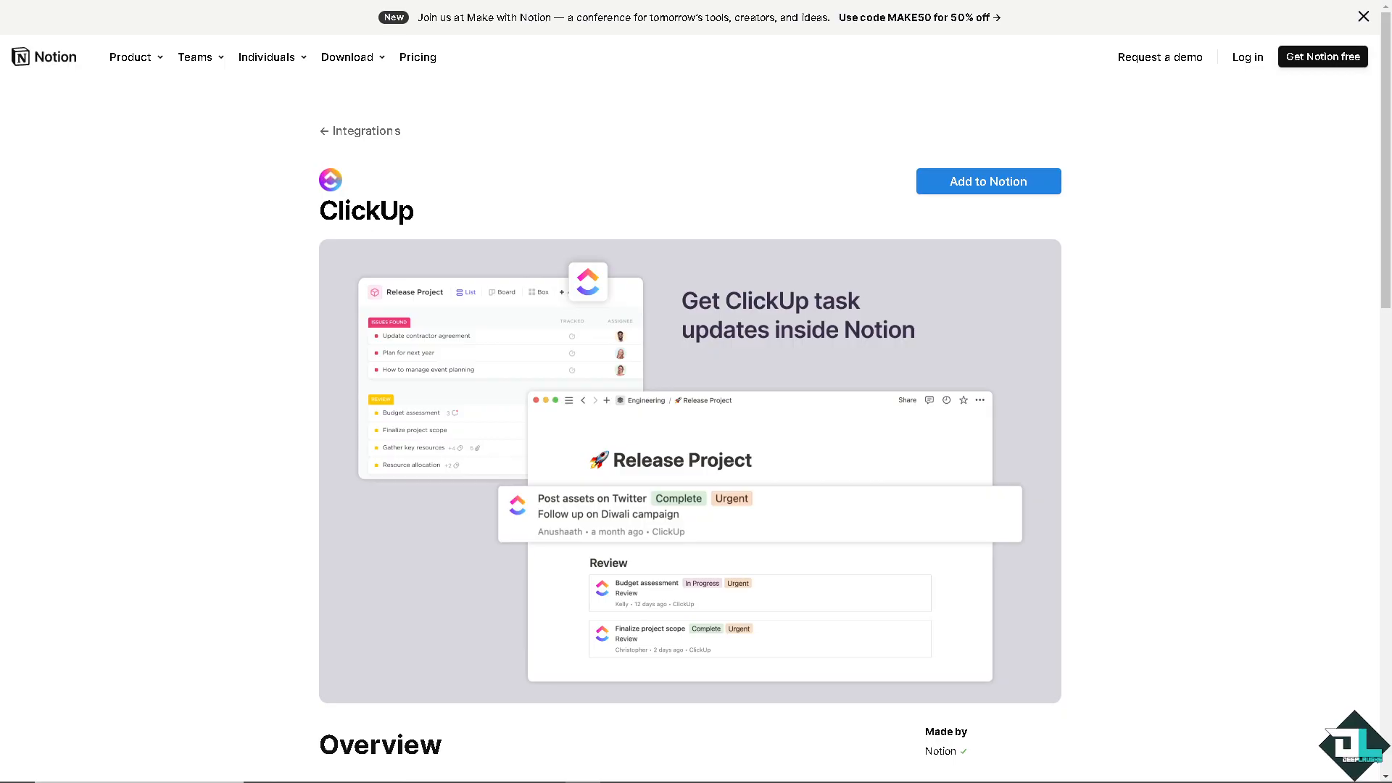
mouse_move(987, 182)
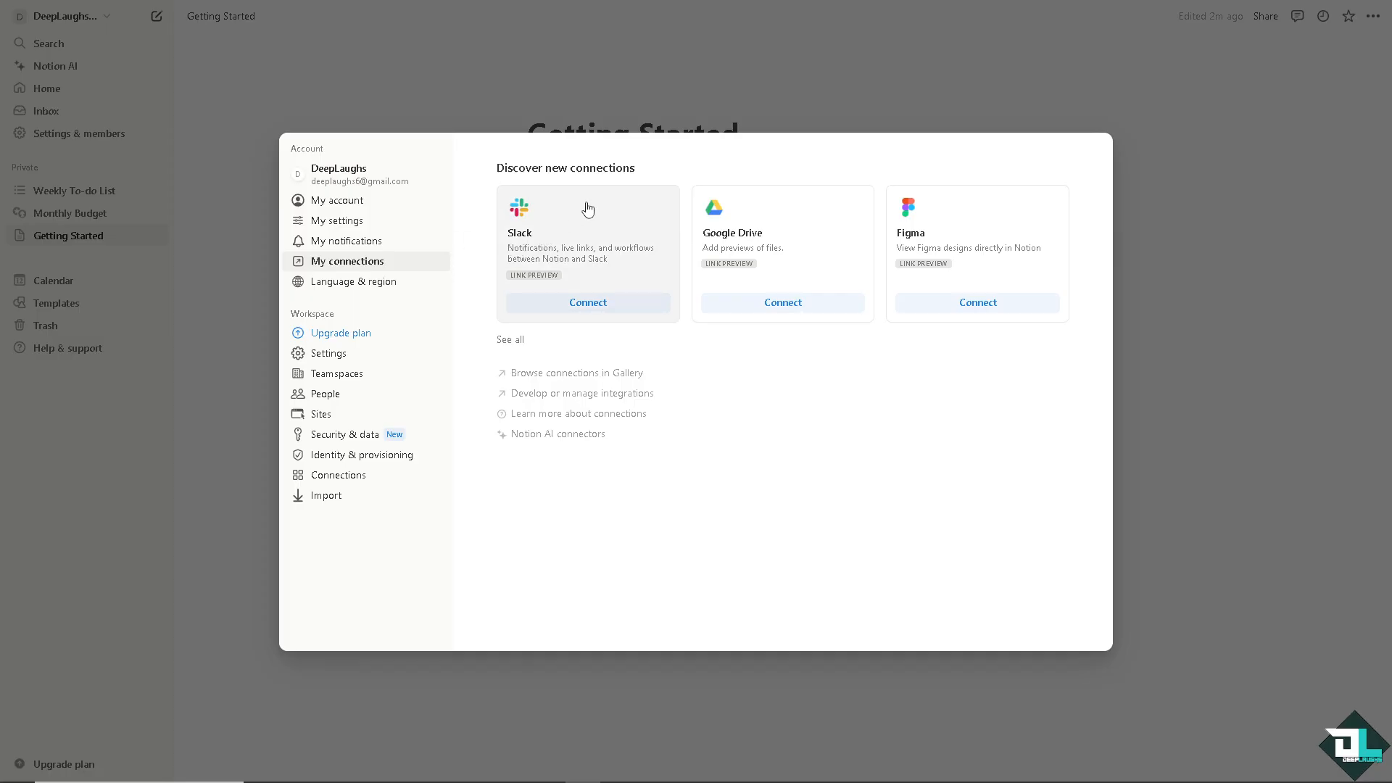
mouse_move(509, 282)
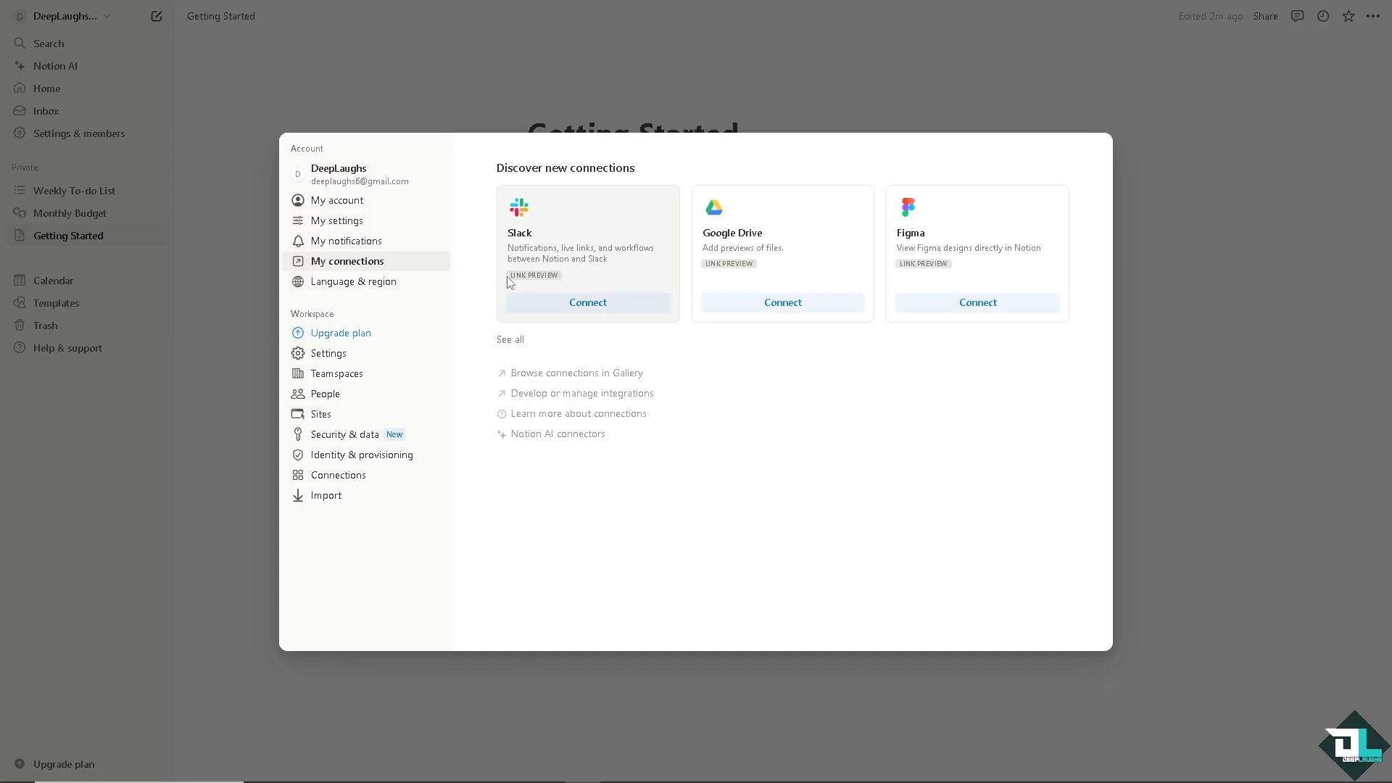
mouse_move(191, 427)
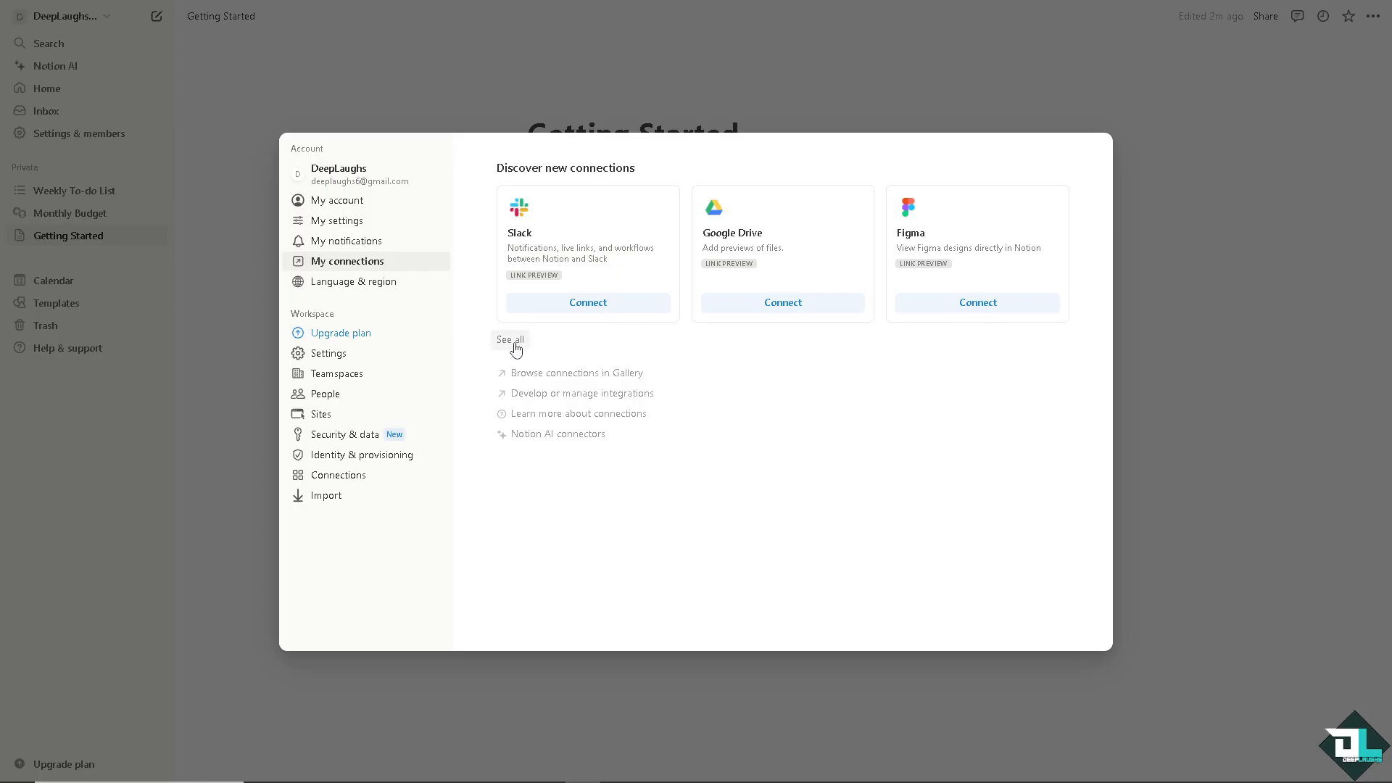
List all Notion connections, scroll to ClickUp and begin connecting it
click(509, 340)
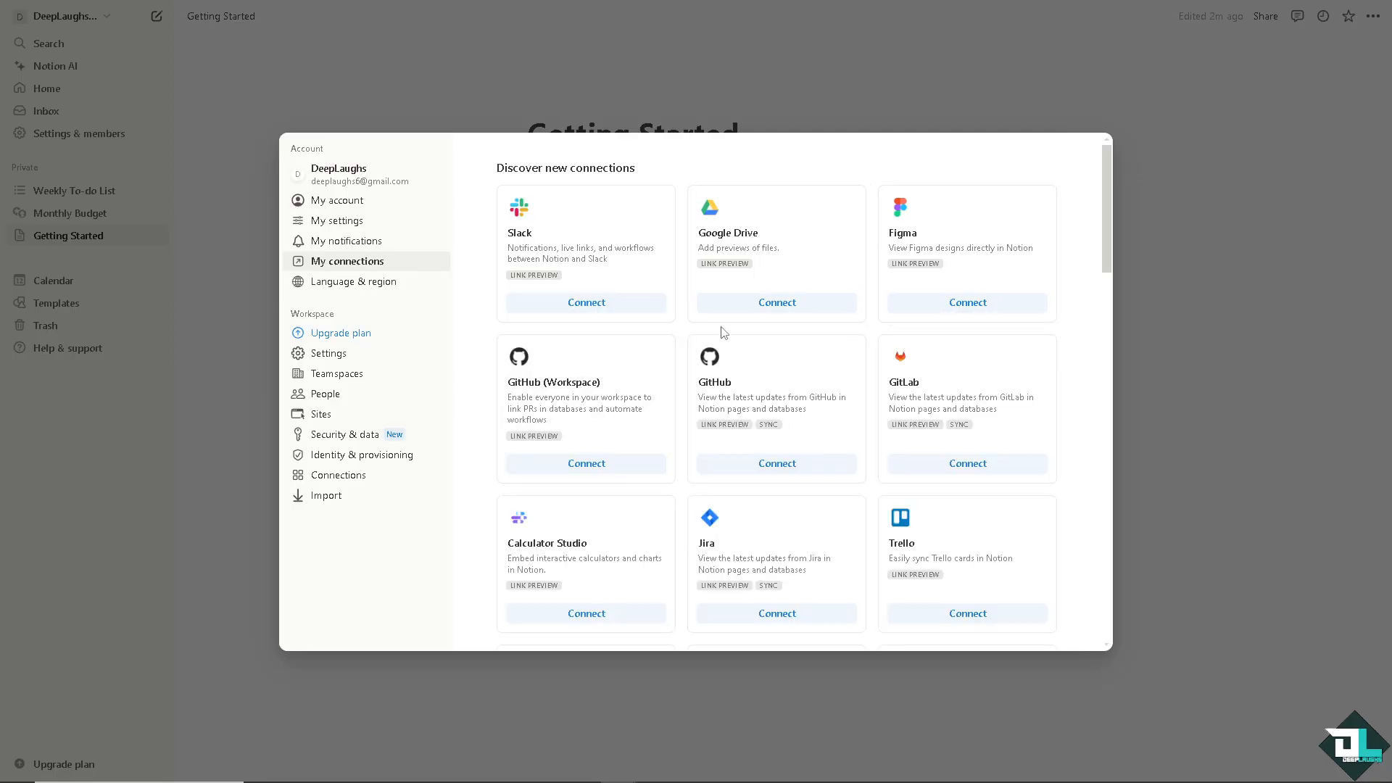
scroll(down, 3)
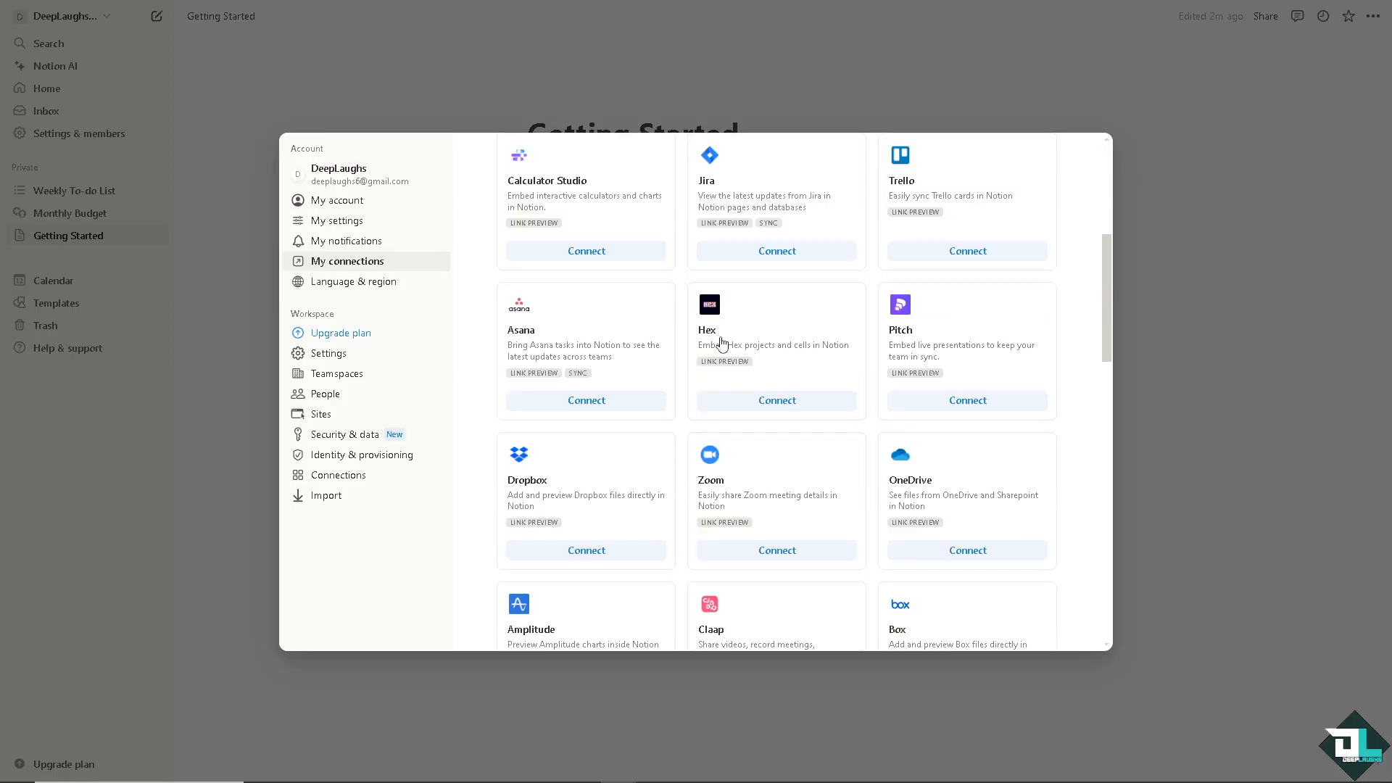
scroll(down, 3)
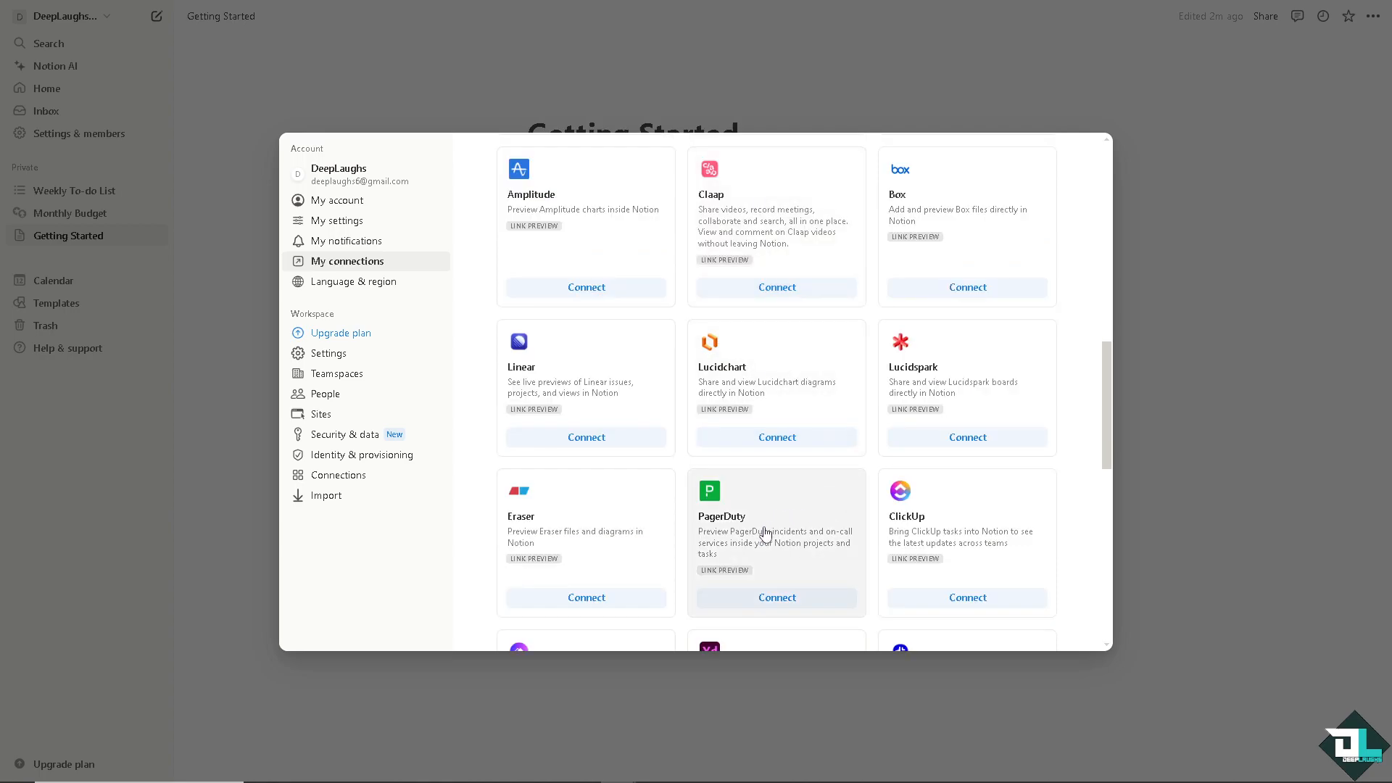
mouse_move(966, 598)
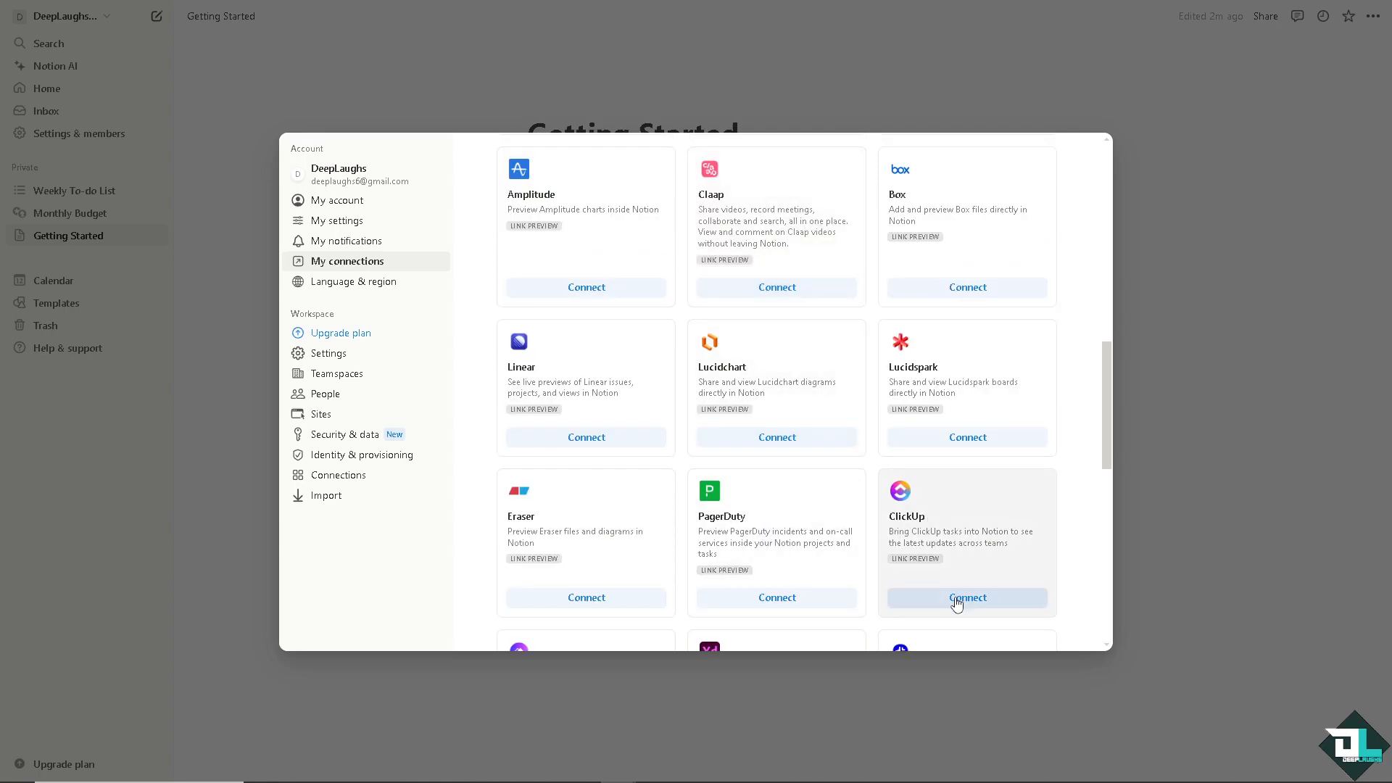
click(966, 596)
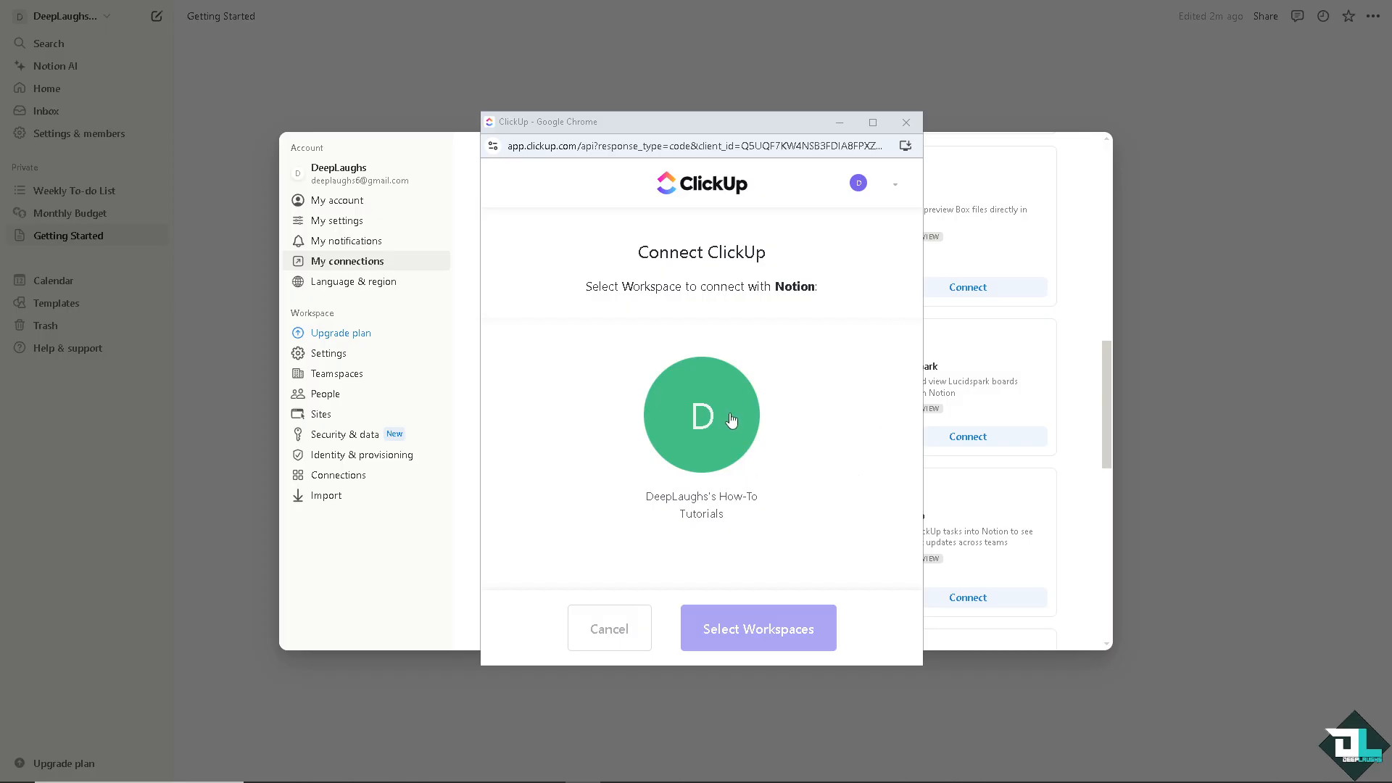
Select the tutorials workspace and confirm connecting it to Notion
click(701, 415)
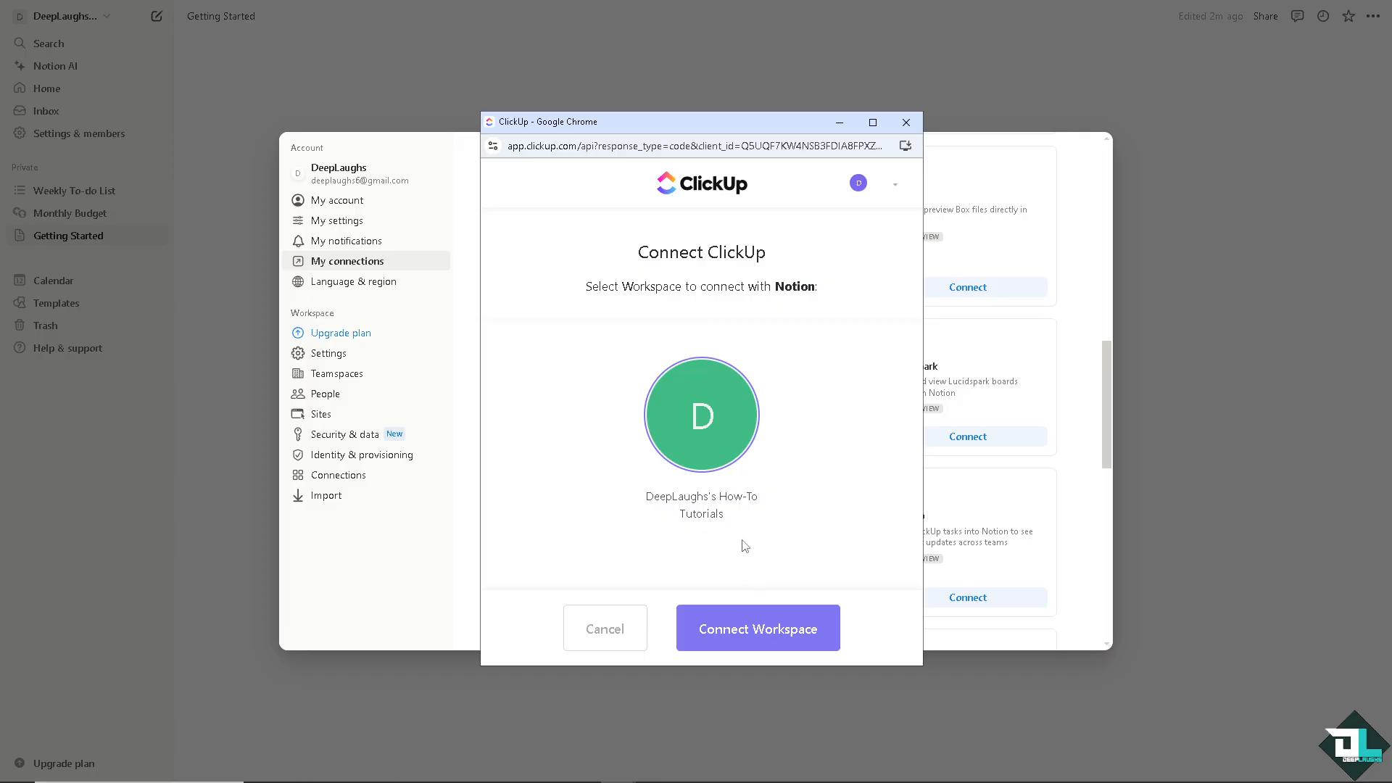
click(757, 628)
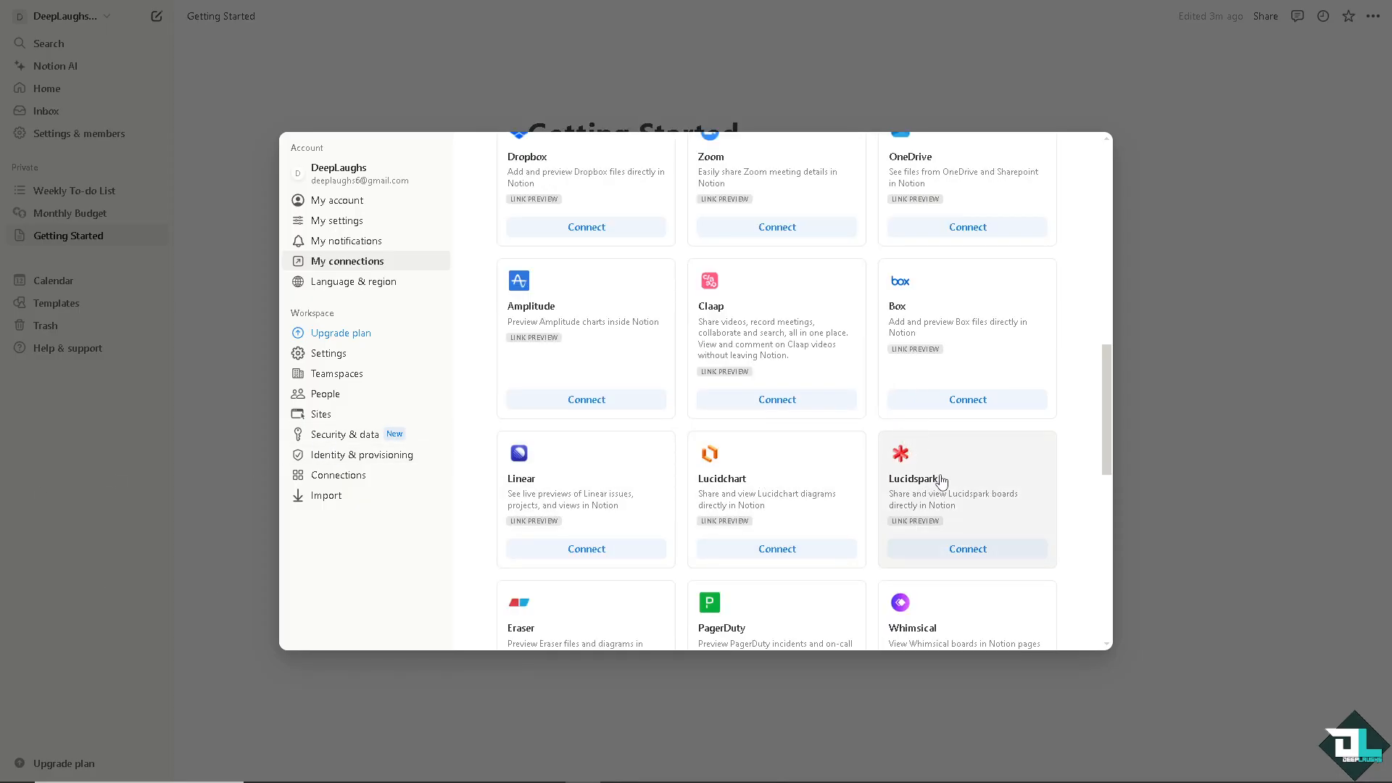
Scroll through My connections to confirm ClickUp is listed with link-preview access
scroll(down, 3)
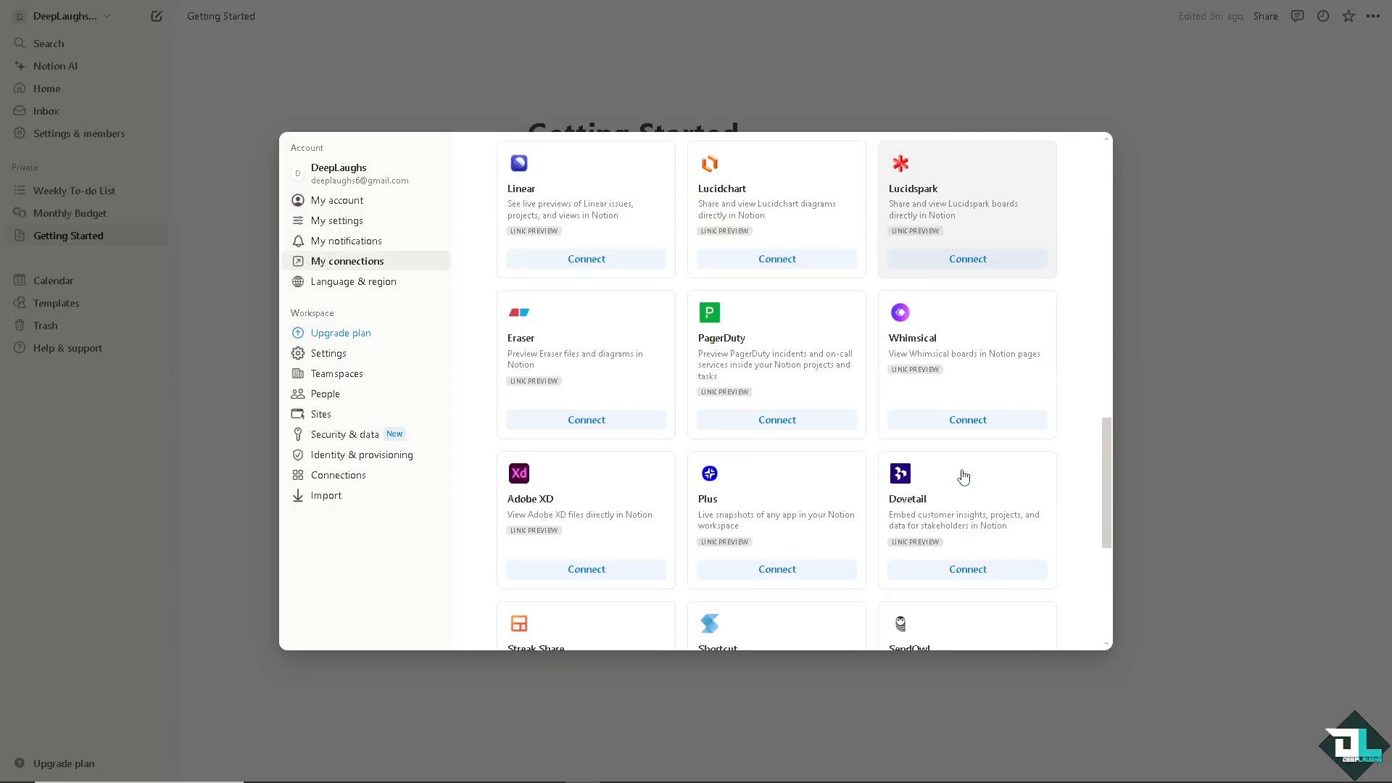
scroll(down, 3)
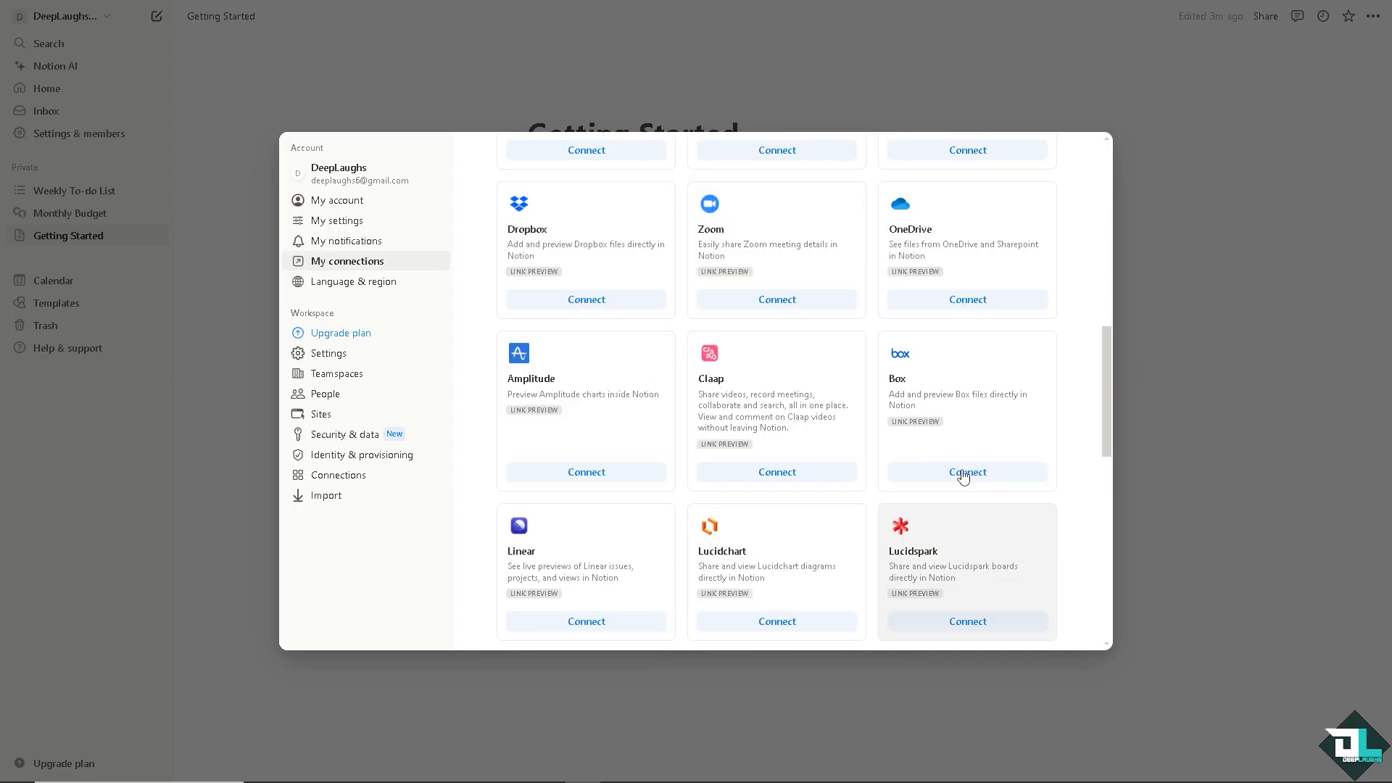
scroll(up, 3)
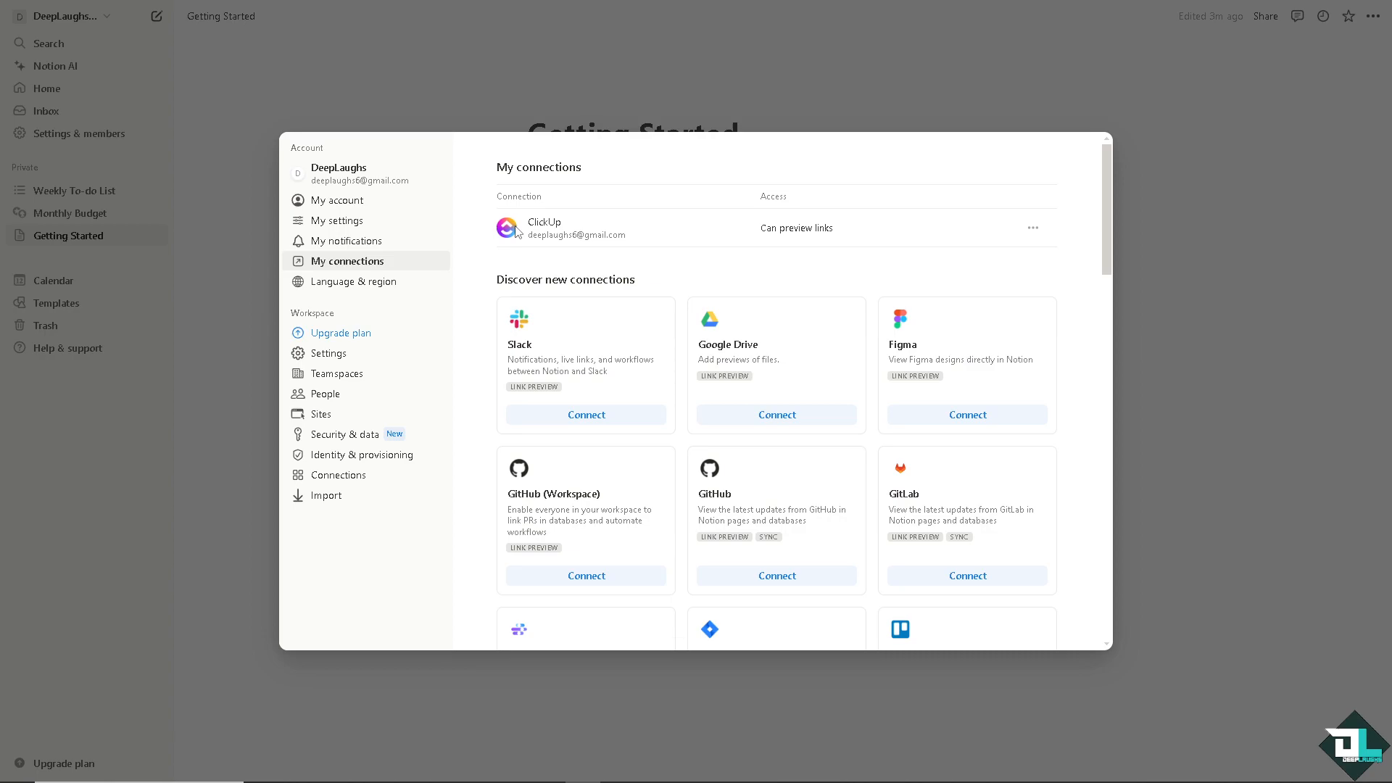
mouse_move(517, 230)
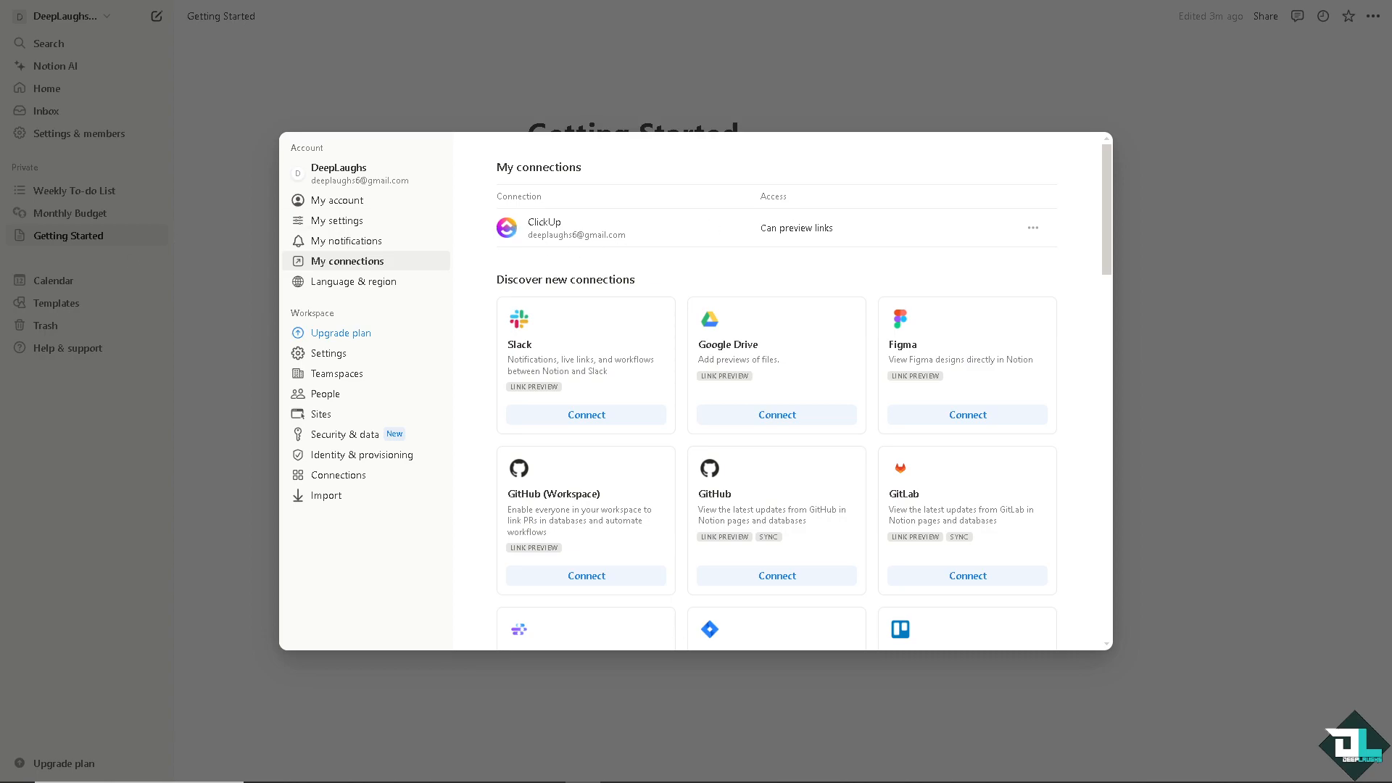
mouse_move(827, 313)
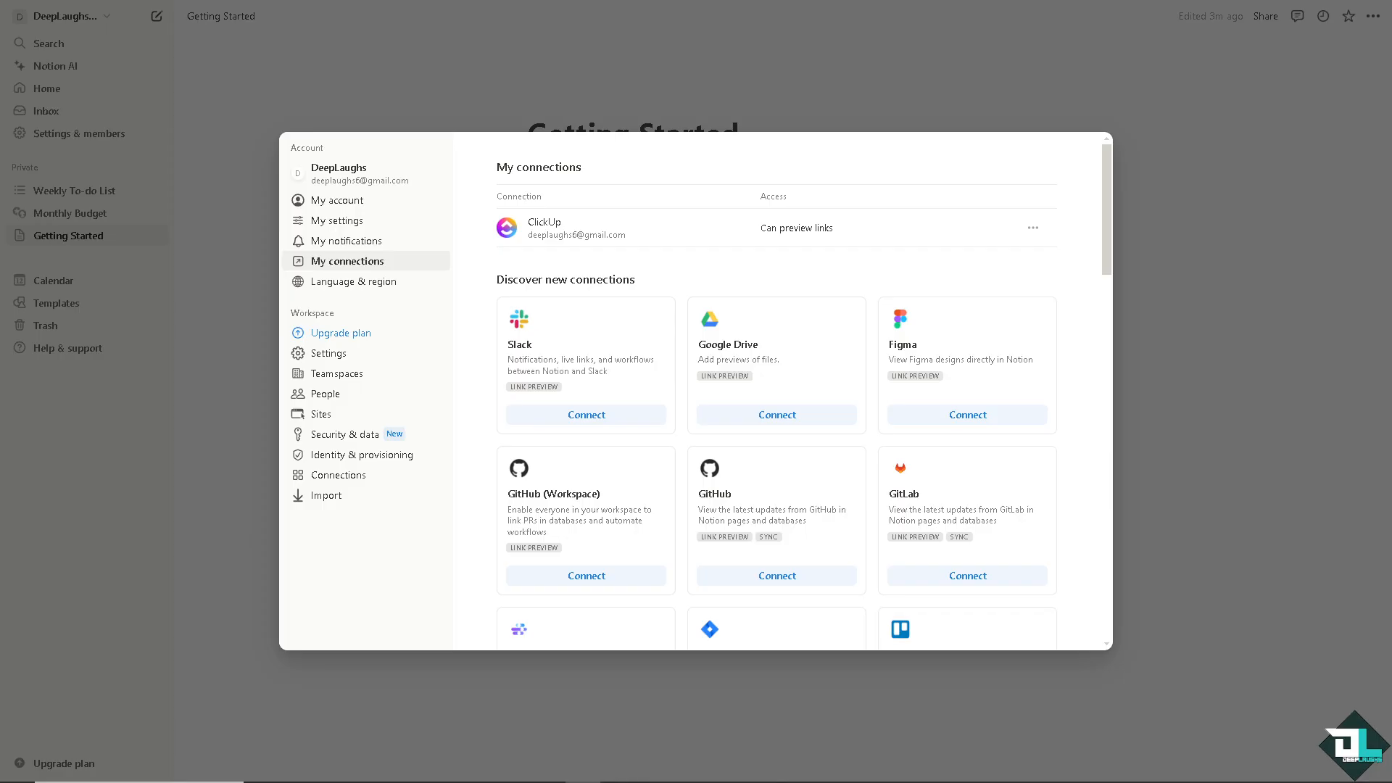
View workspace Connections listing ClickUp, Google Drive and Slack for anyone in the workspace
click(339, 475)
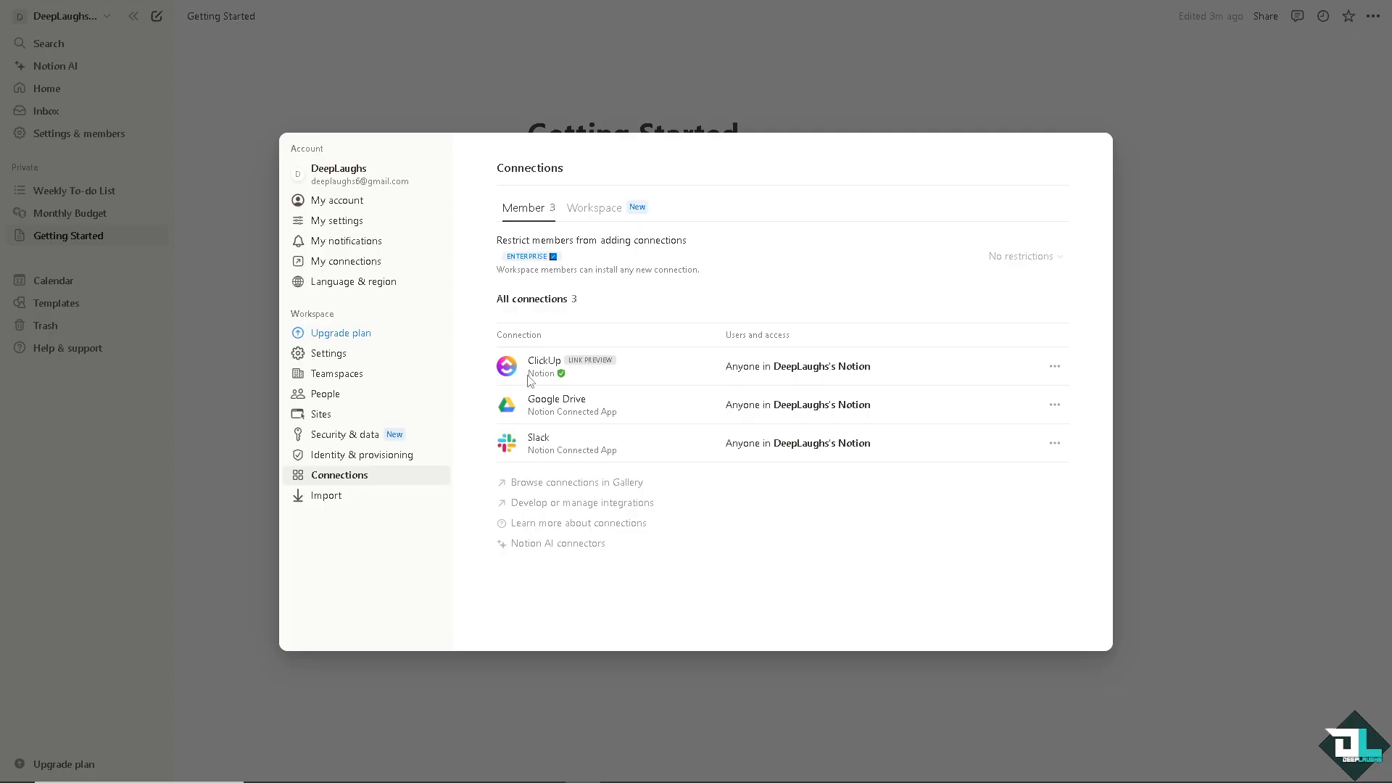
double_click(541, 372)
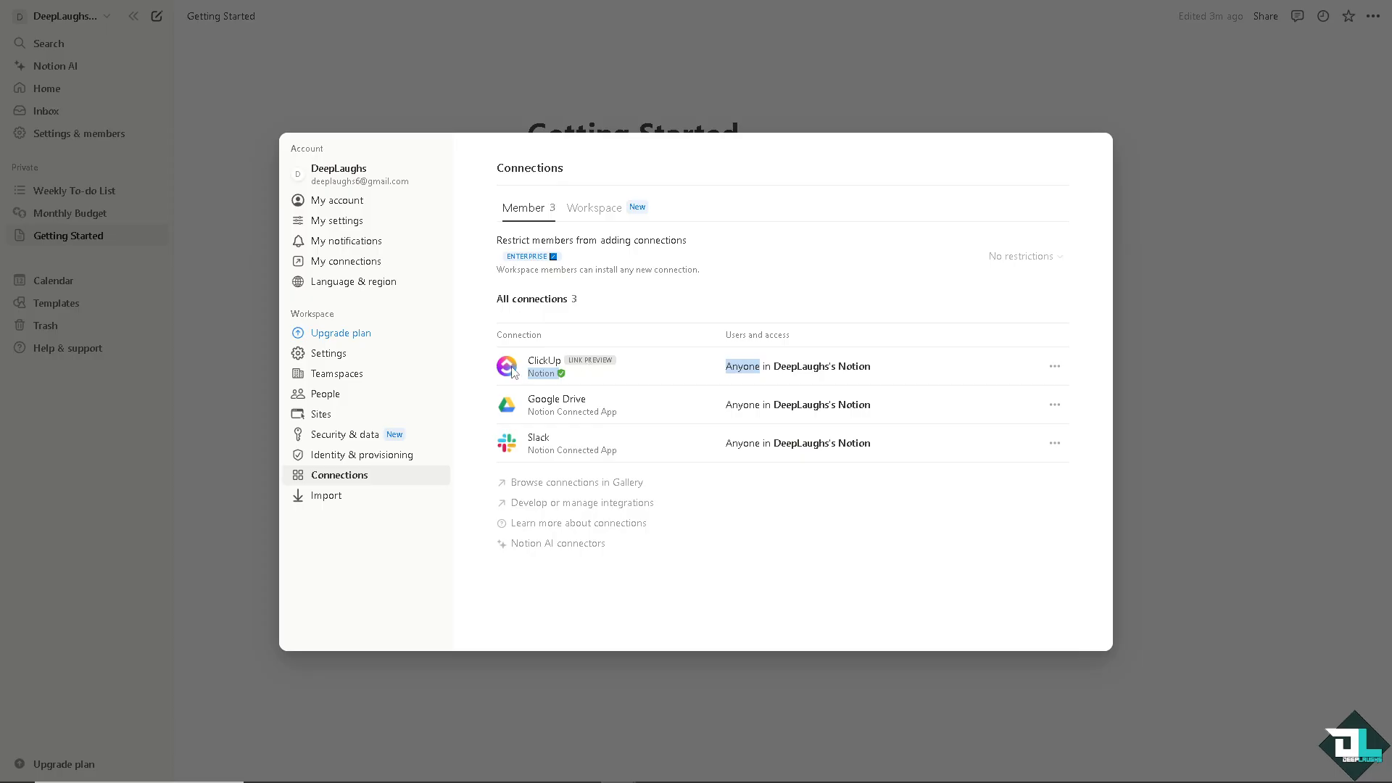
mouse_move(61, 461)
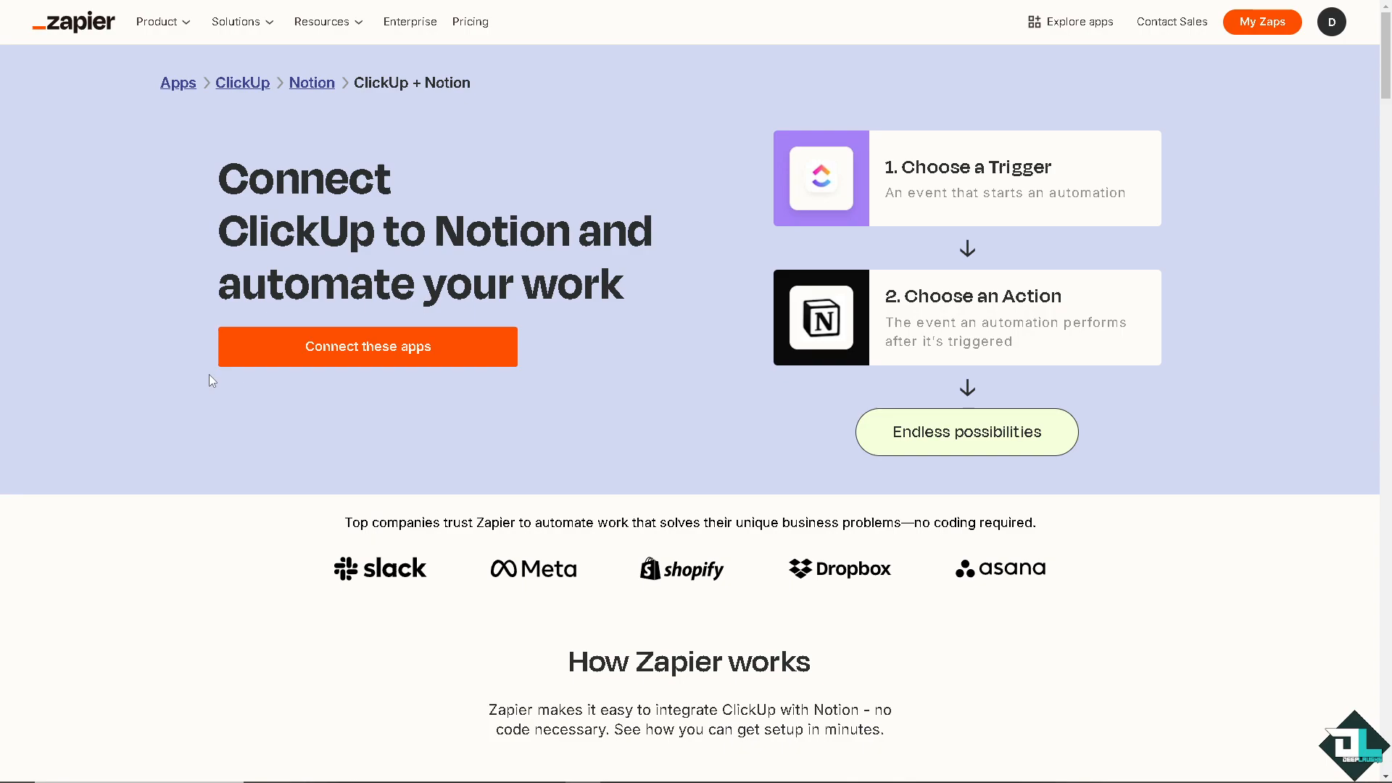
mouse_move(219, 432)
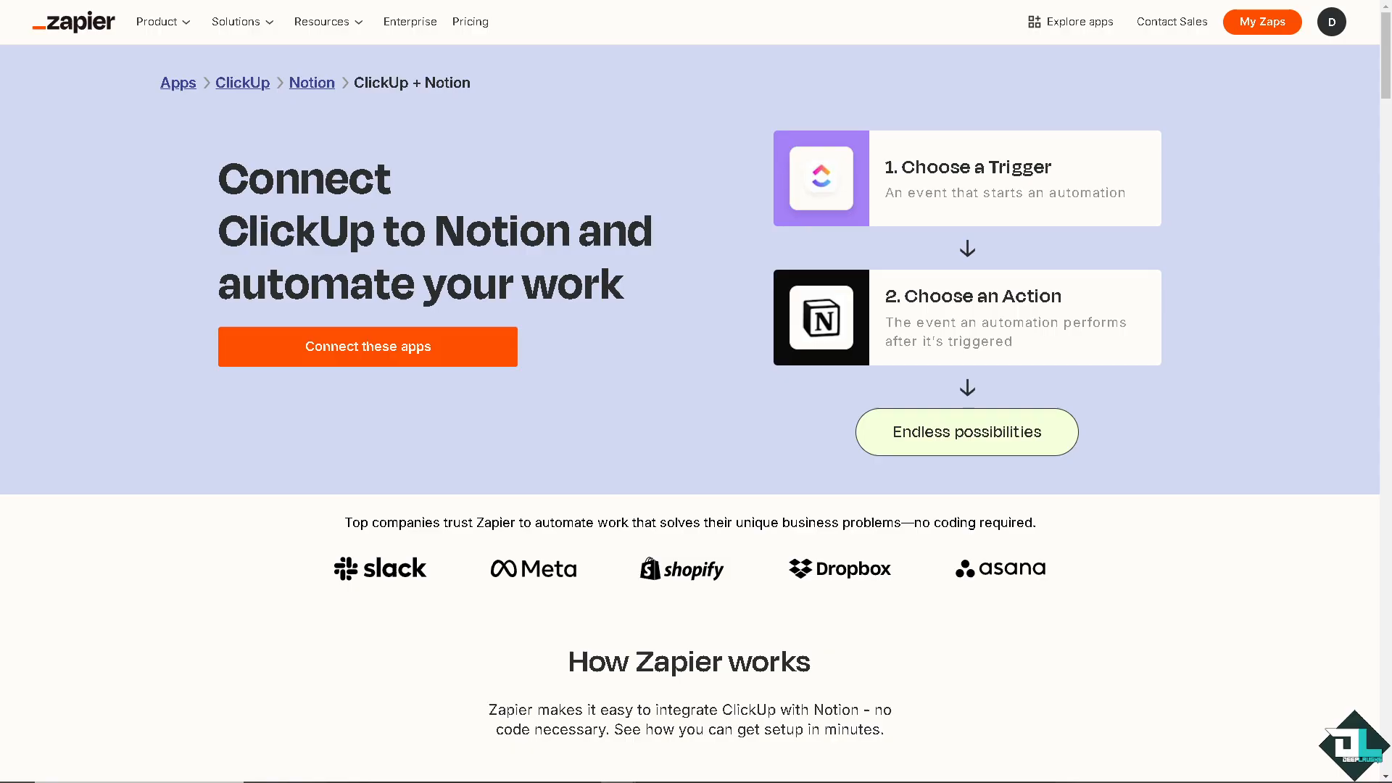
Create a draft Zap with a ClickUp trigger and a Notion action via 'Connect these apps'
click(367, 347)
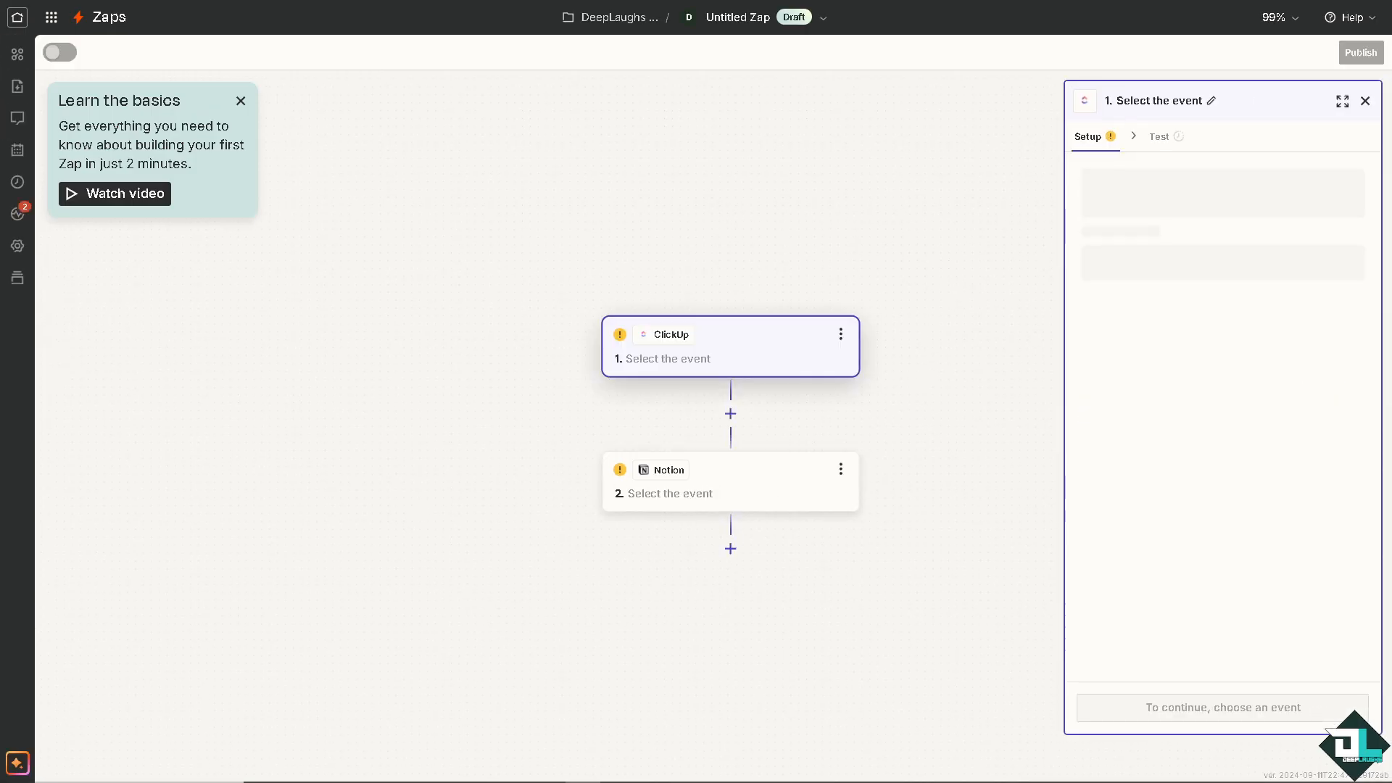
click(822, 18)
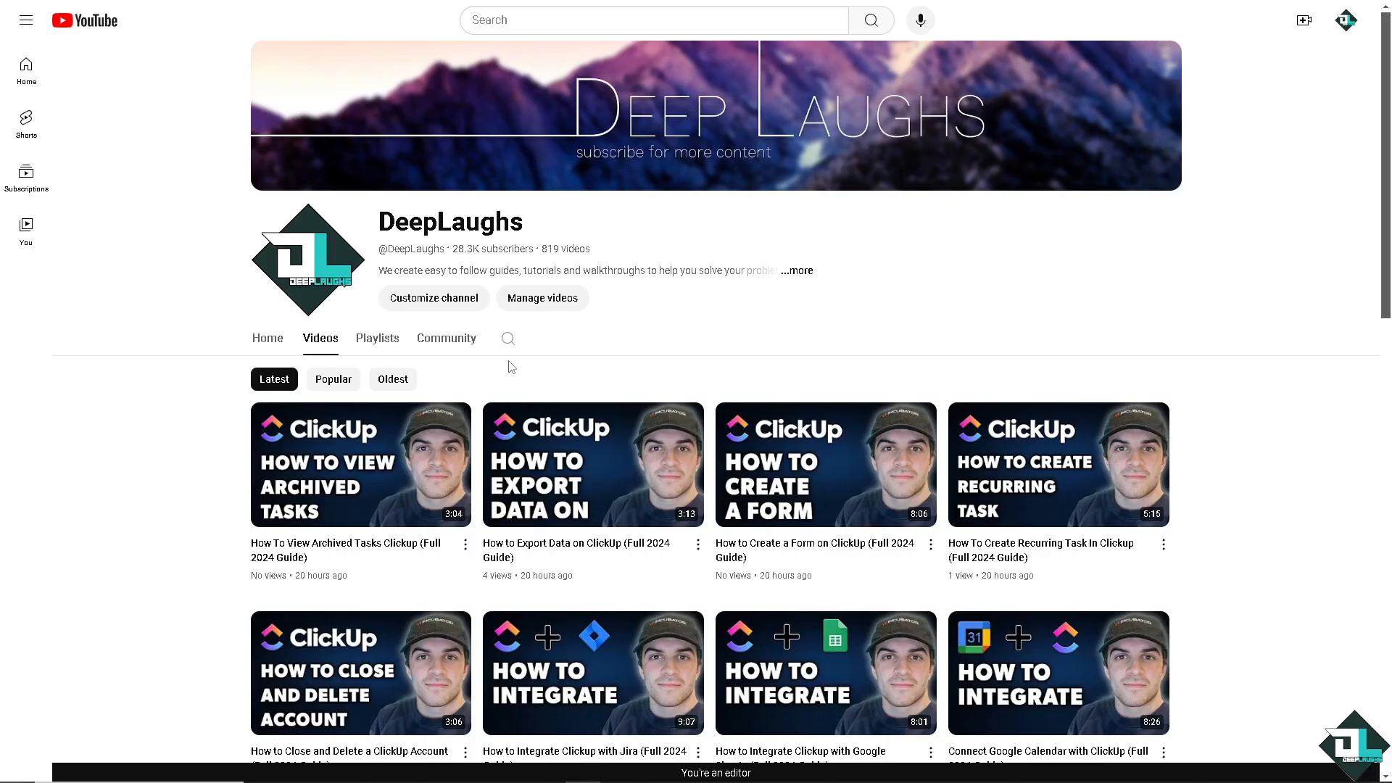
Search the YouTube channel for 'zap' videos, then view and close its About details
text(zapier)
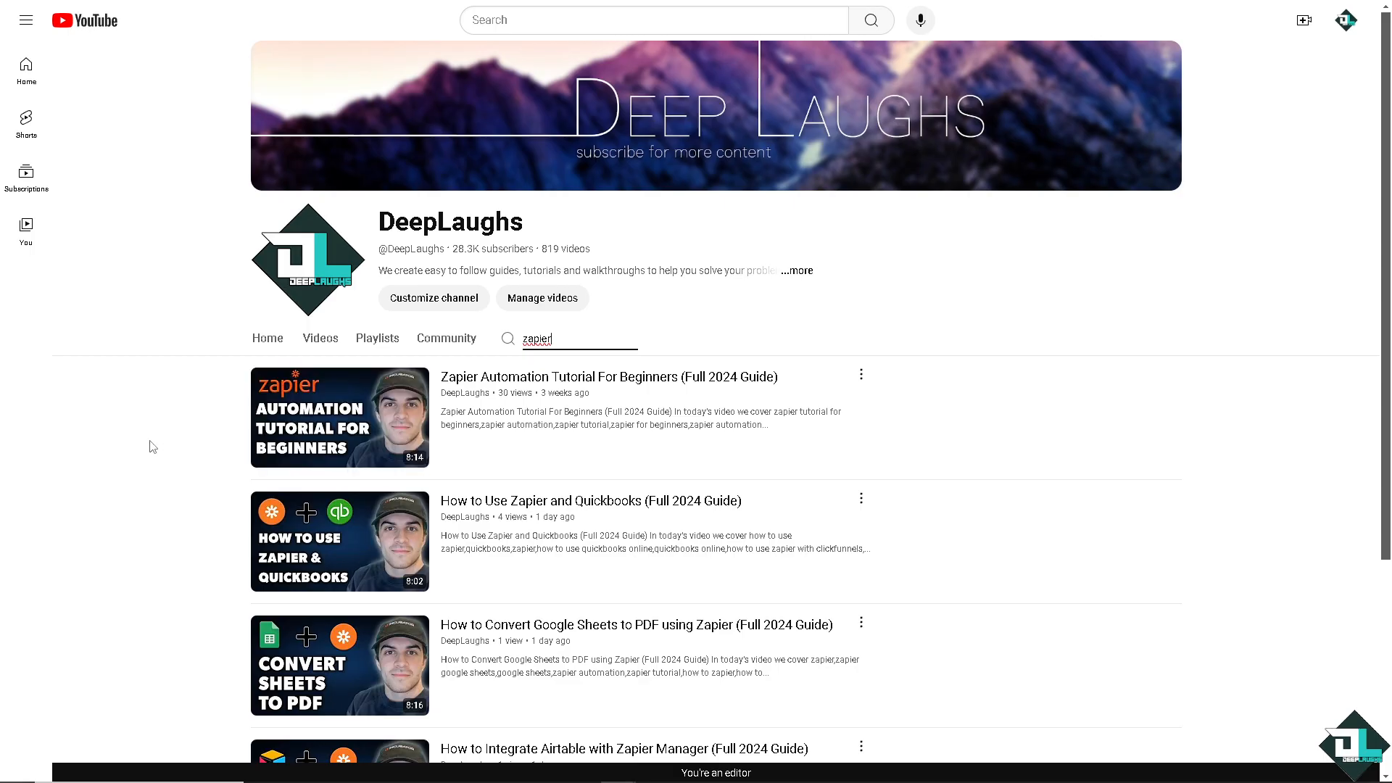
mouse_move(854, 277)
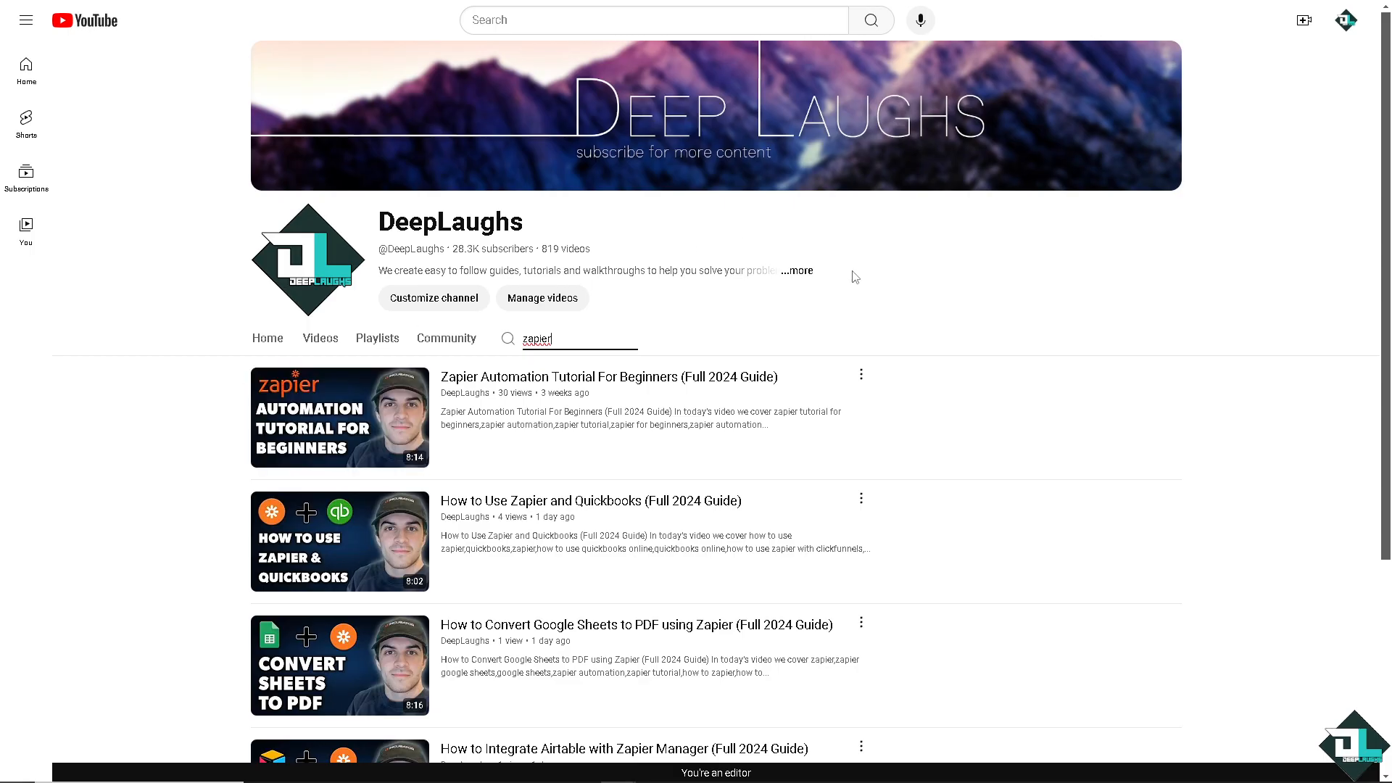
click(795, 270)
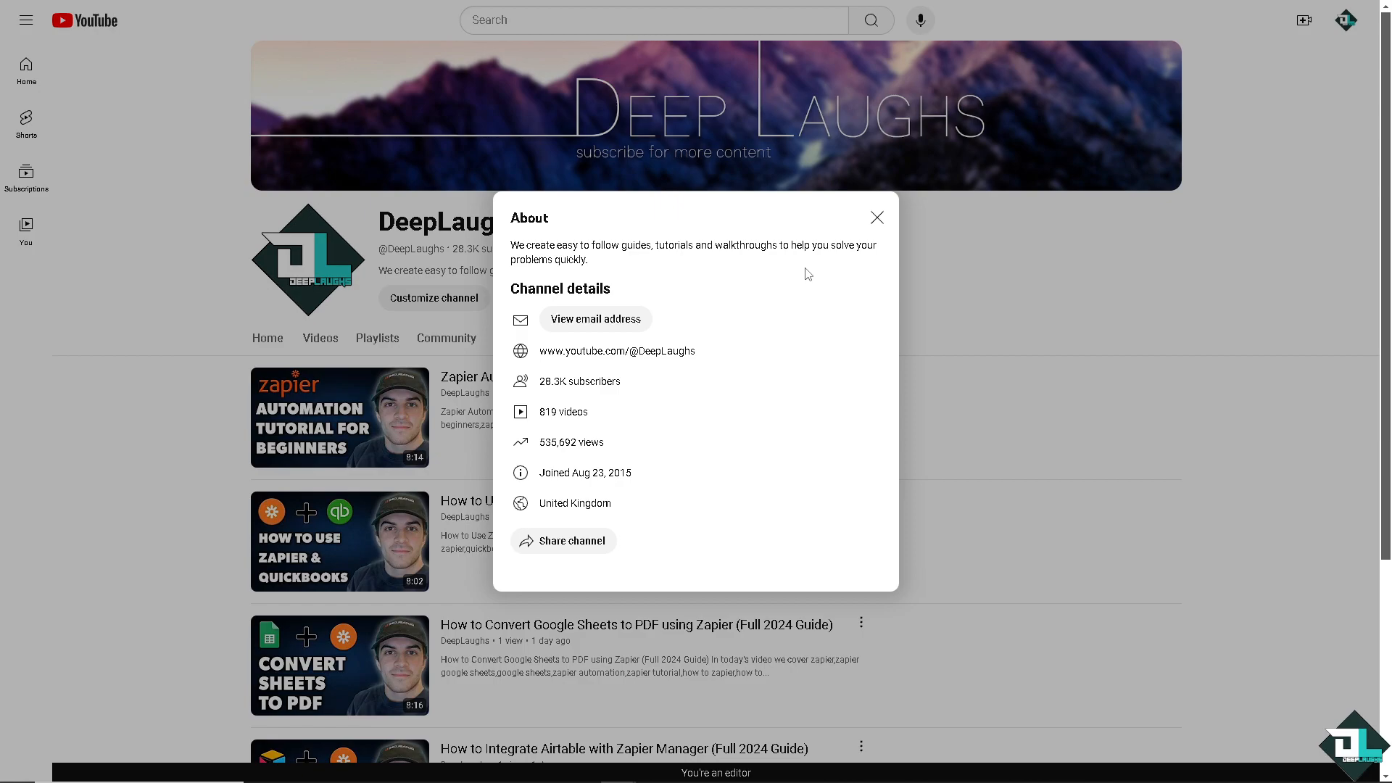
mouse_move(766, 288)
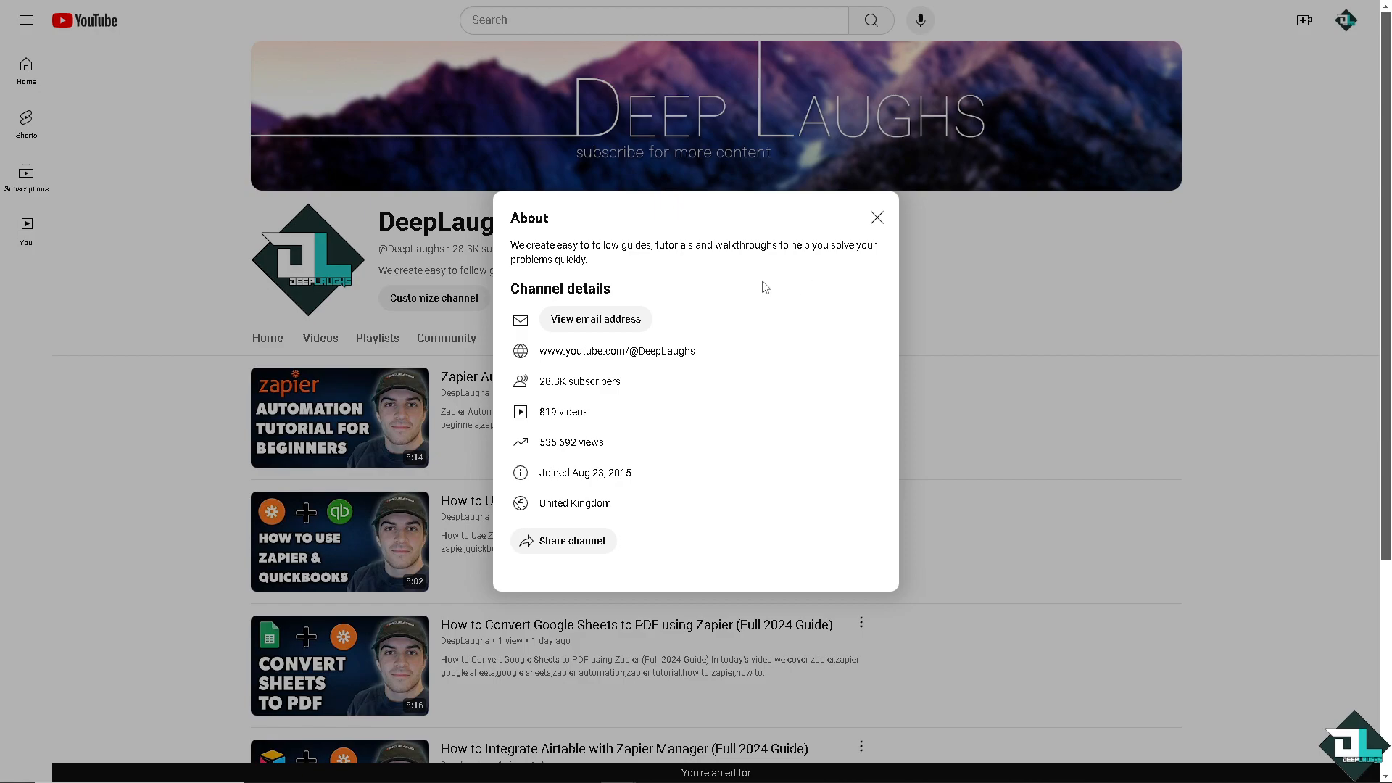
mouse_move(853, 211)
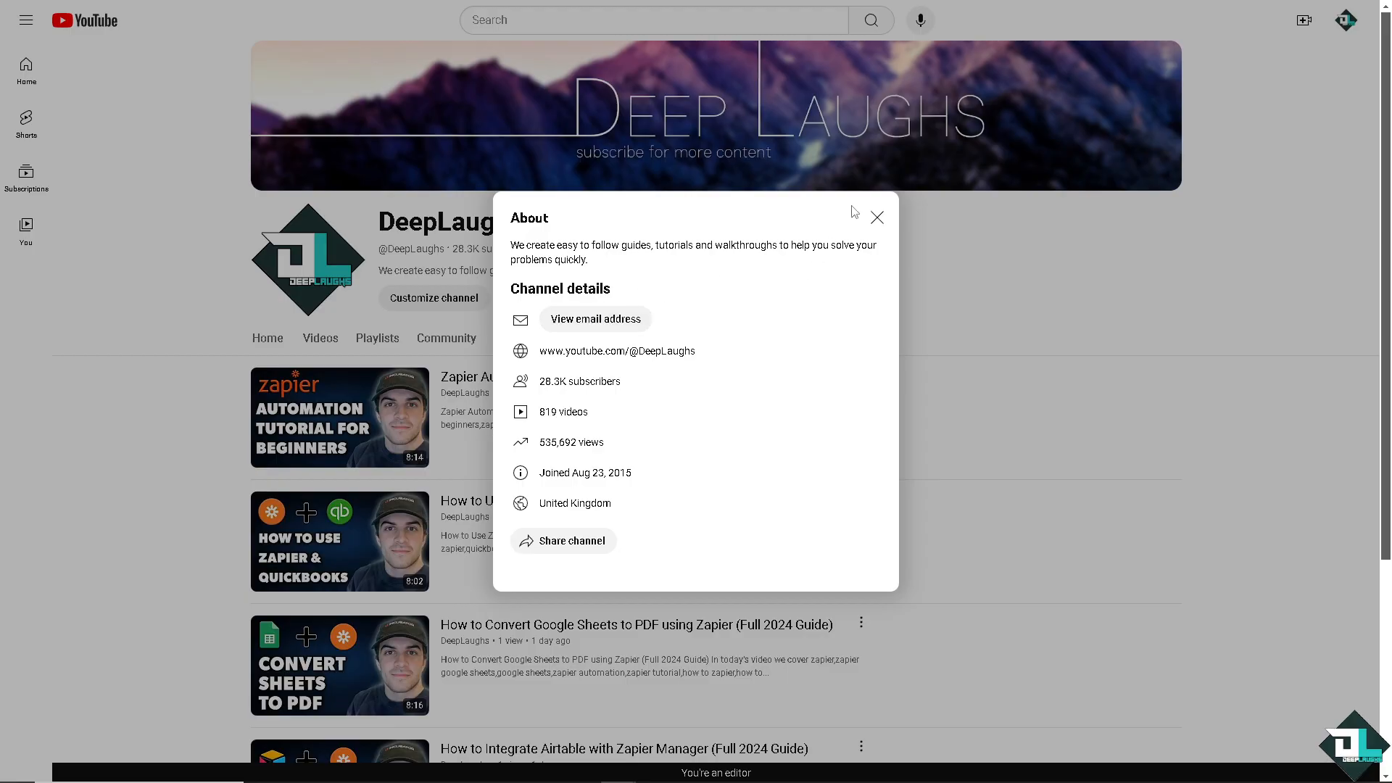
click(875, 217)
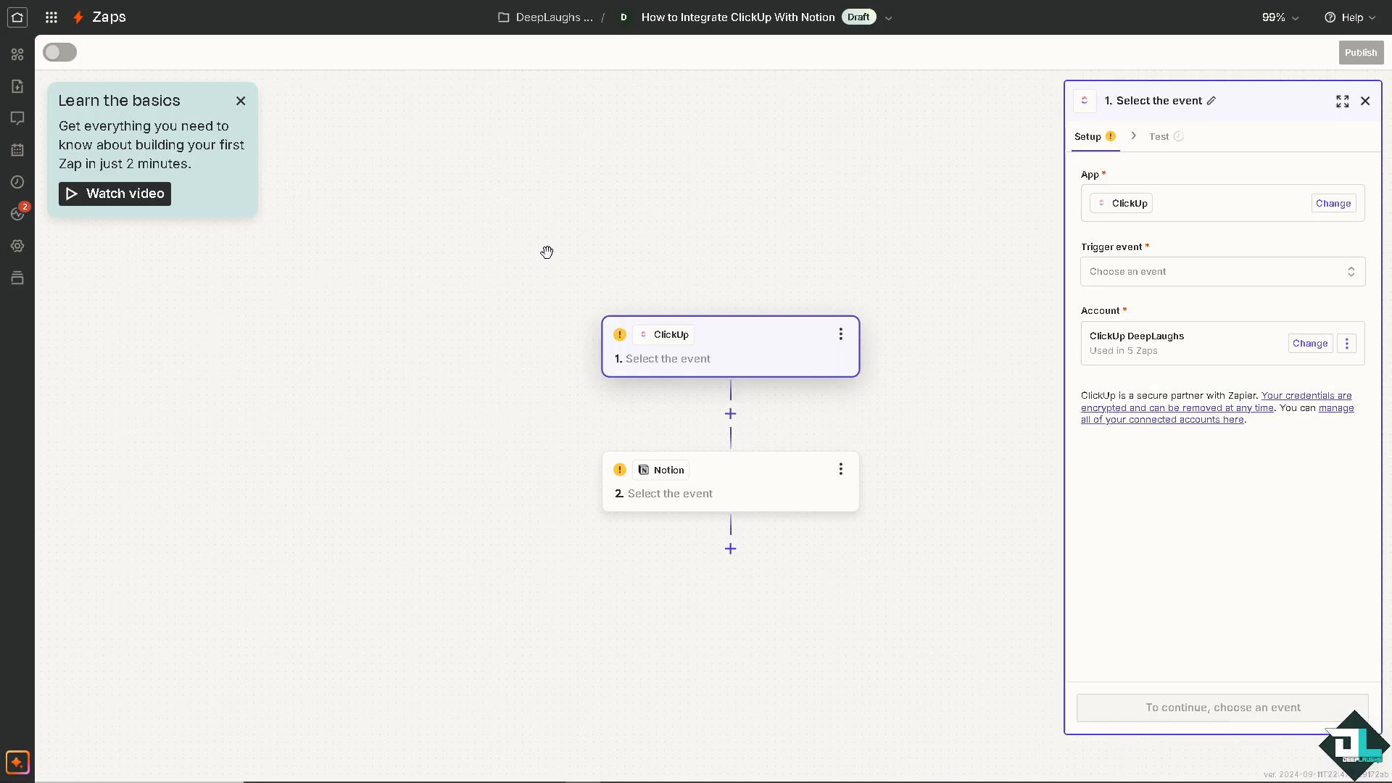
mouse_move(760, 356)
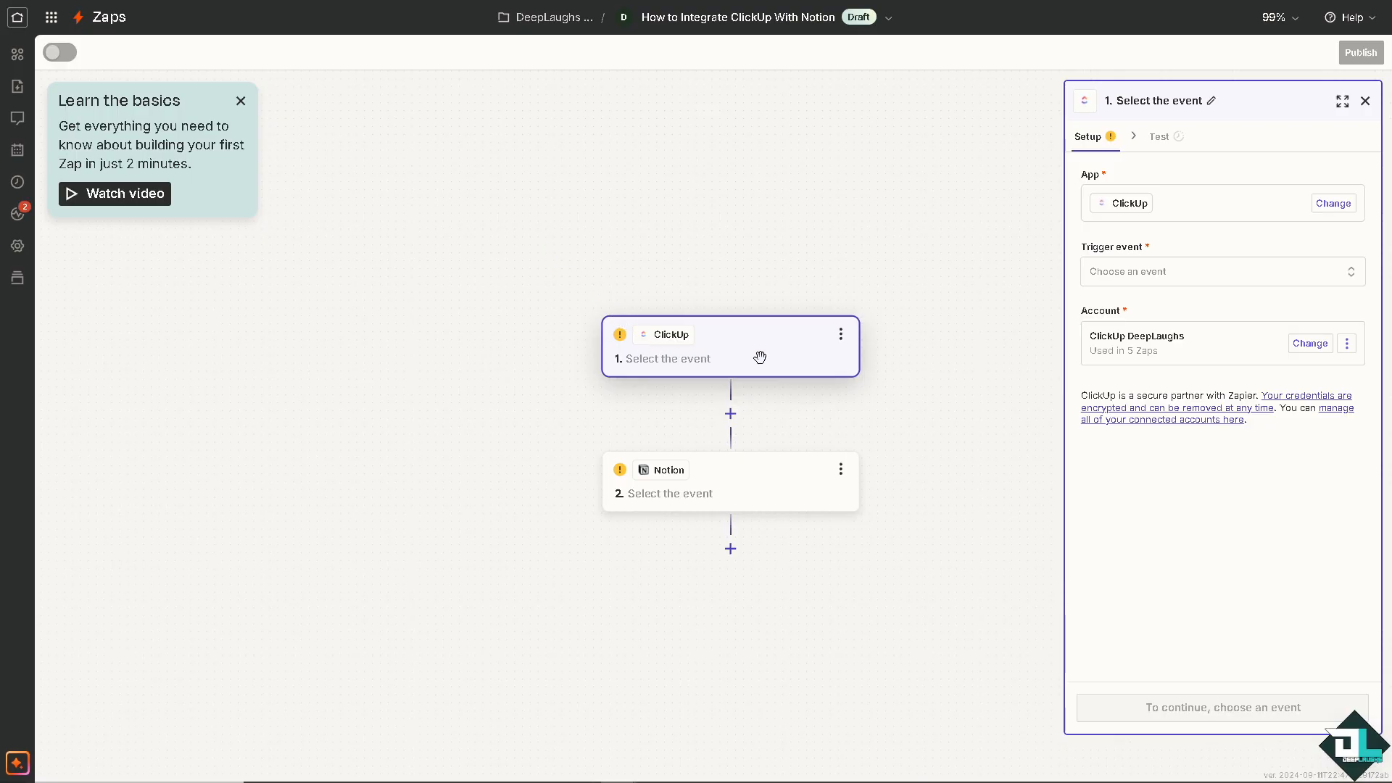
Set the ClickUp trigger event to 'New Comment on a Task'
click(1221, 271)
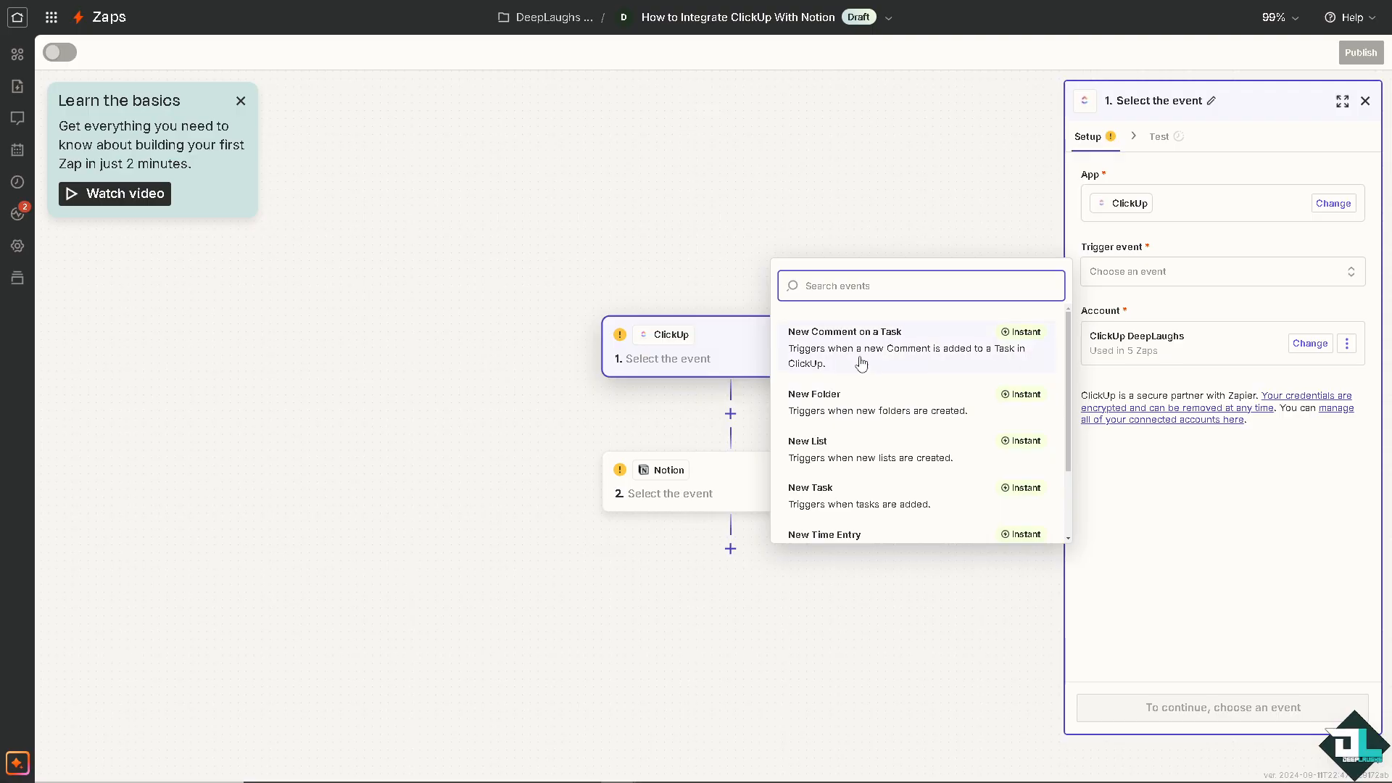
click(858, 347)
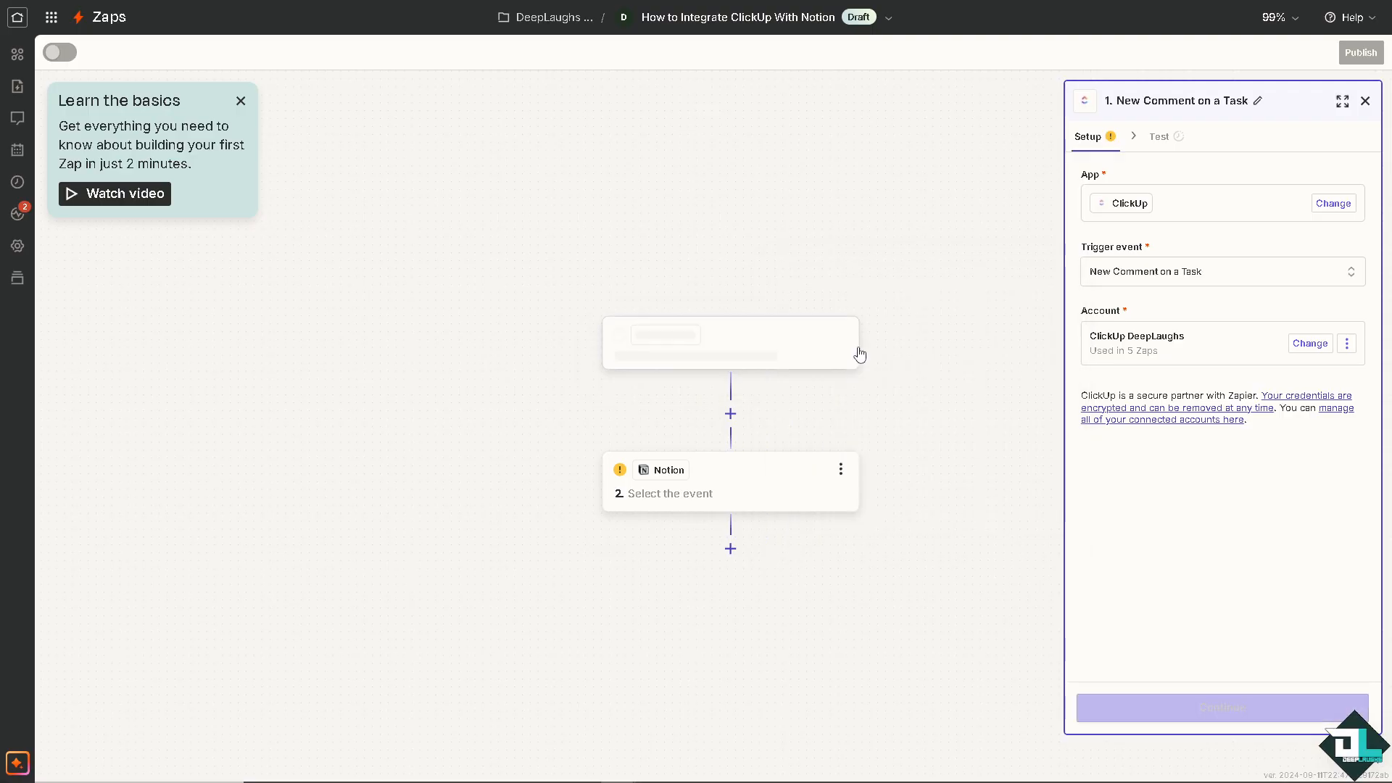
click(730, 343)
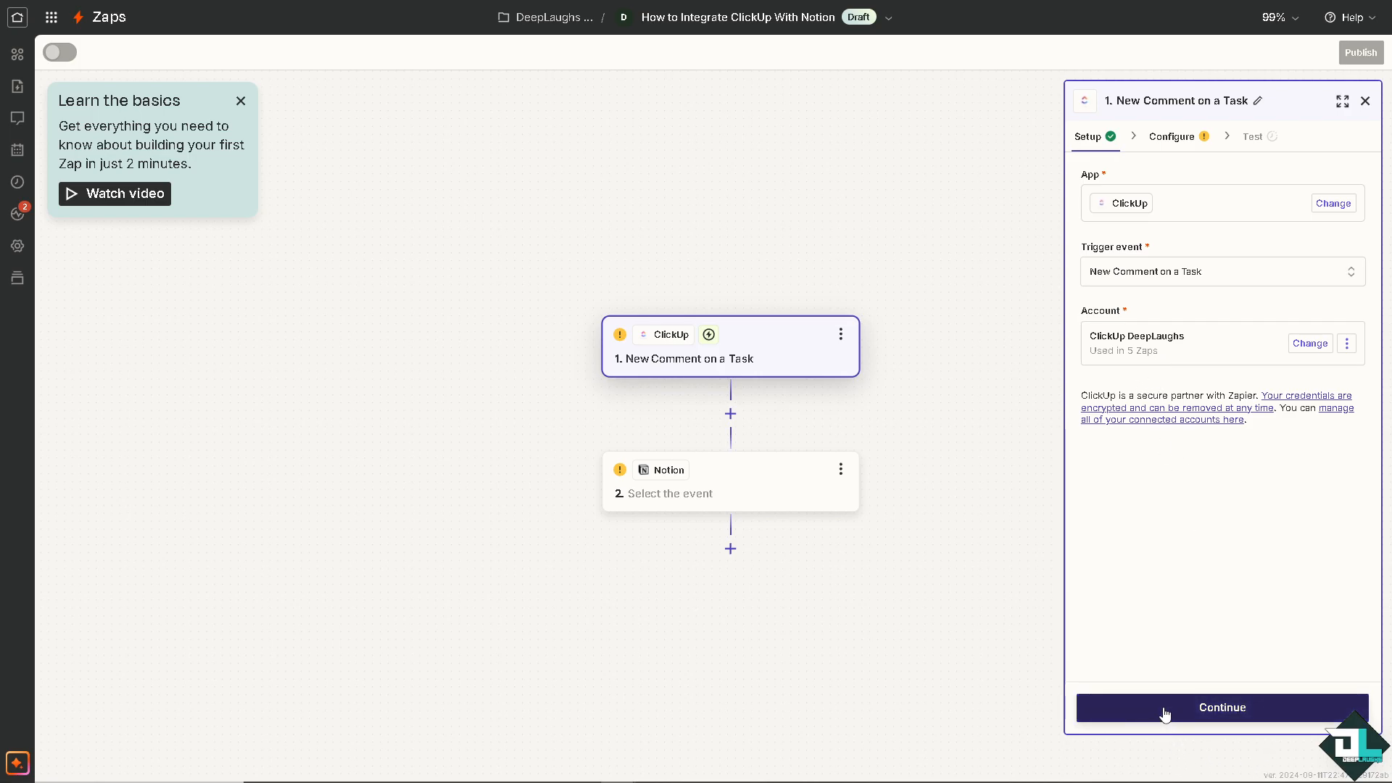
Choose the how-to tutorials workspace and its only space for the comment trigger
click(1221, 707)
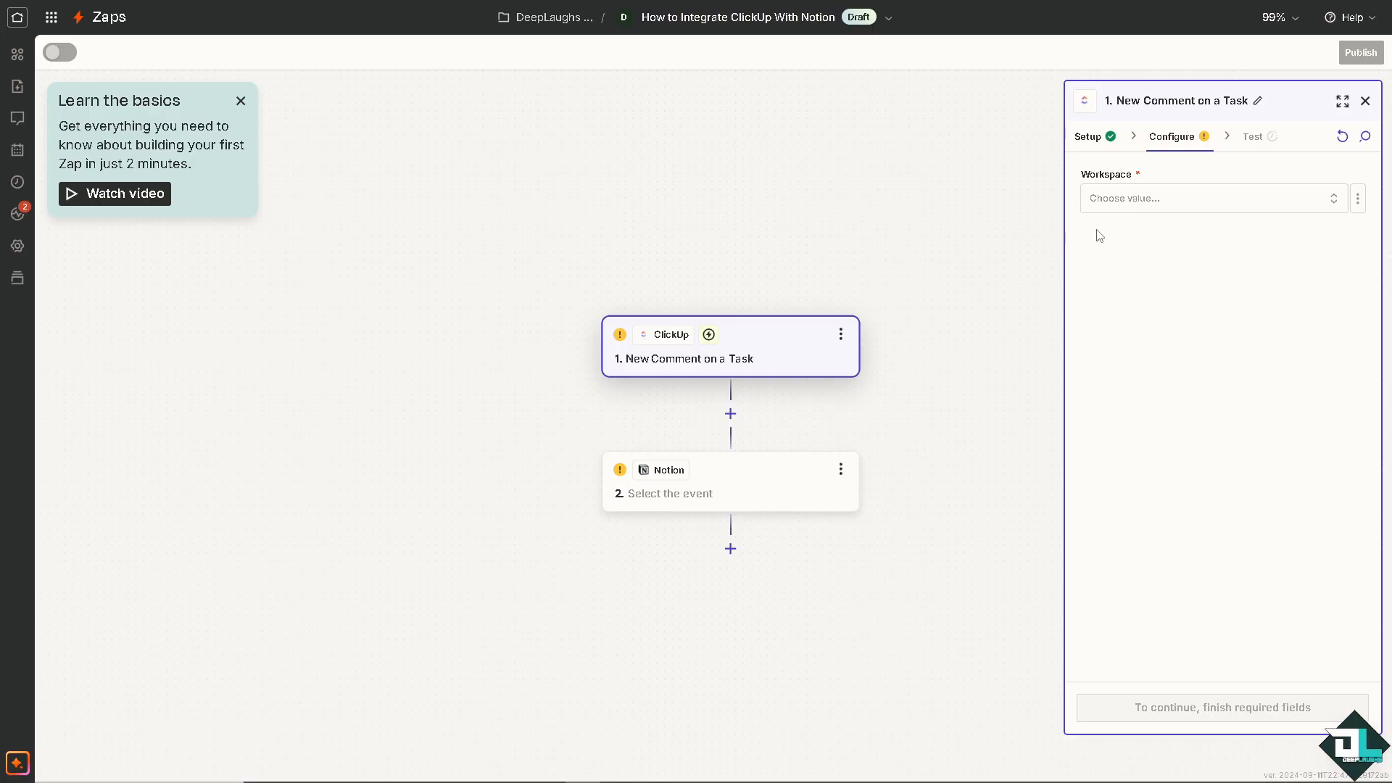
click(1213, 198)
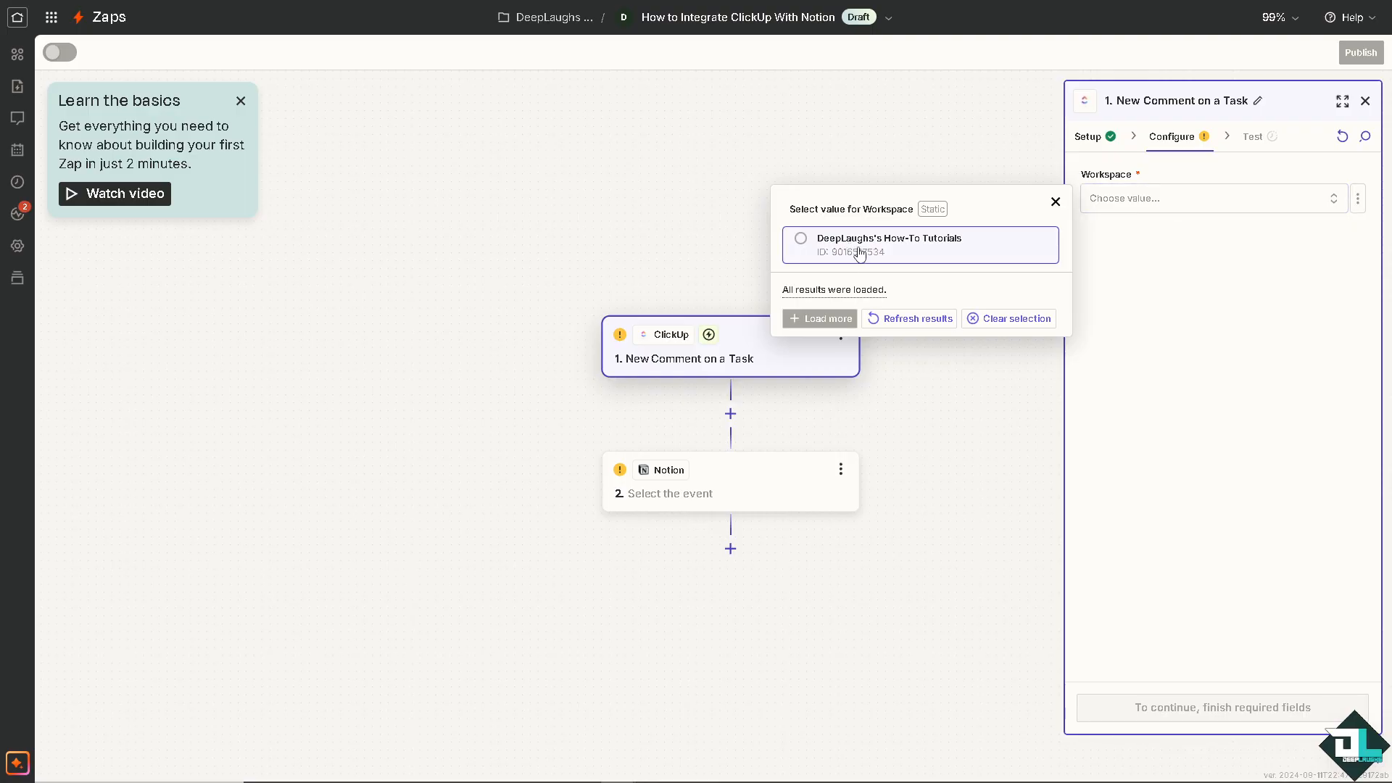
click(886, 238)
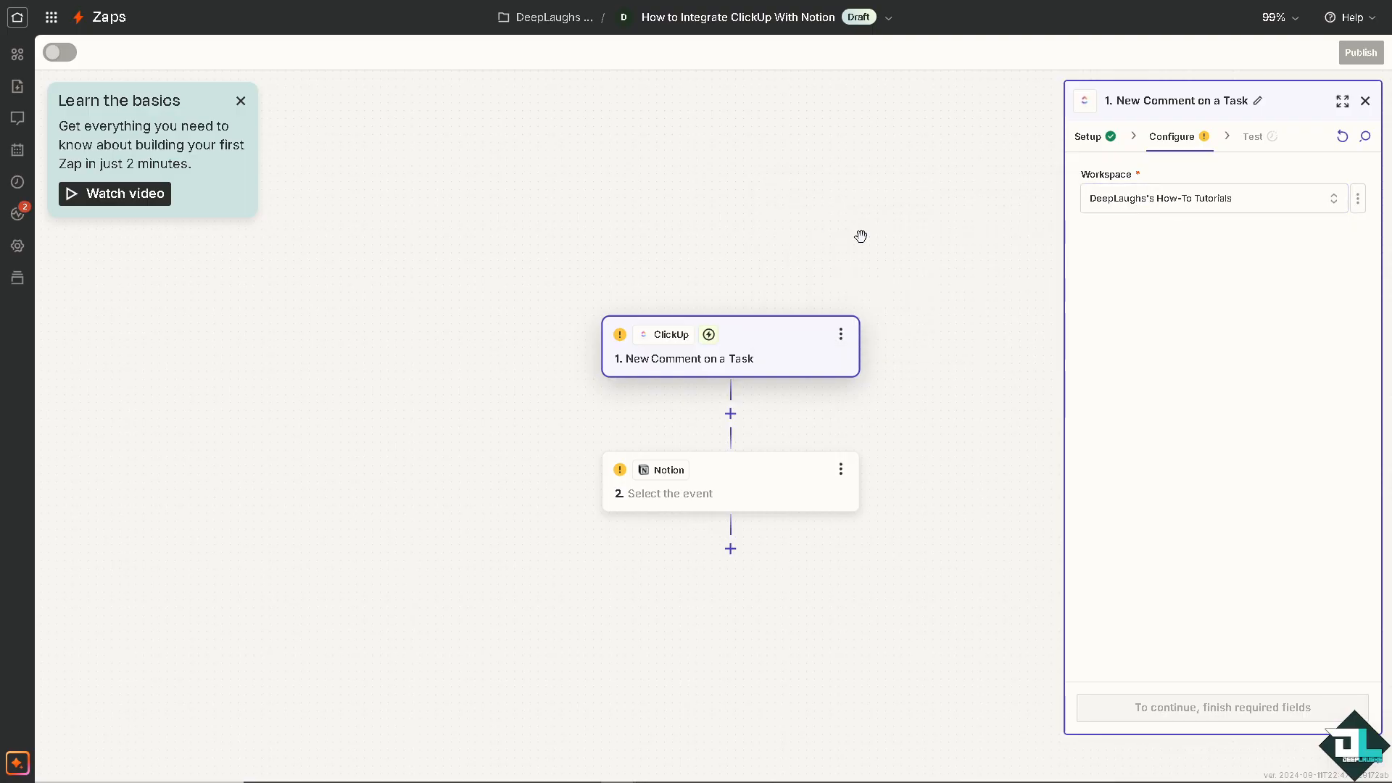
click(1211, 256)
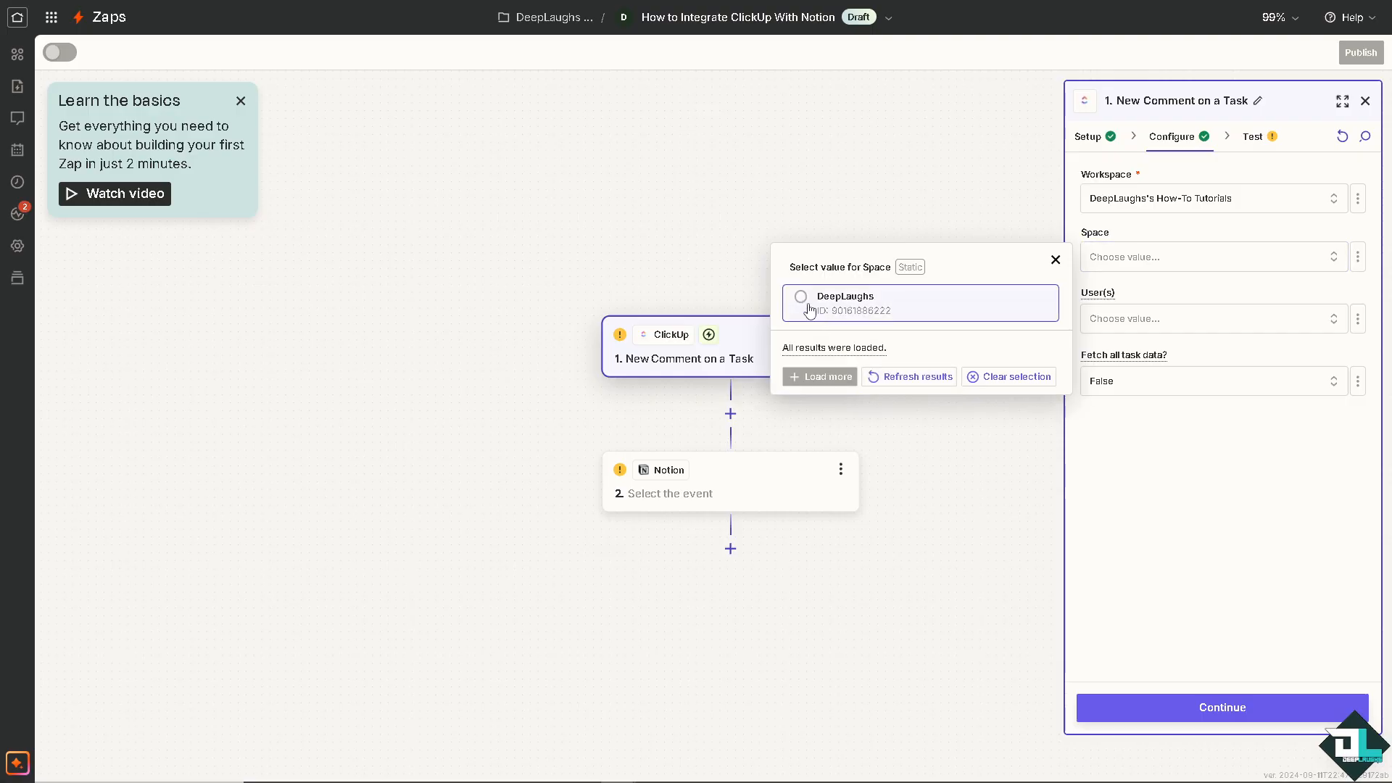
click(842, 295)
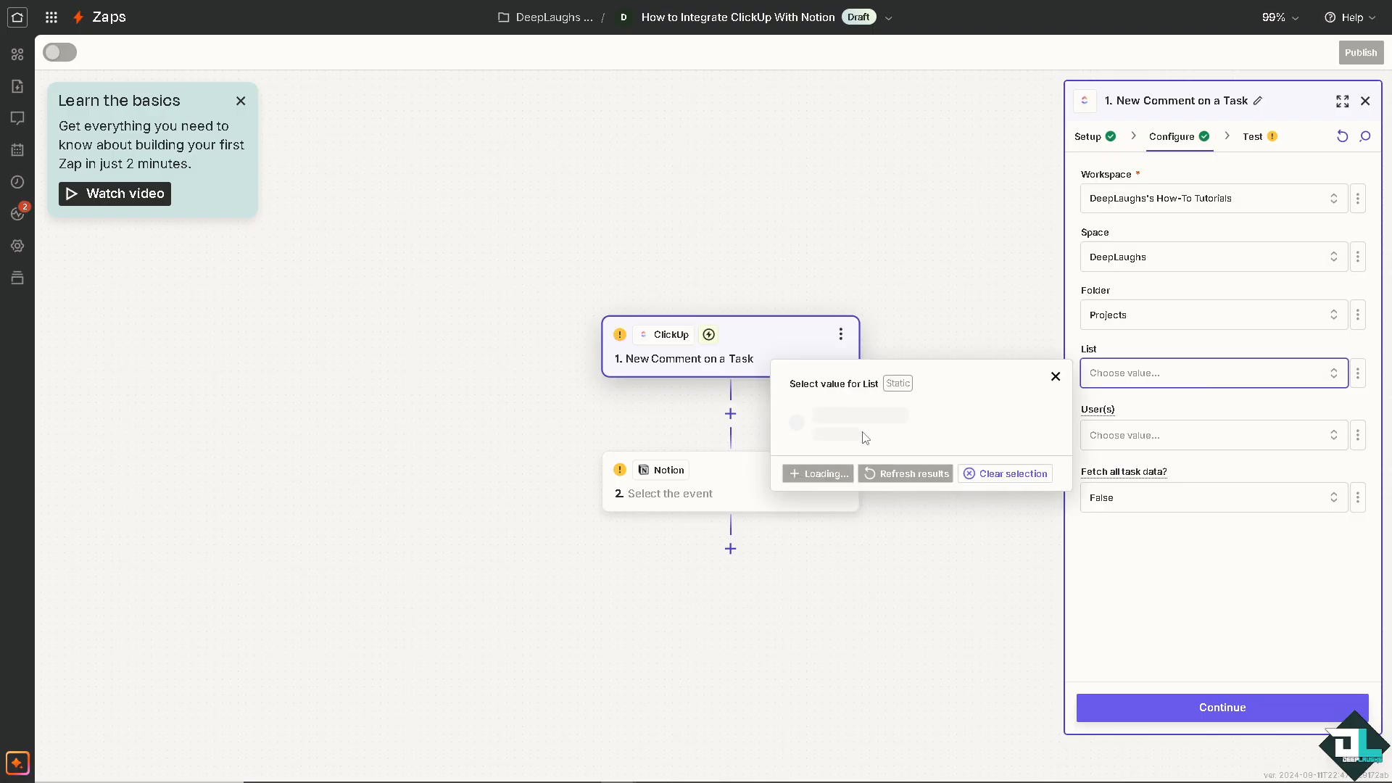
Target Task 3 in the Project 1 list, add a user, and fetch all task data
click(844, 422)
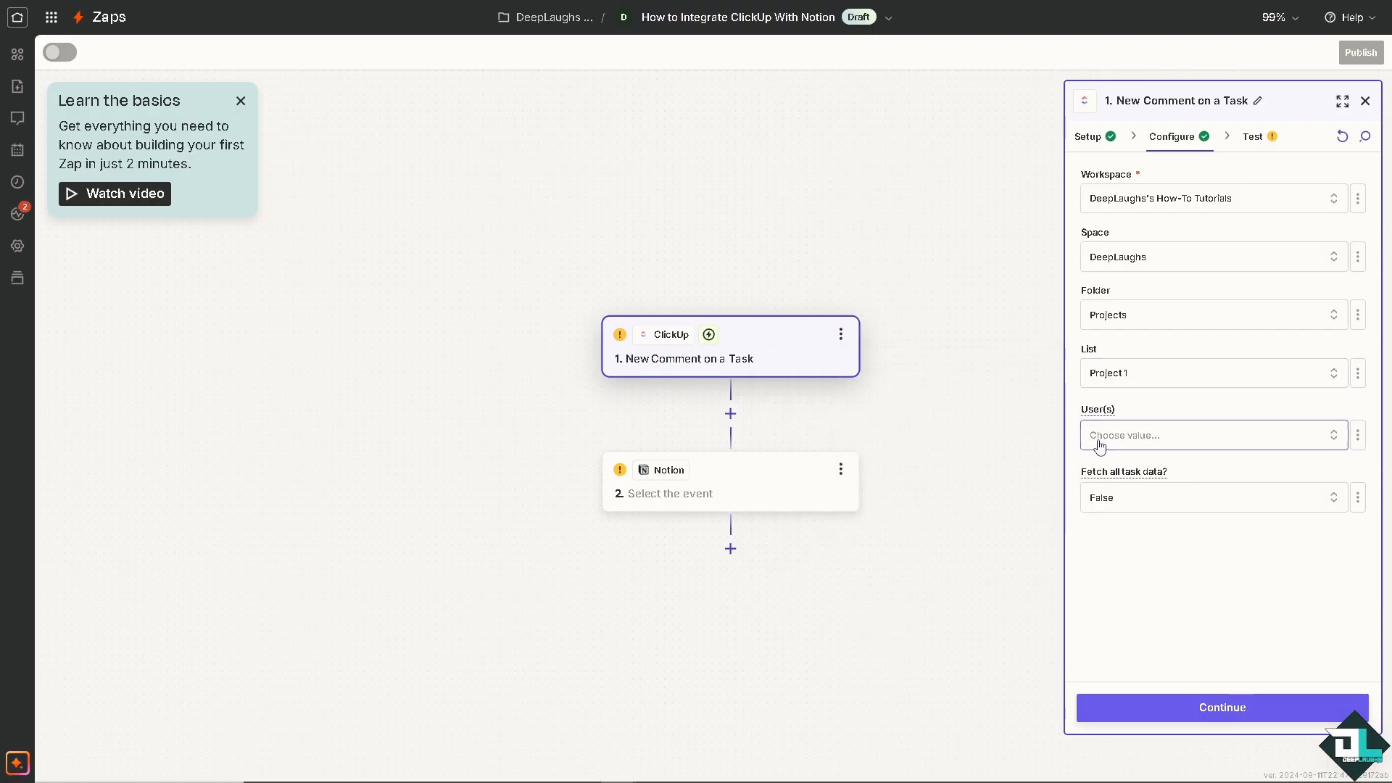
click(1214, 435)
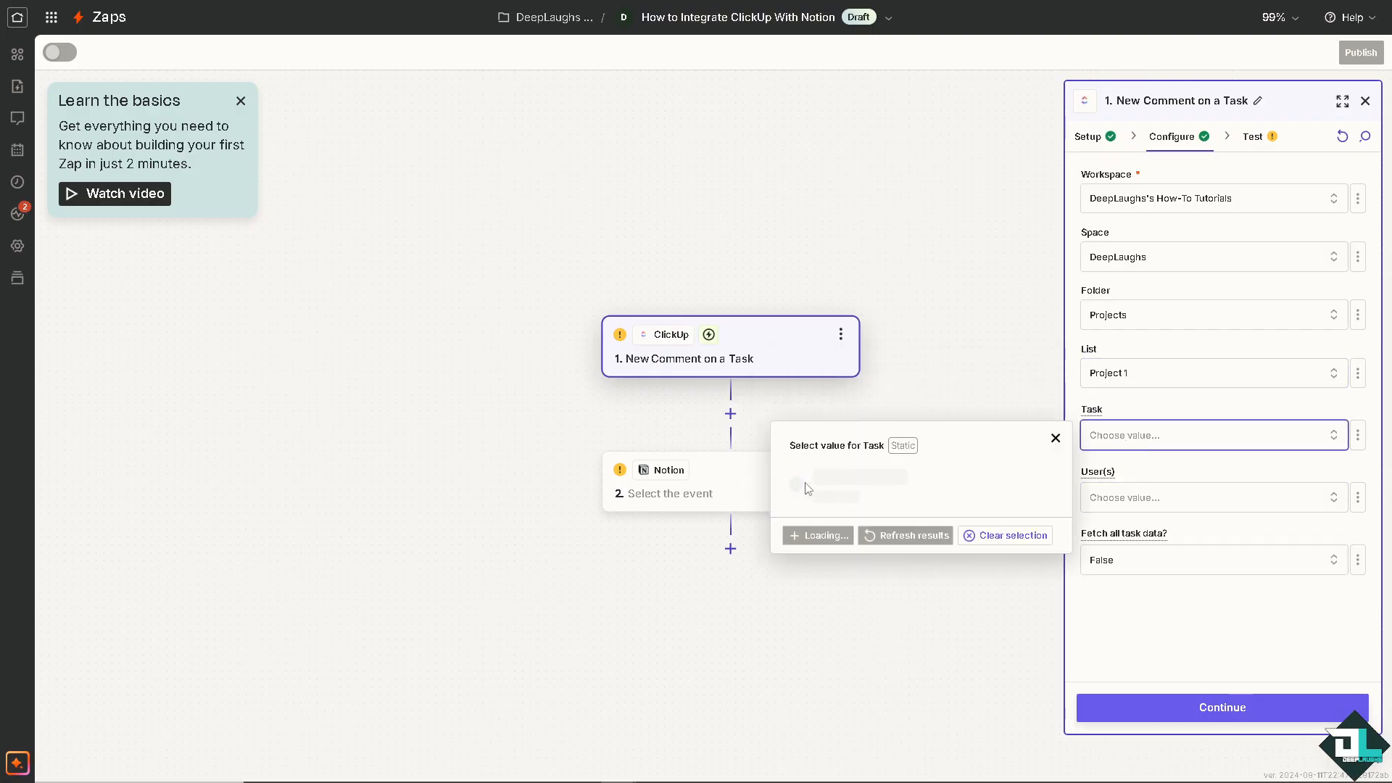
click(844, 477)
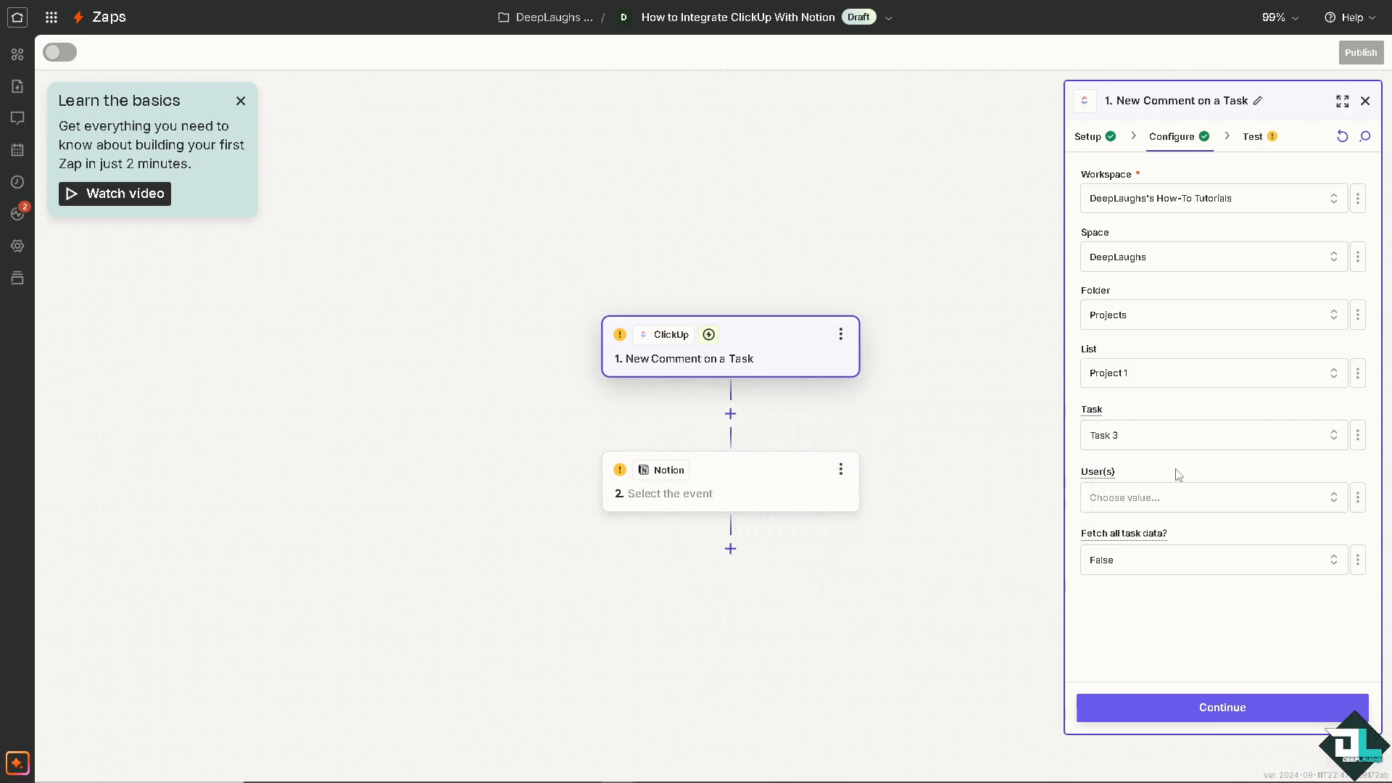
click(1208, 498)
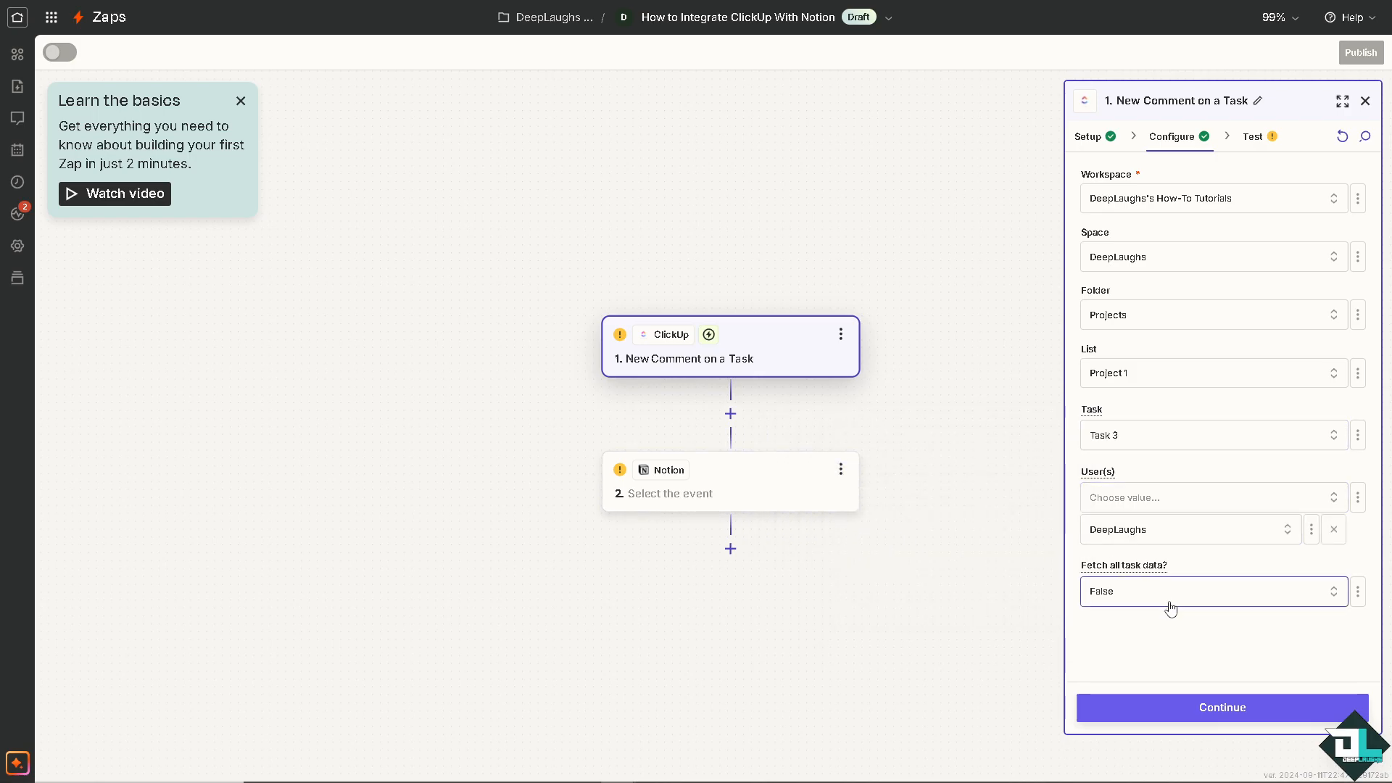
click(1213, 592)
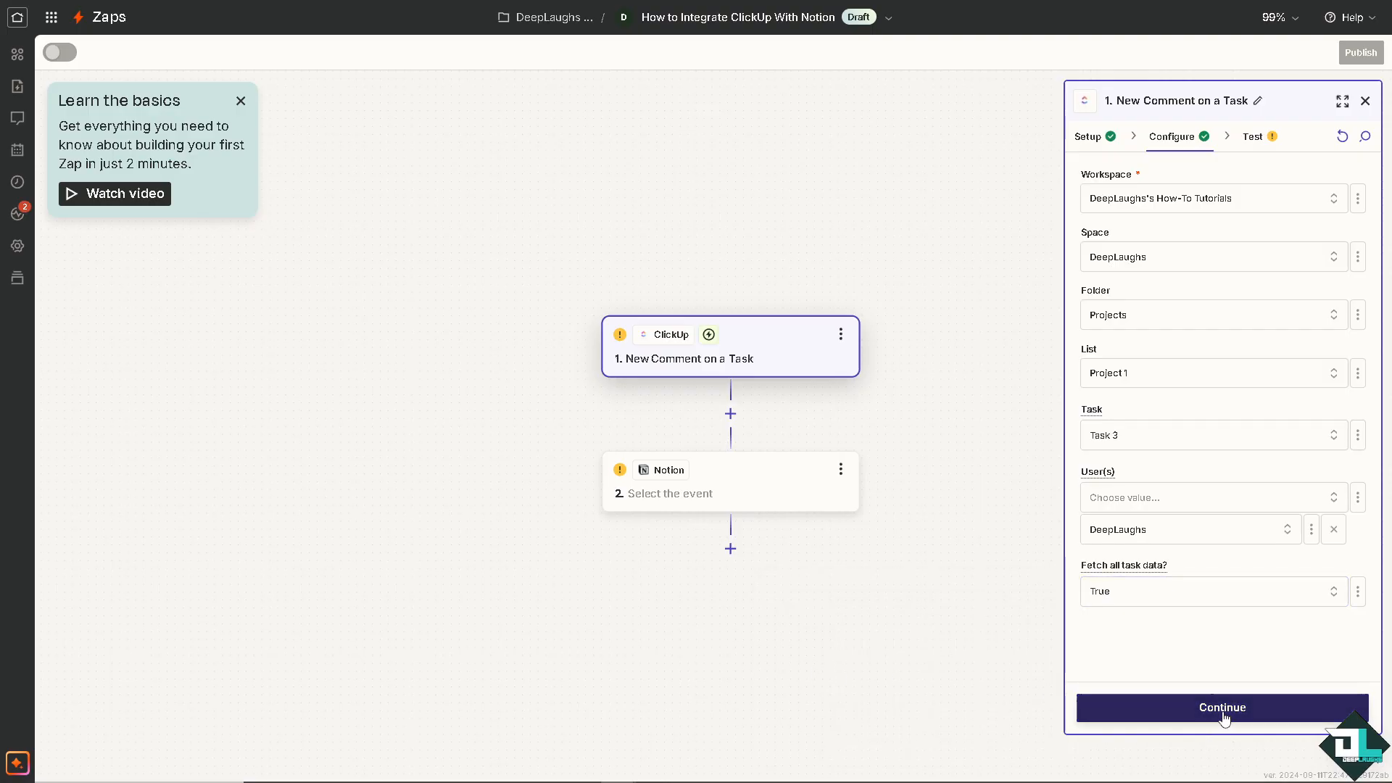
click(1222, 707)
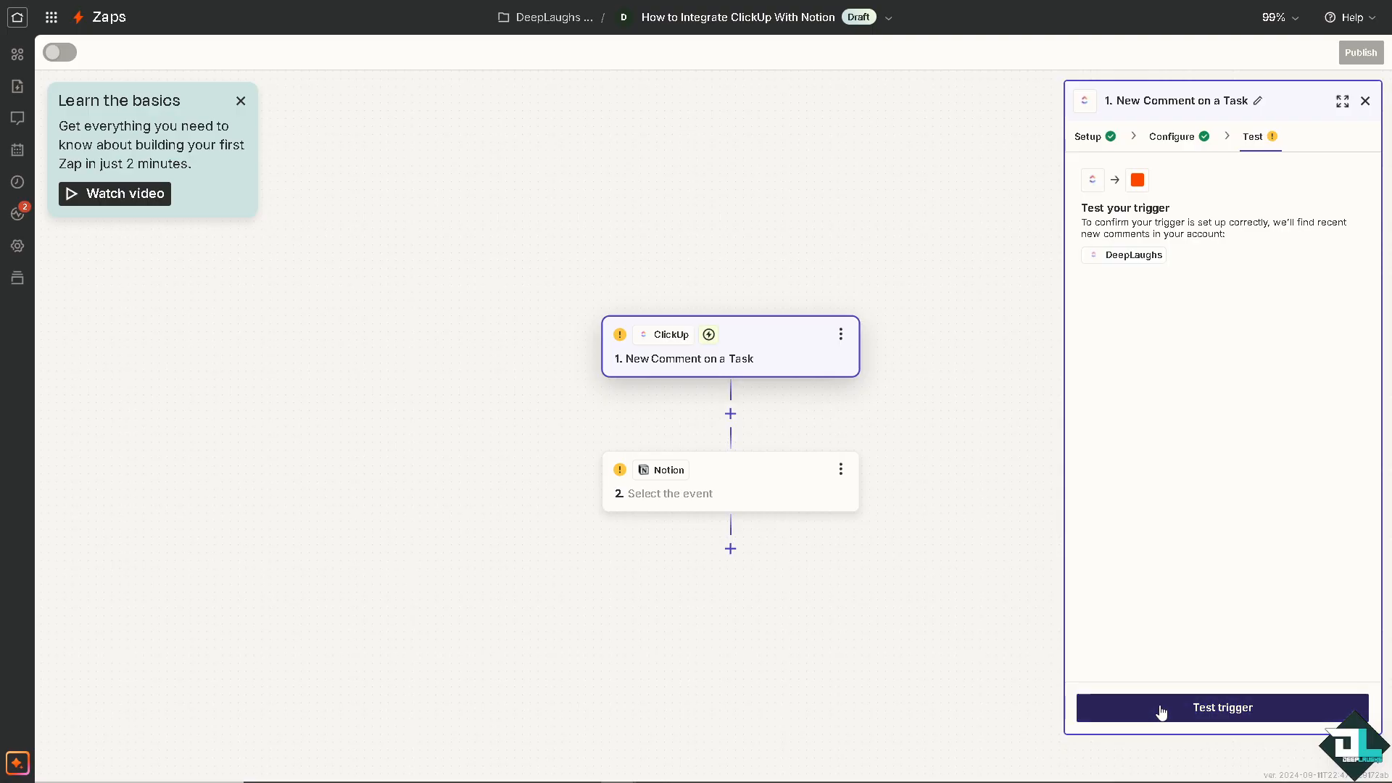
Test the ClickUp comment trigger twice, finding no new comment
click(1222, 708)
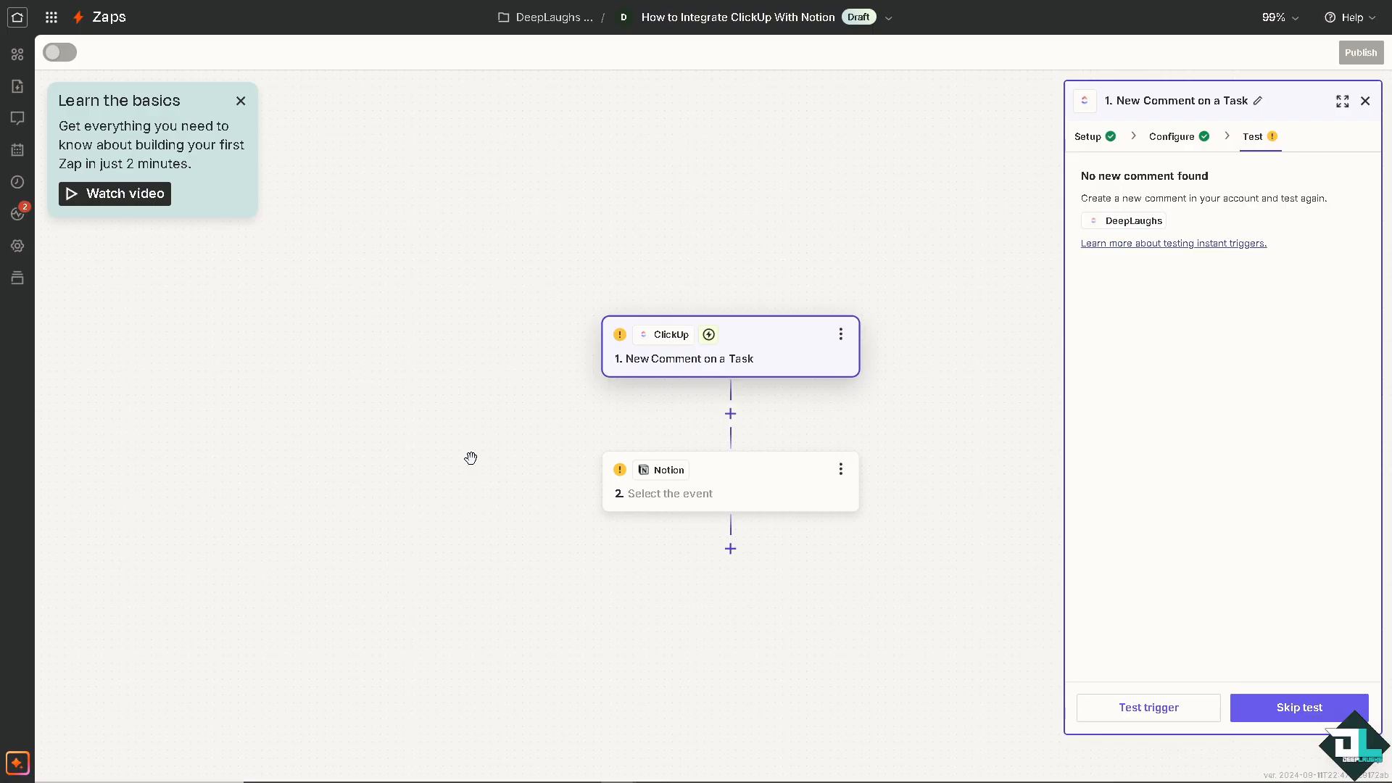
mouse_move(1298, 707)
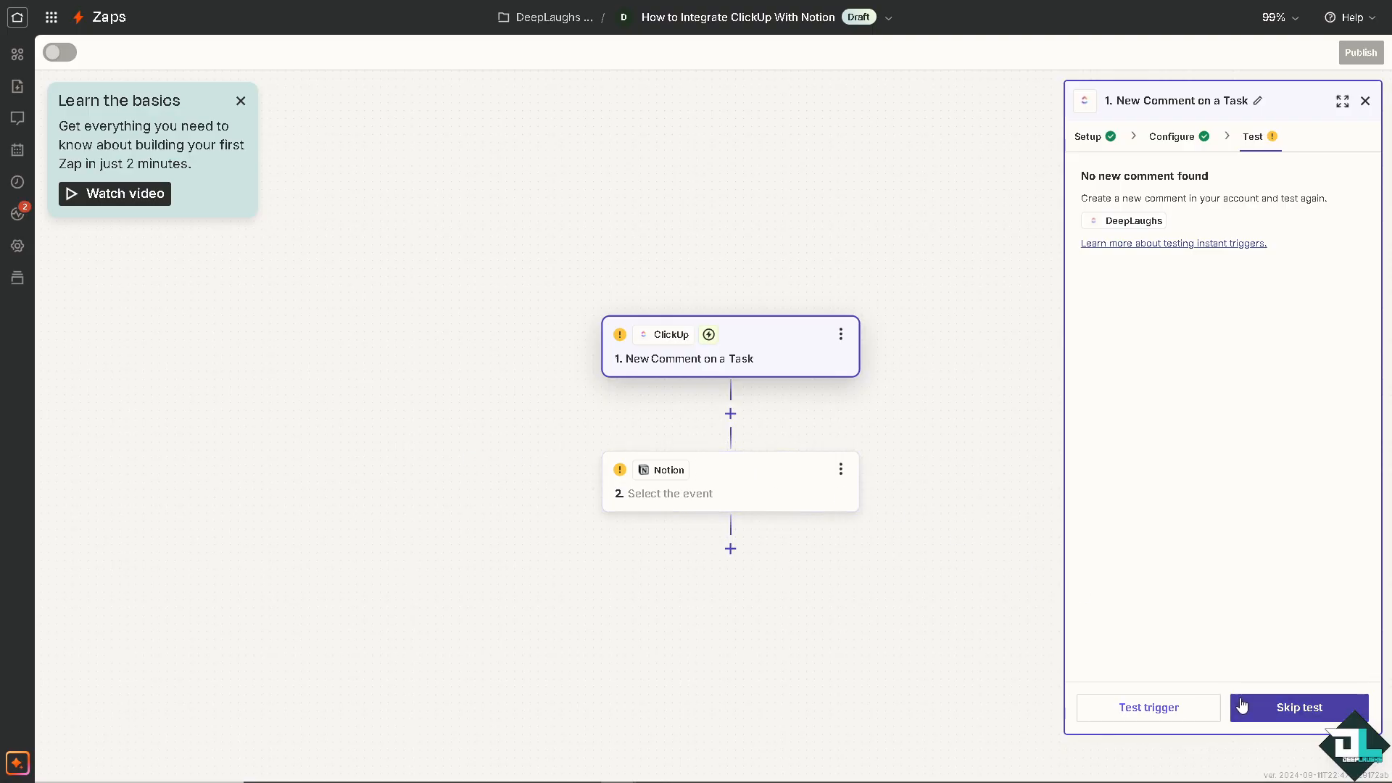
mouse_move(1148, 707)
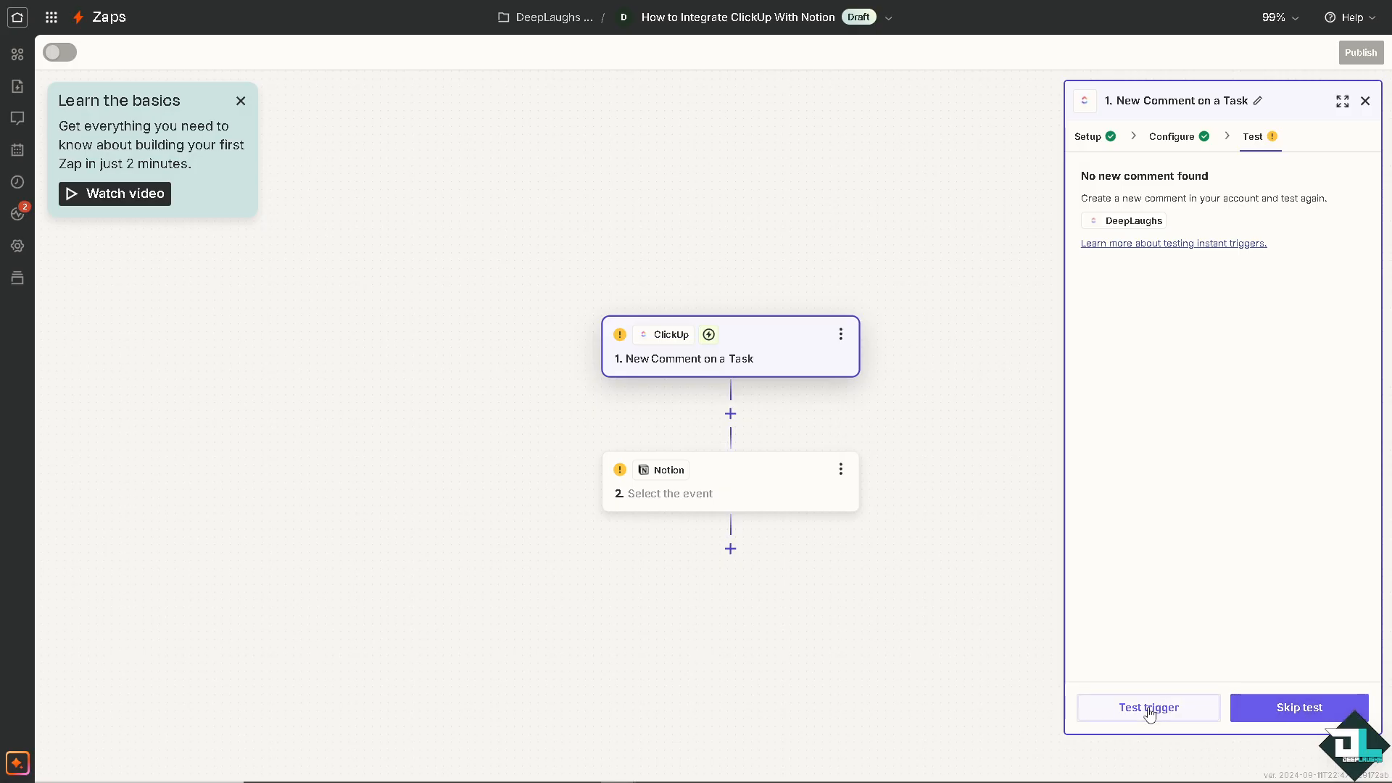
click(1147, 708)
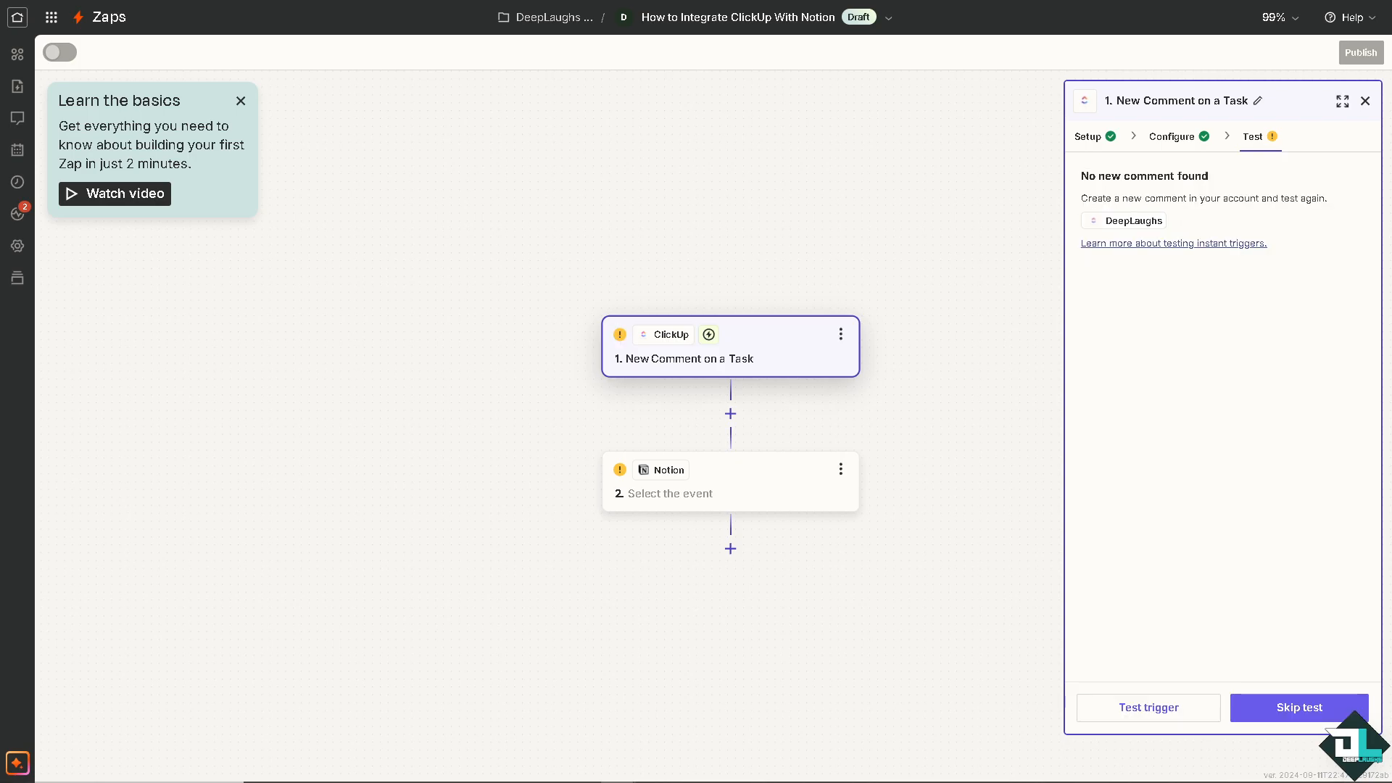
mouse_move(738, 487)
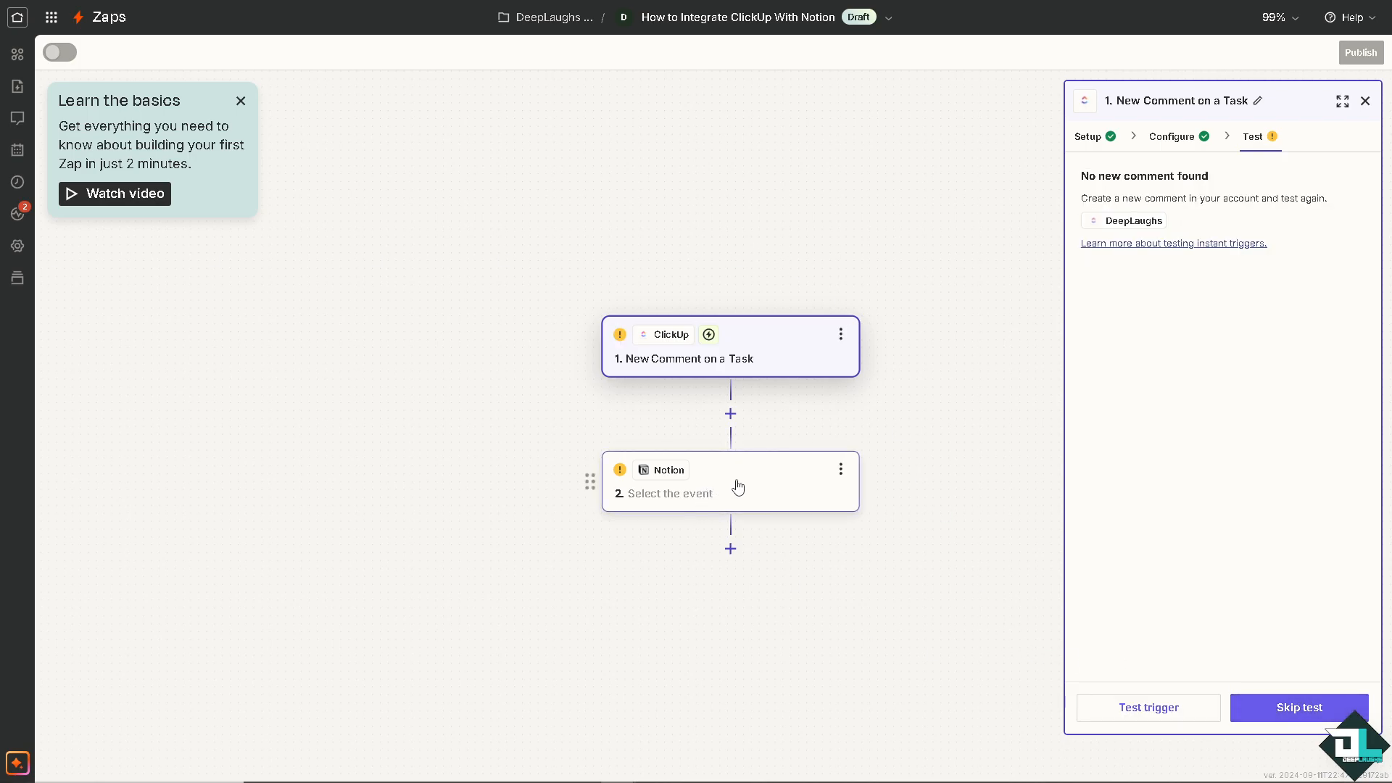
mouse_move(757, 484)
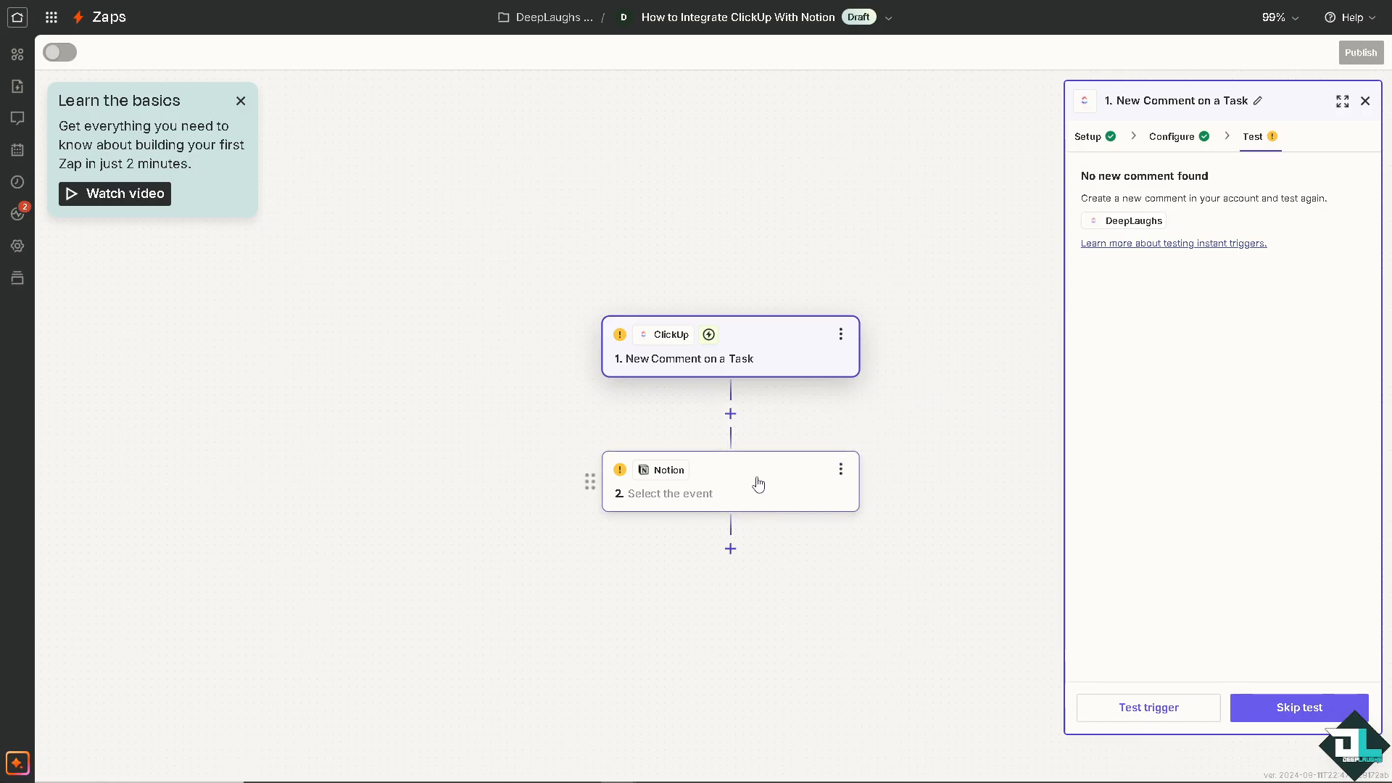
Set the Notion step's action event to Create Database Item and start signing in to Notion
click(730, 481)
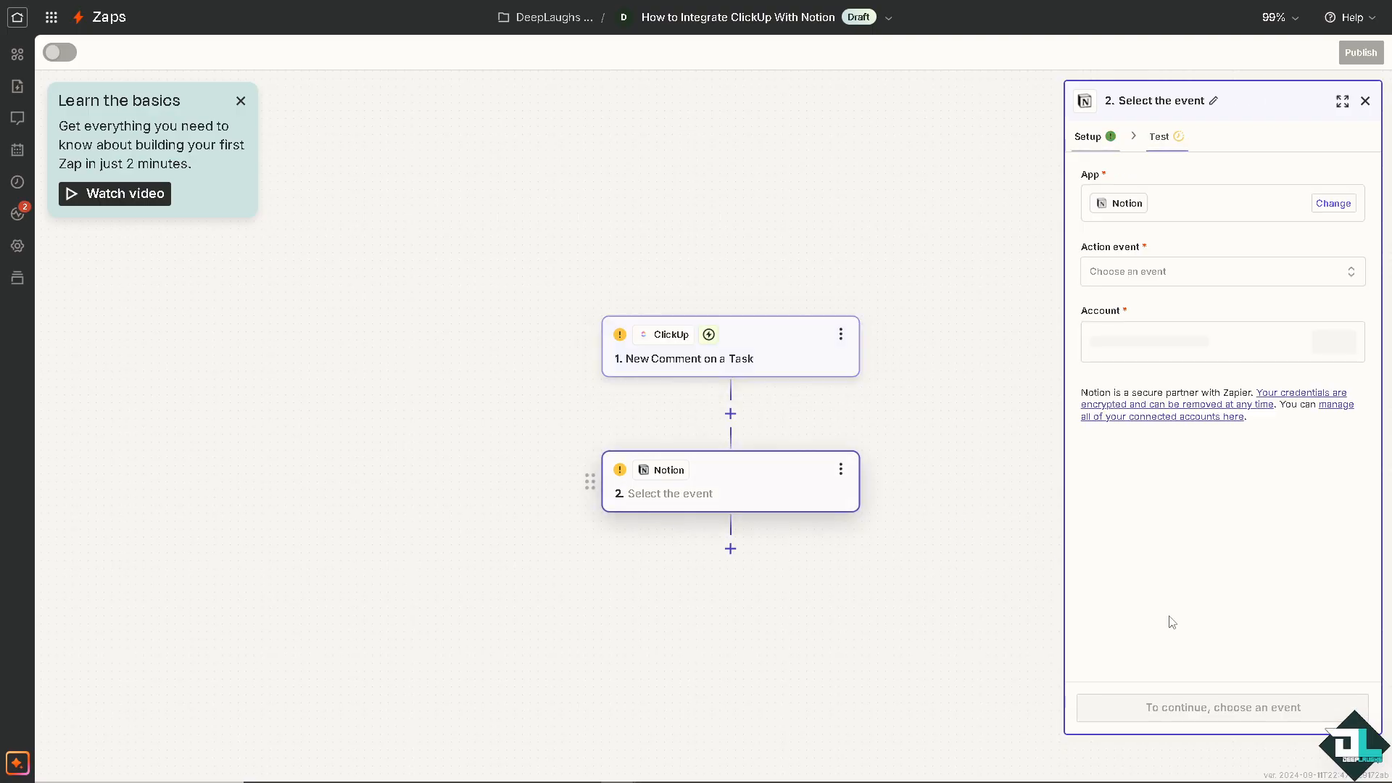
click(1217, 272)
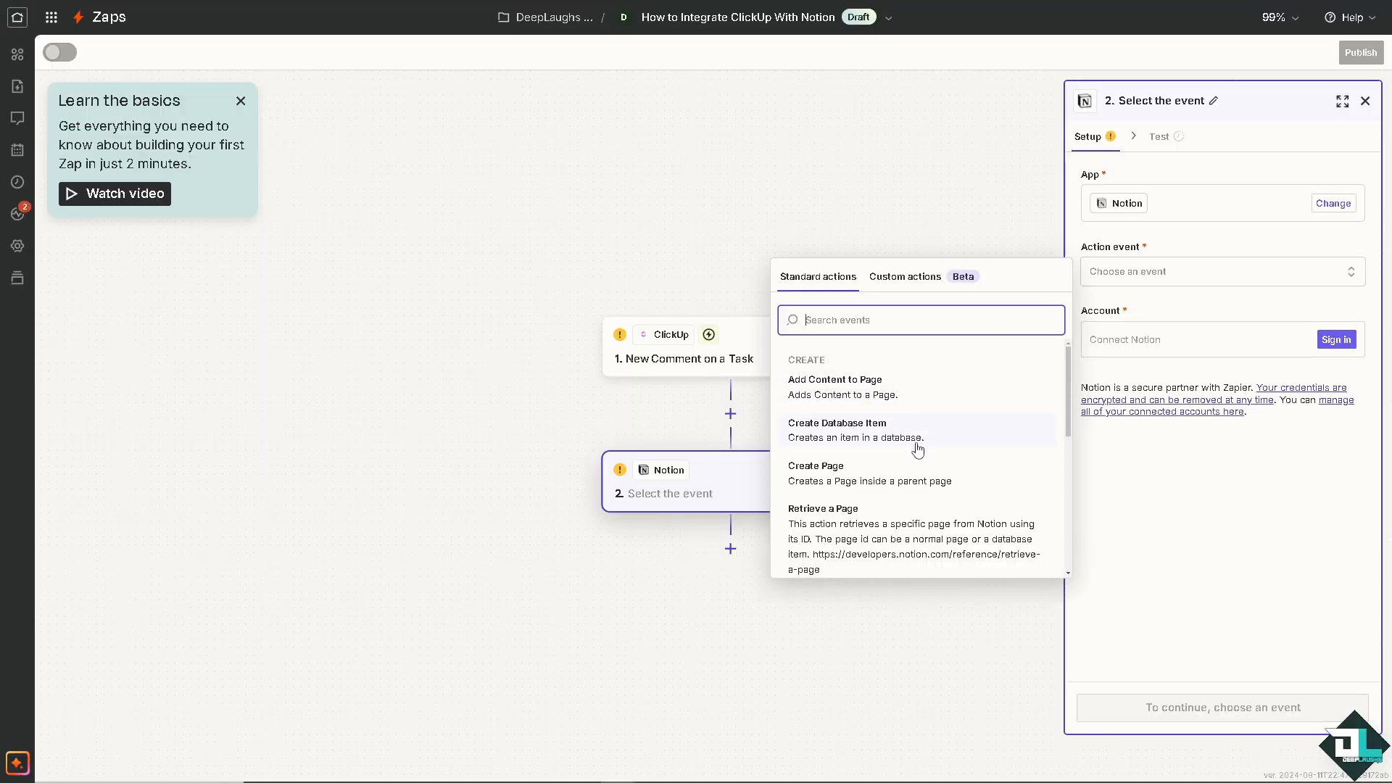
mouse_move(875, 443)
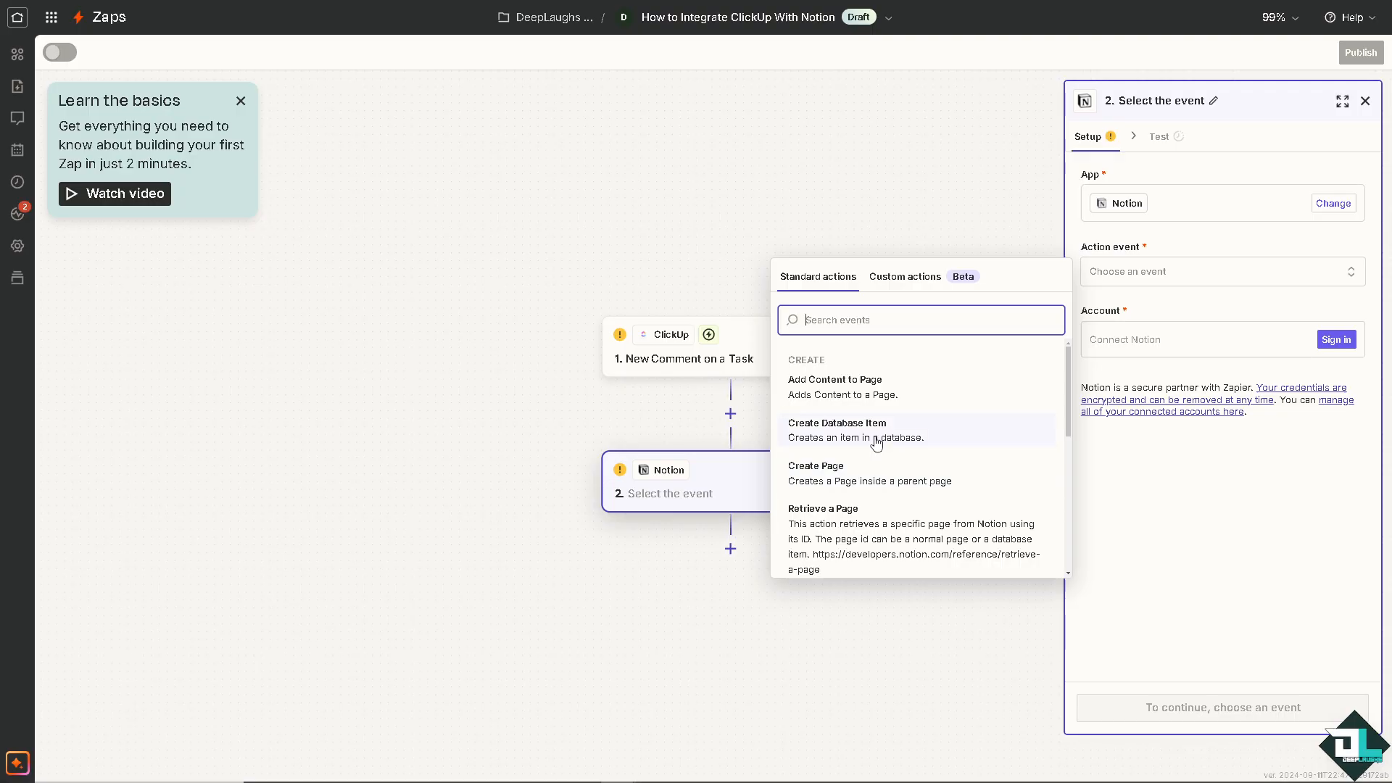
click(836, 423)
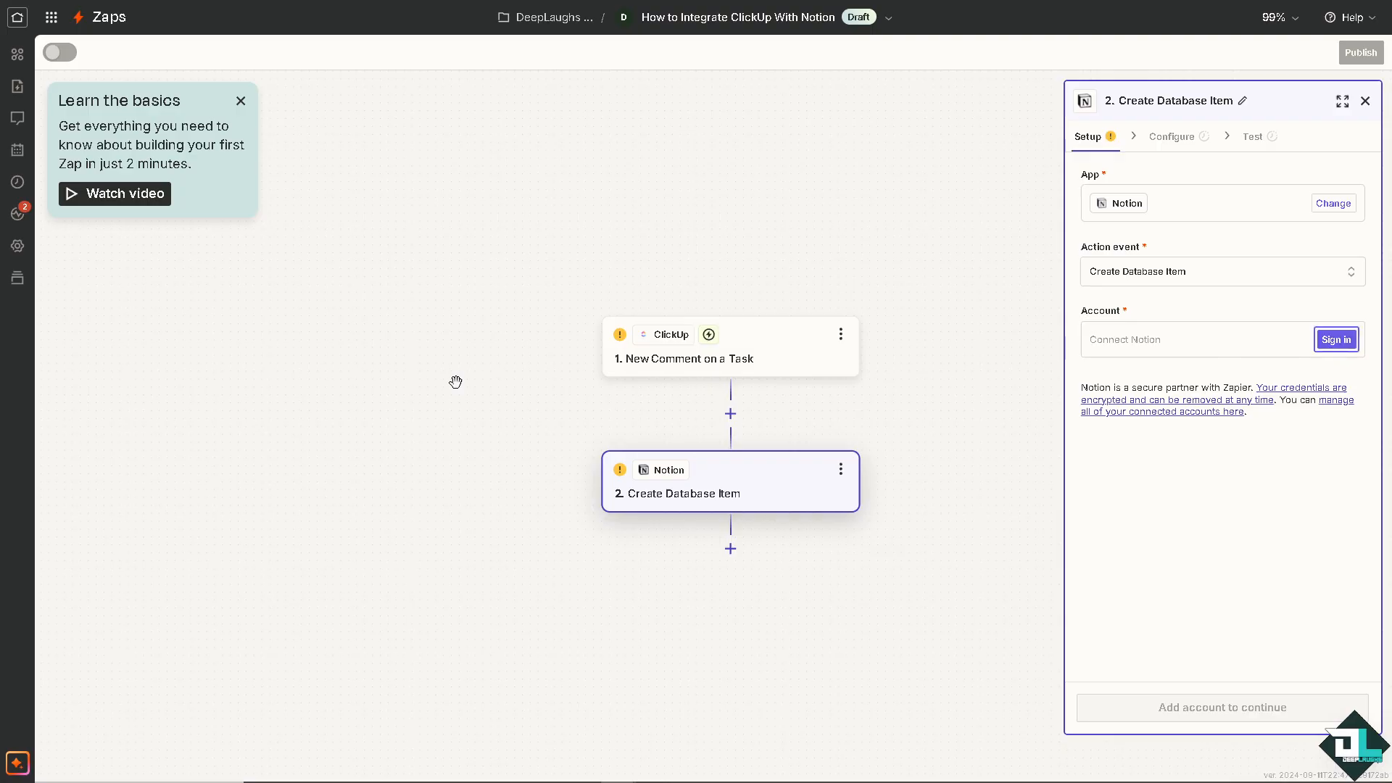
click(1336, 339)
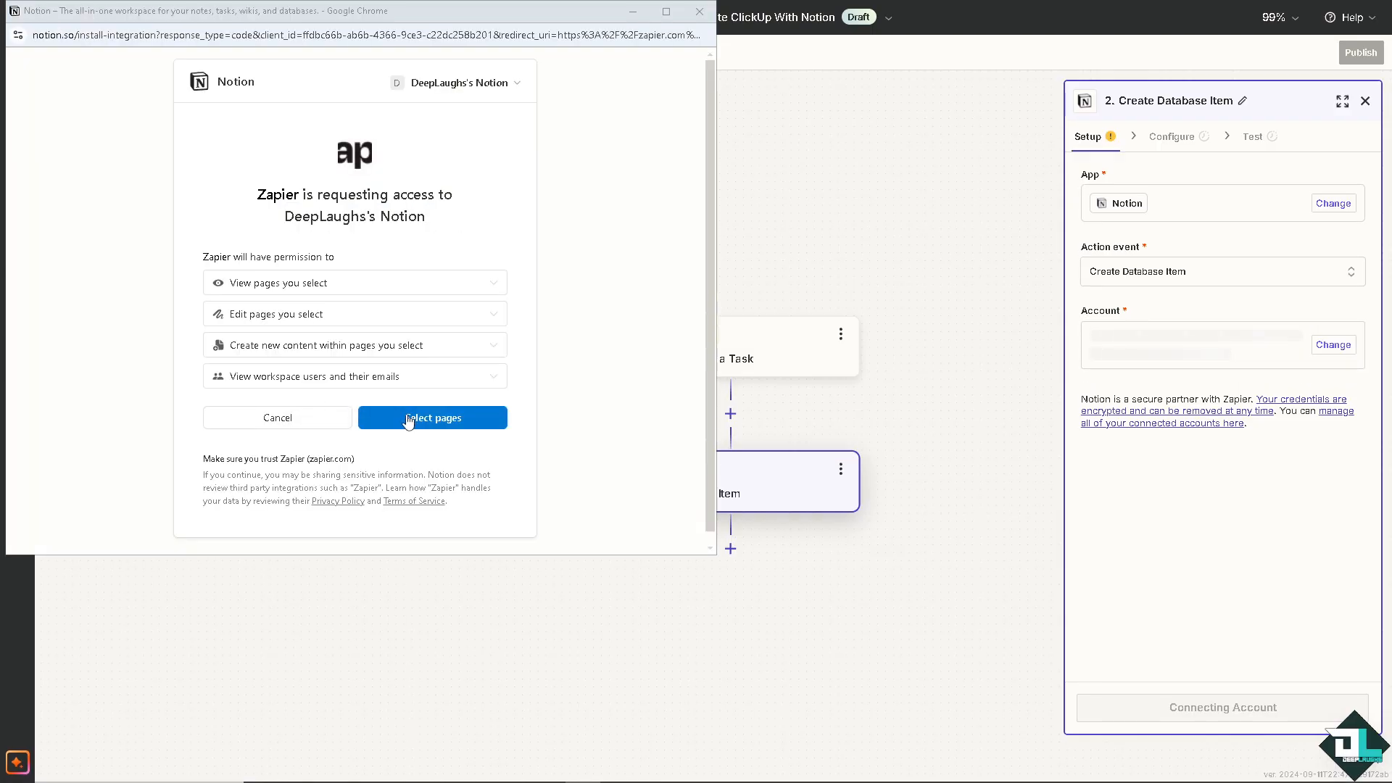
Select the Notion pages to share and allow Zapier access
click(432, 418)
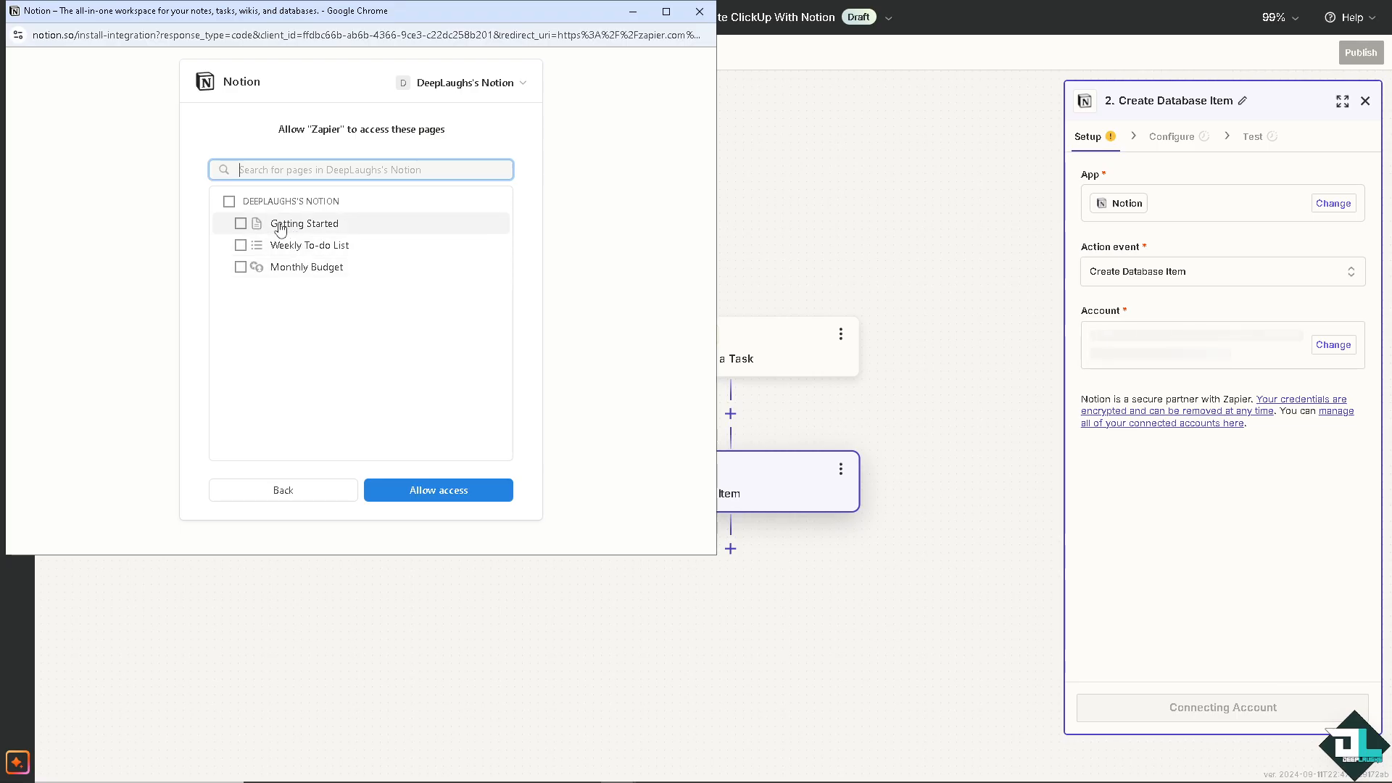
click(437, 489)
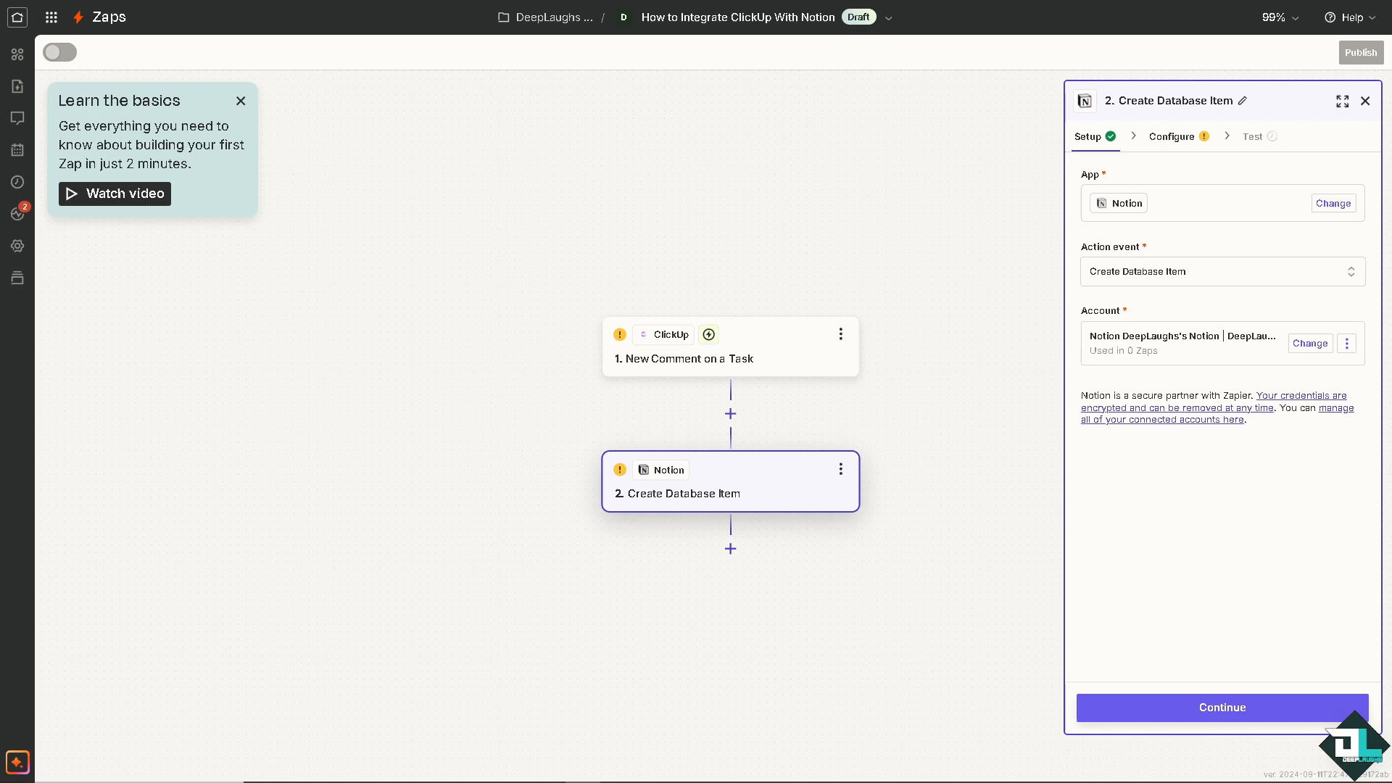
Enter the item content as Plain Text and reload the Notion databases to pick Income (Monthly)
click(1222, 707)
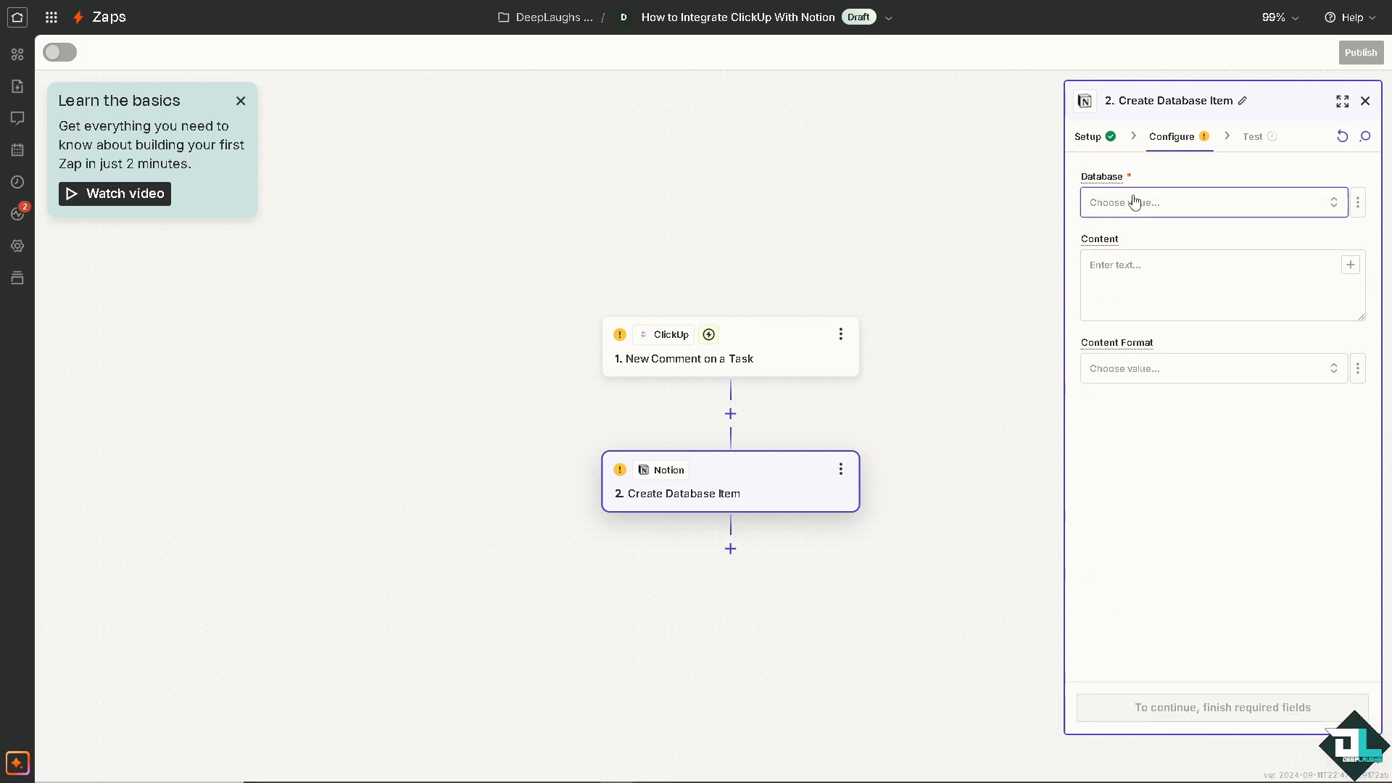
click(1208, 203)
text(How to Integrate ClickUp With Notion)
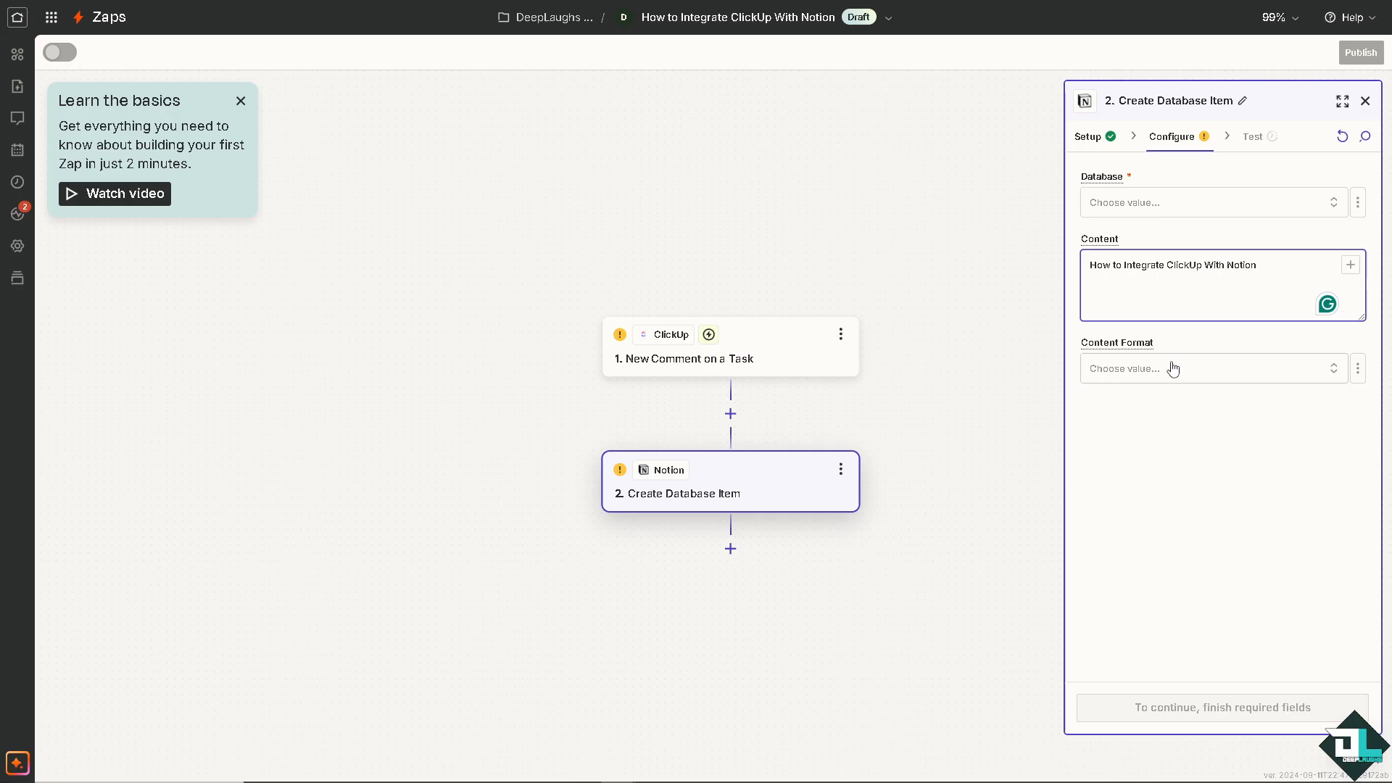
click(1208, 368)
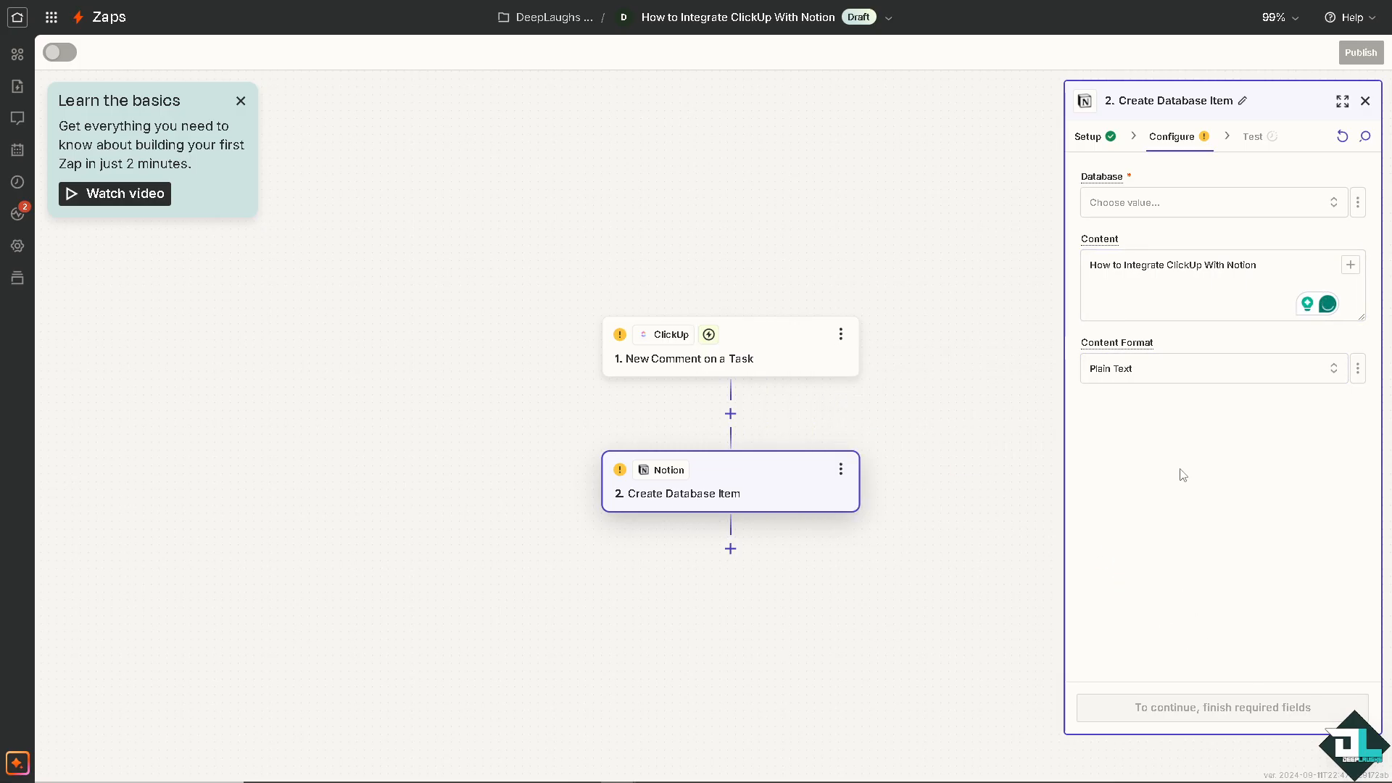
click(1207, 203)
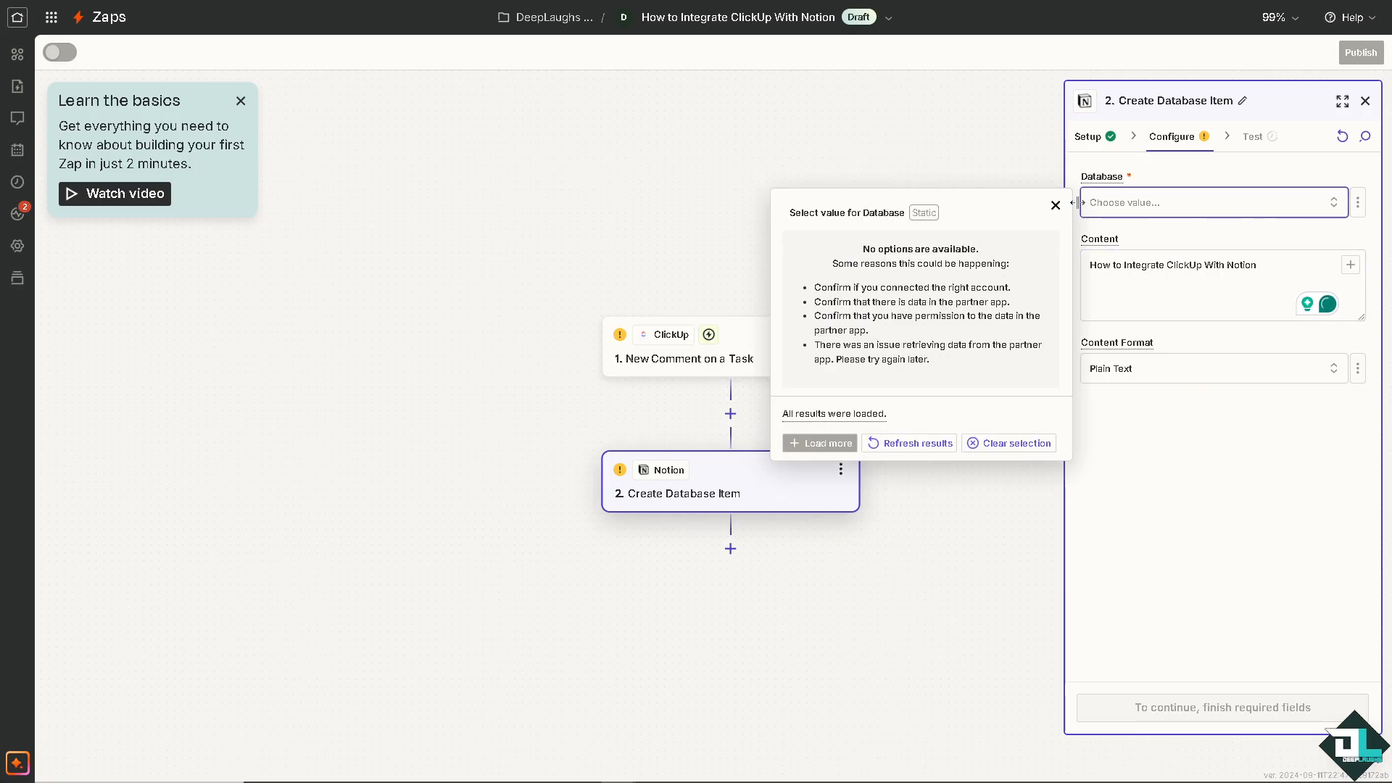
click(1055, 205)
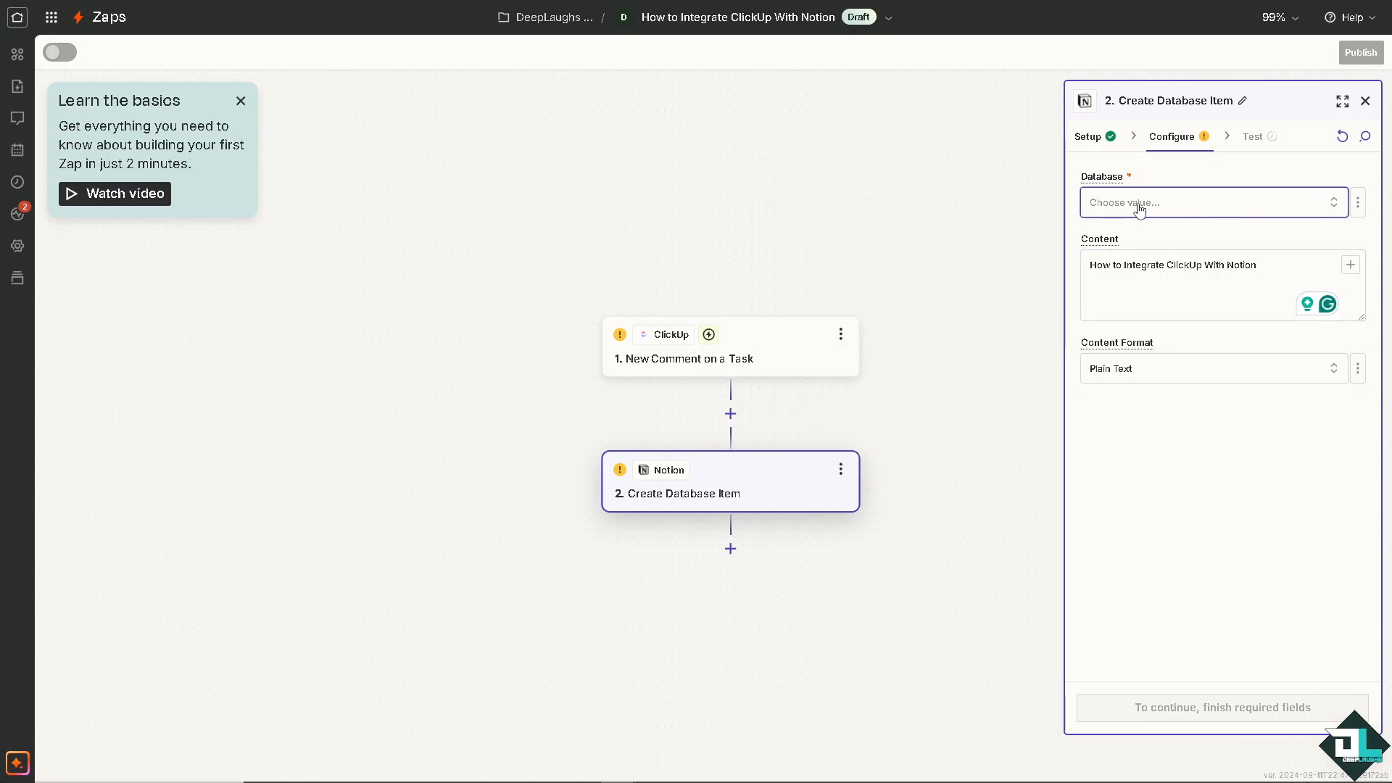
click(1207, 202)
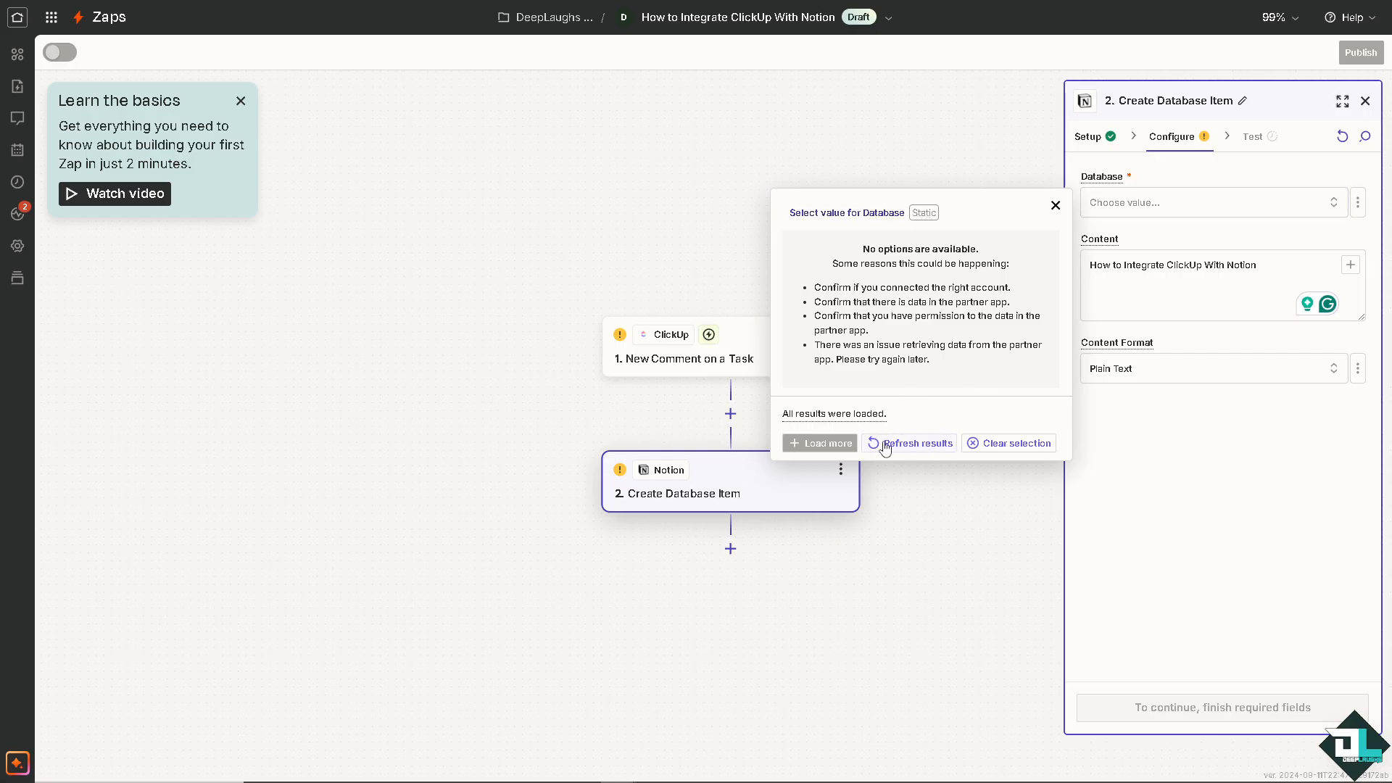
click(909, 443)
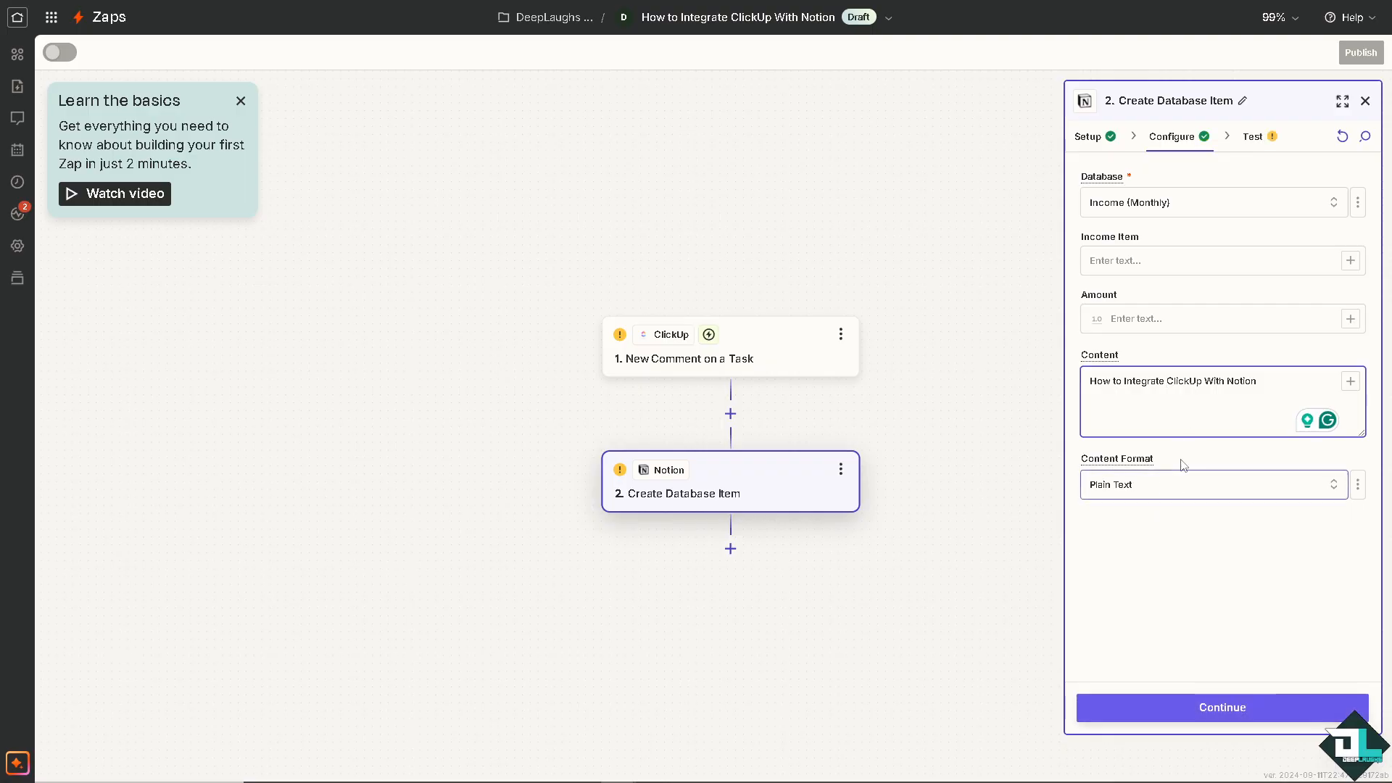
Send a test database item from the Notion step to Notion
click(1221, 708)
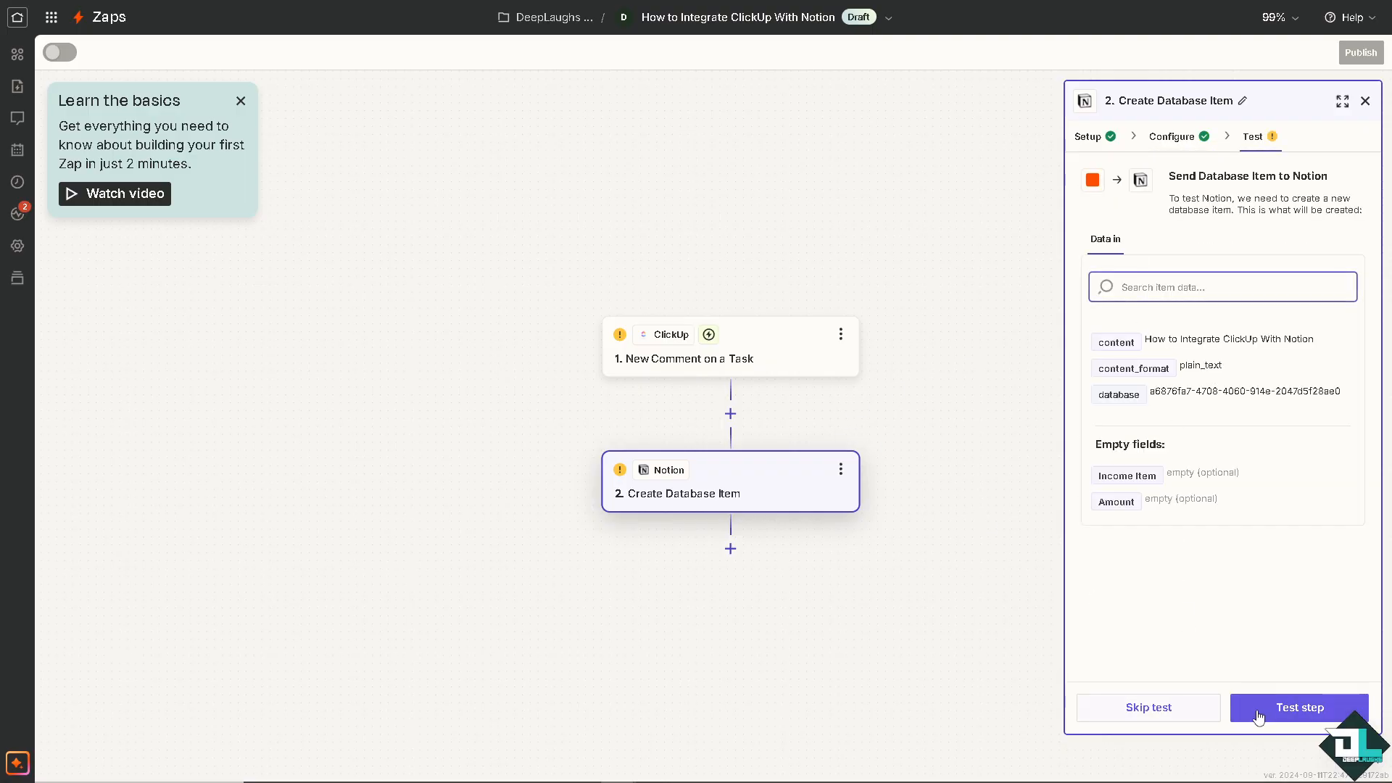
click(1298, 708)
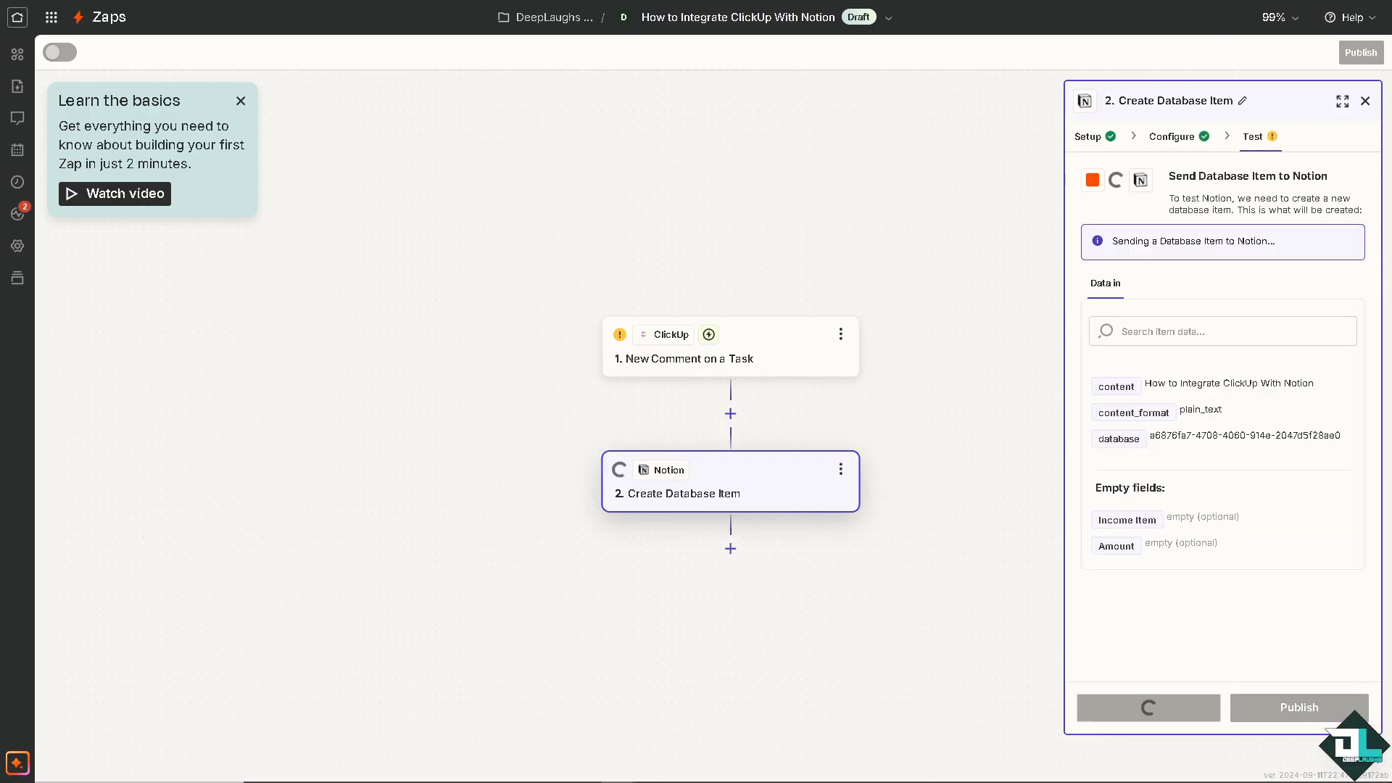
click(1147, 708)
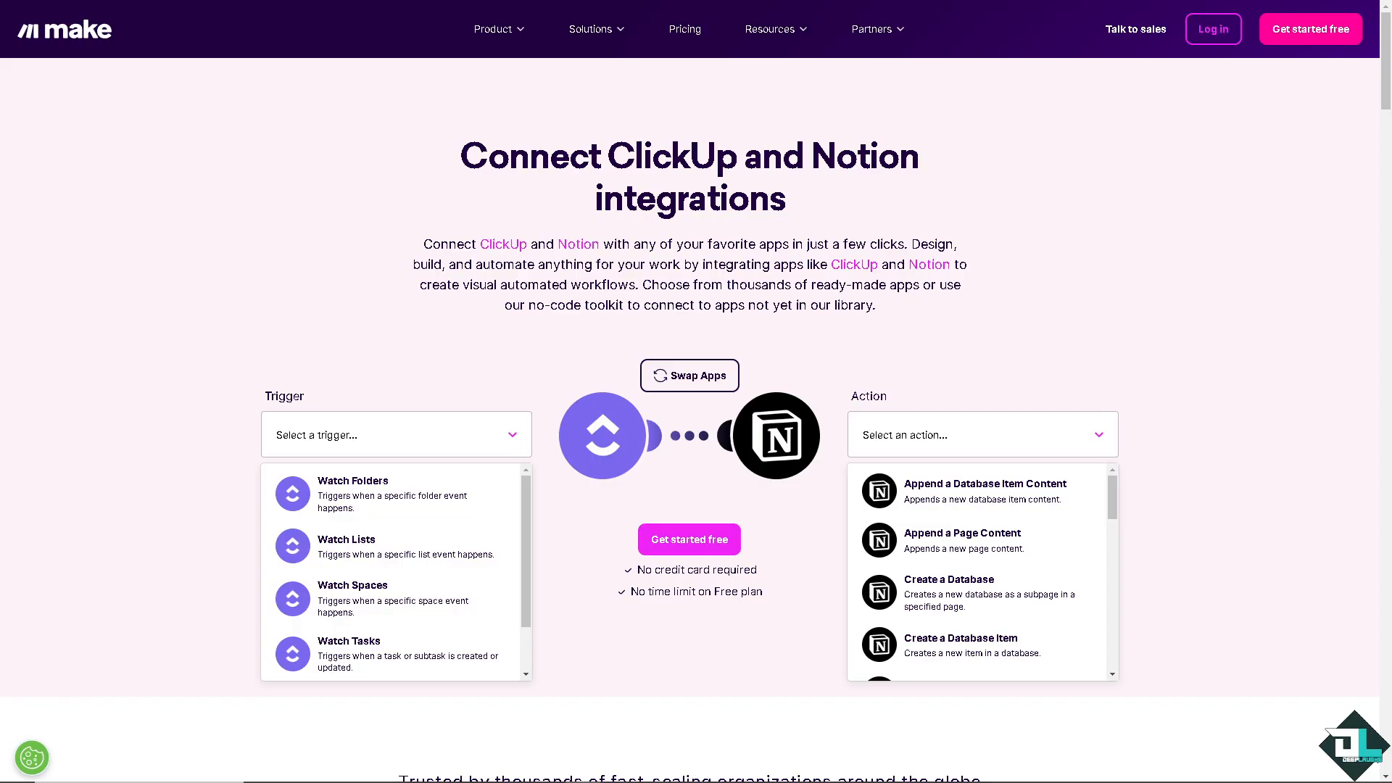
mouse_move(164, 390)
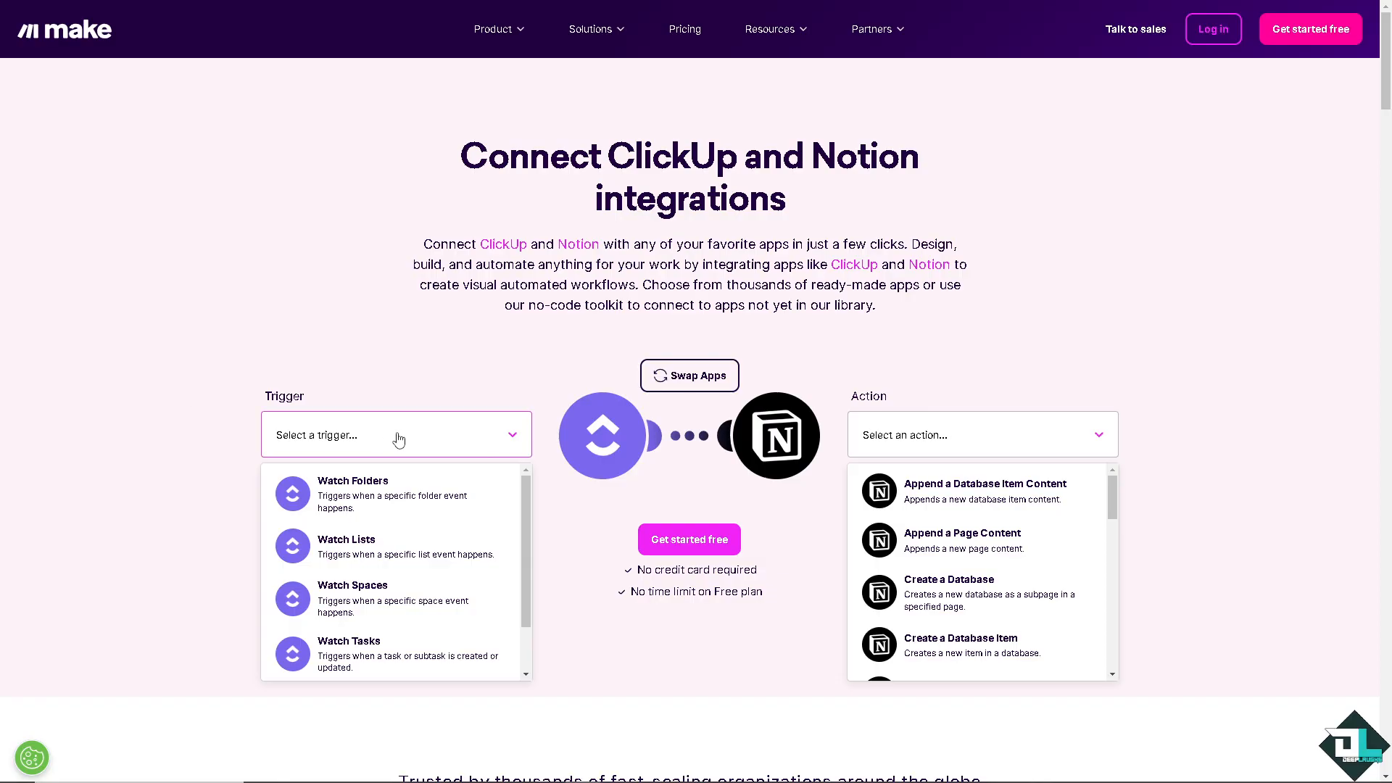
mouse_move(443, 523)
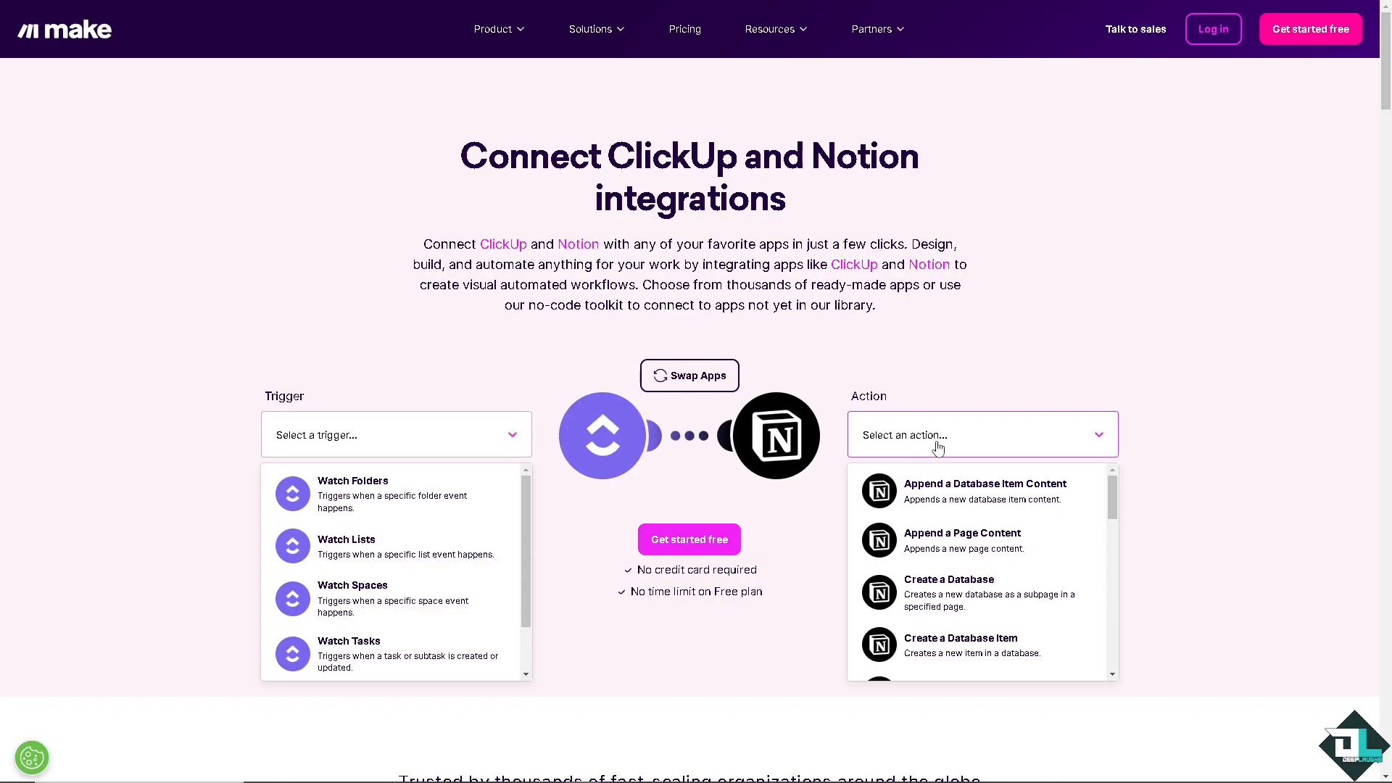
mouse_move(950, 446)
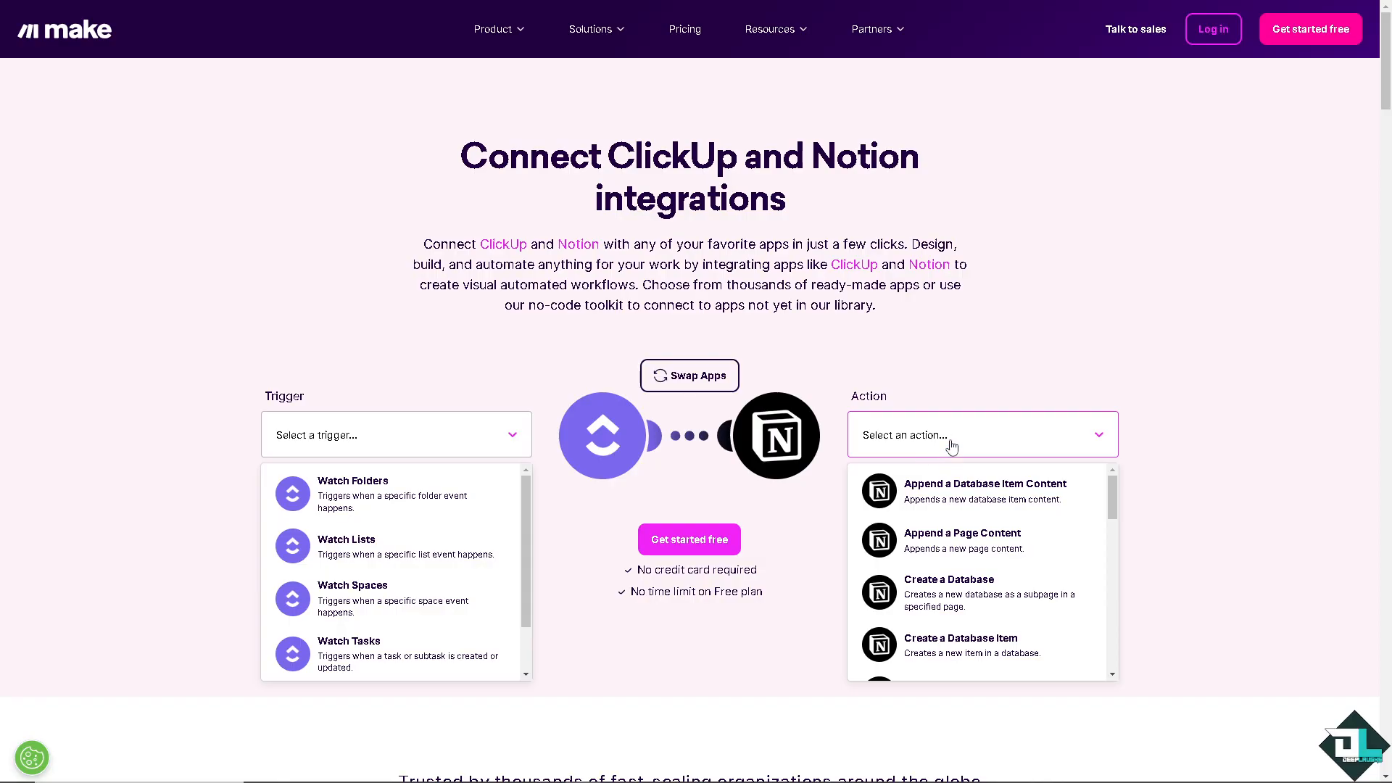
mouse_move(976, 593)
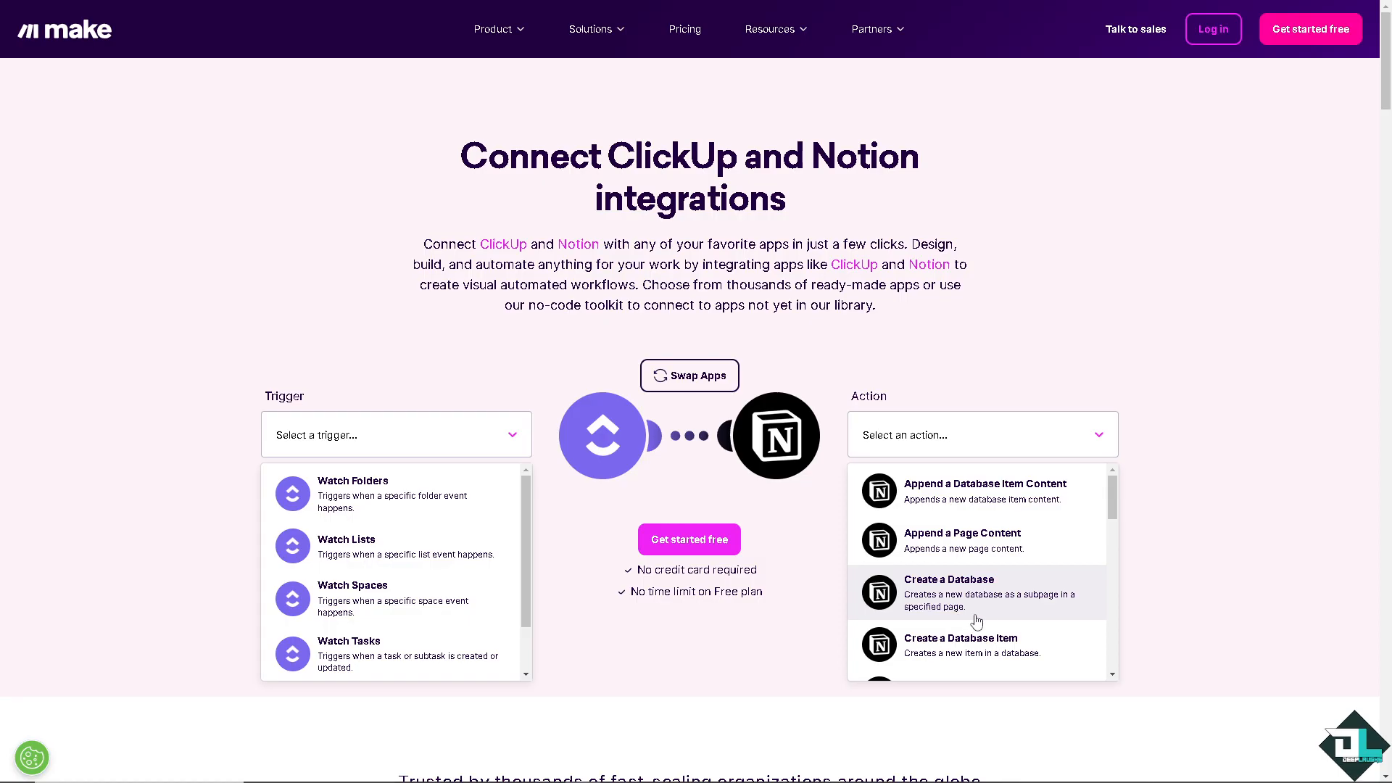
mouse_move(994, 620)
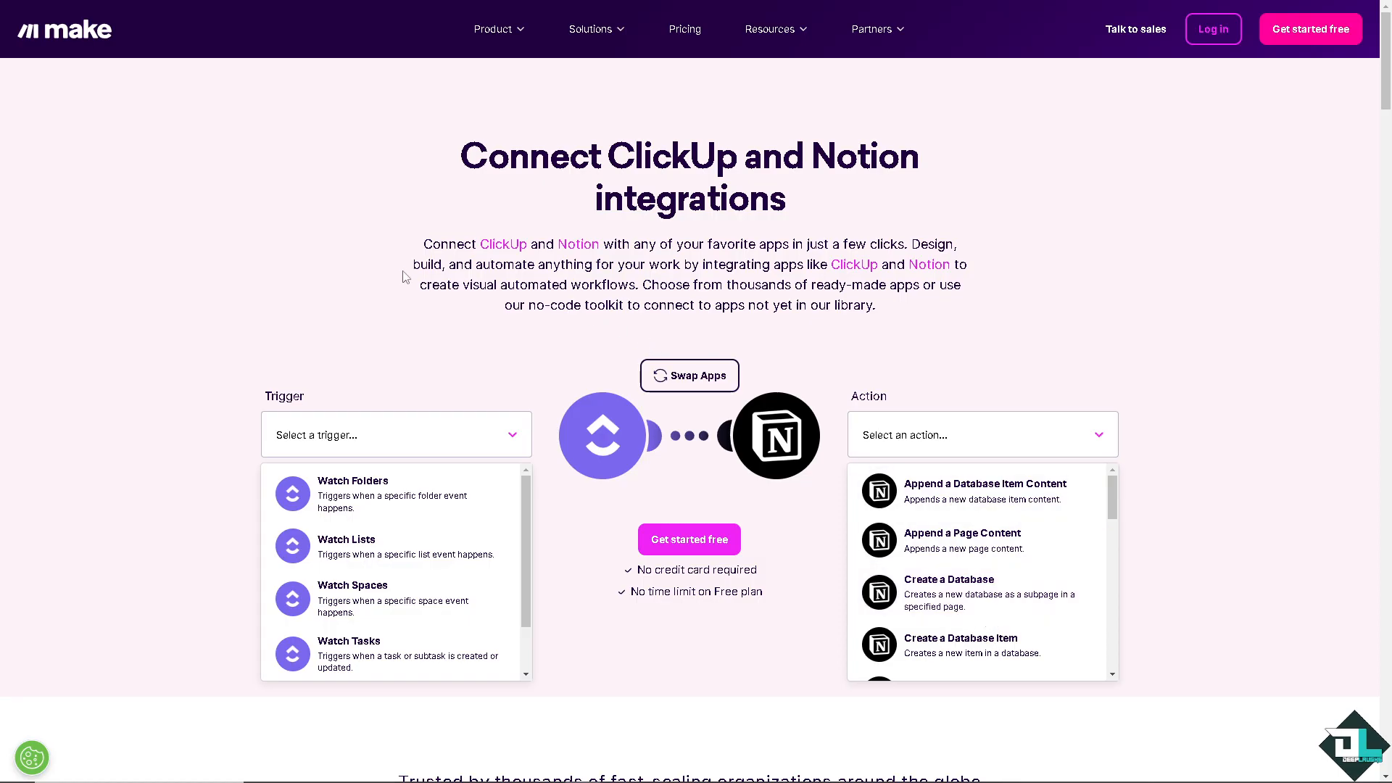
mouse_move(689, 375)
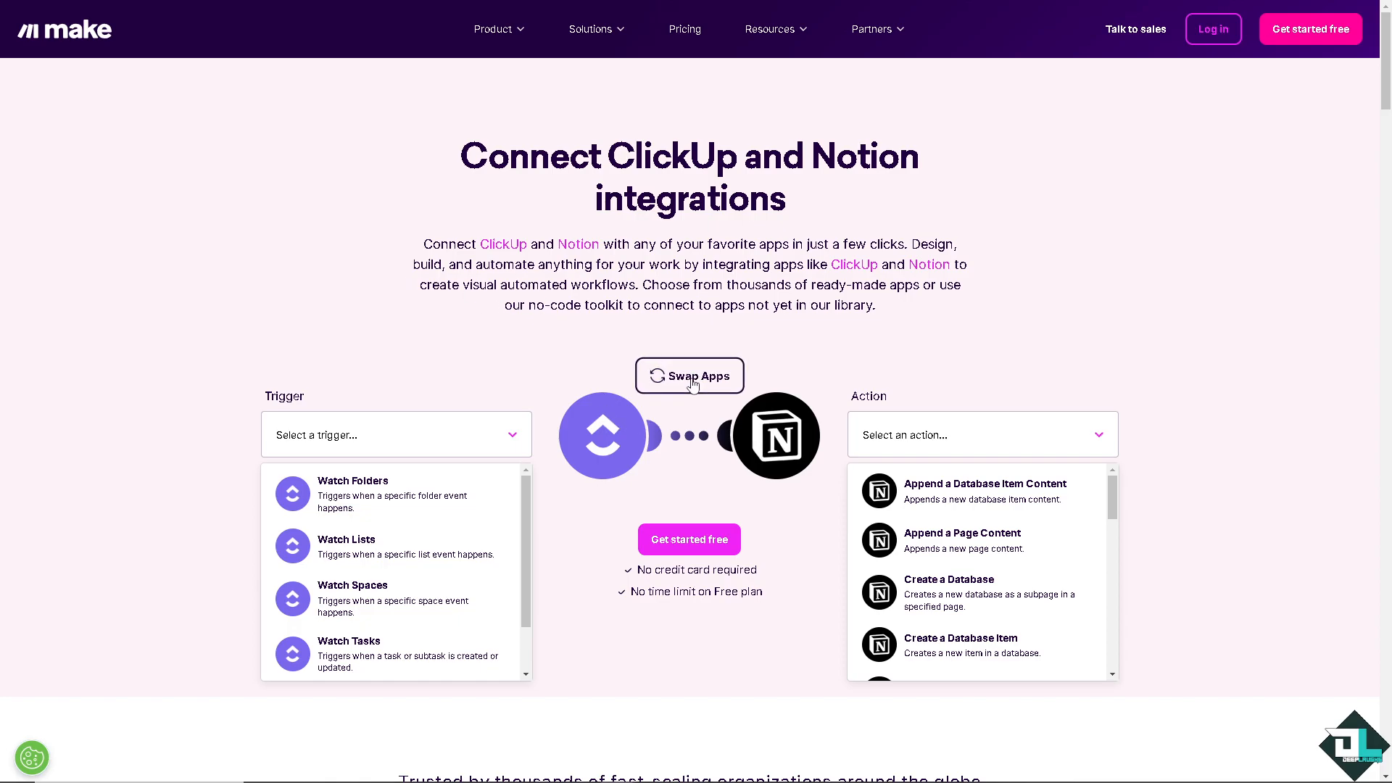
click(689, 375)
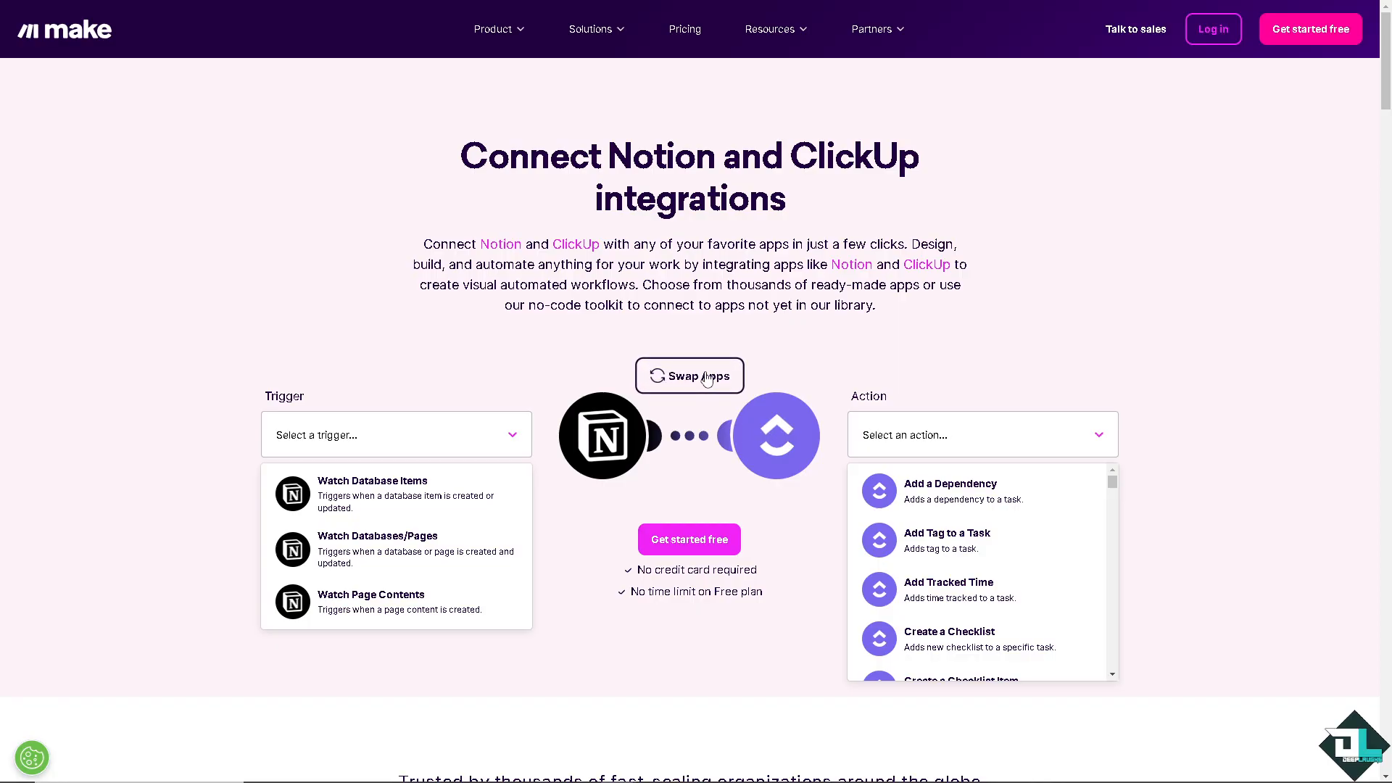
click(690, 375)
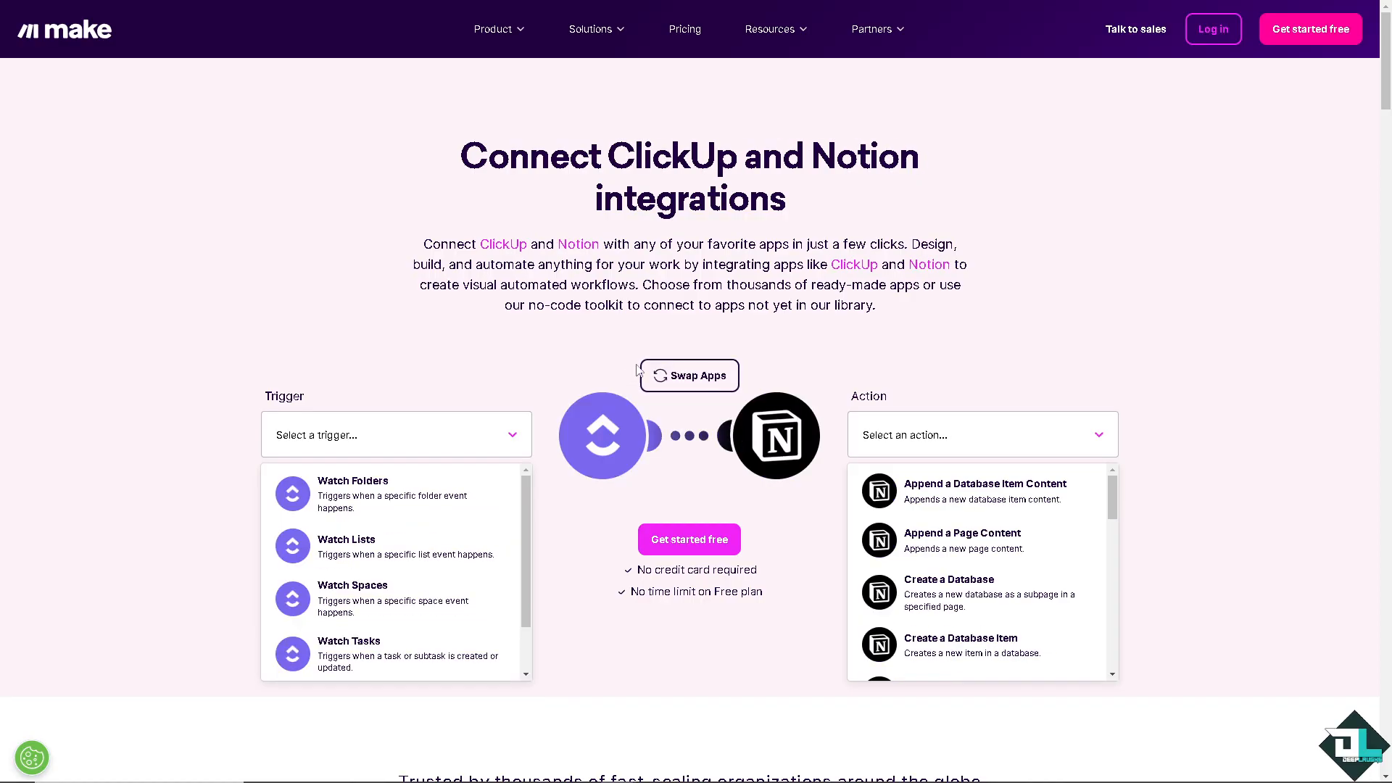
mouse_move(1213, 28)
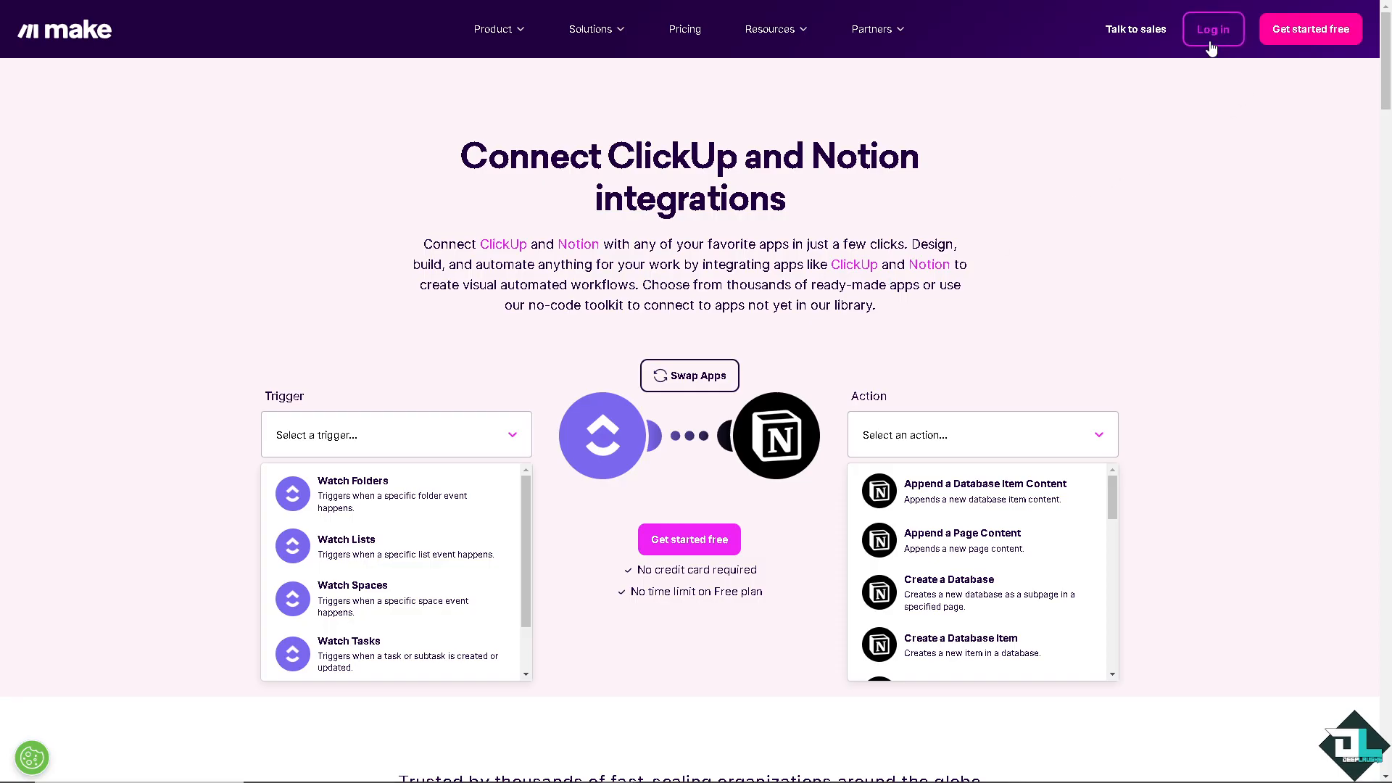
click(1211, 28)
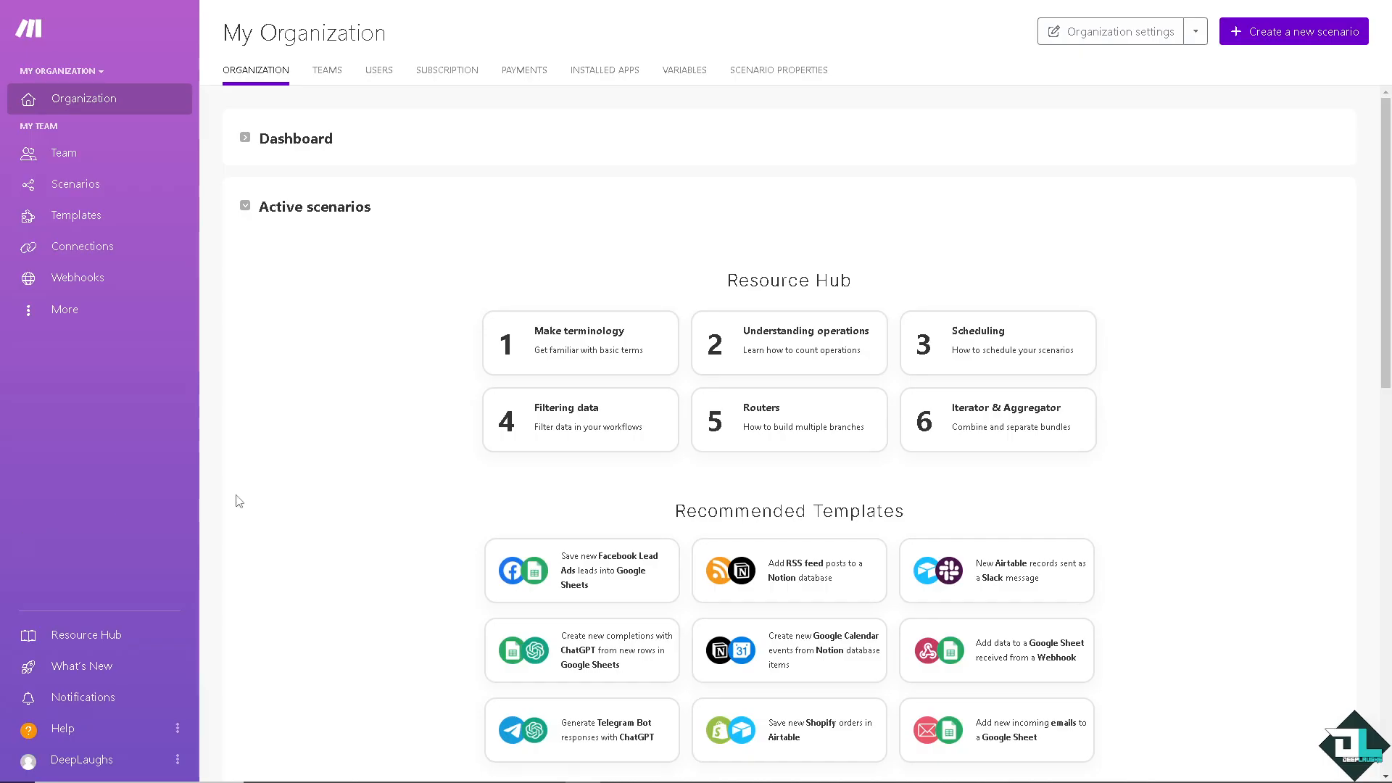
mouse_move(514, 349)
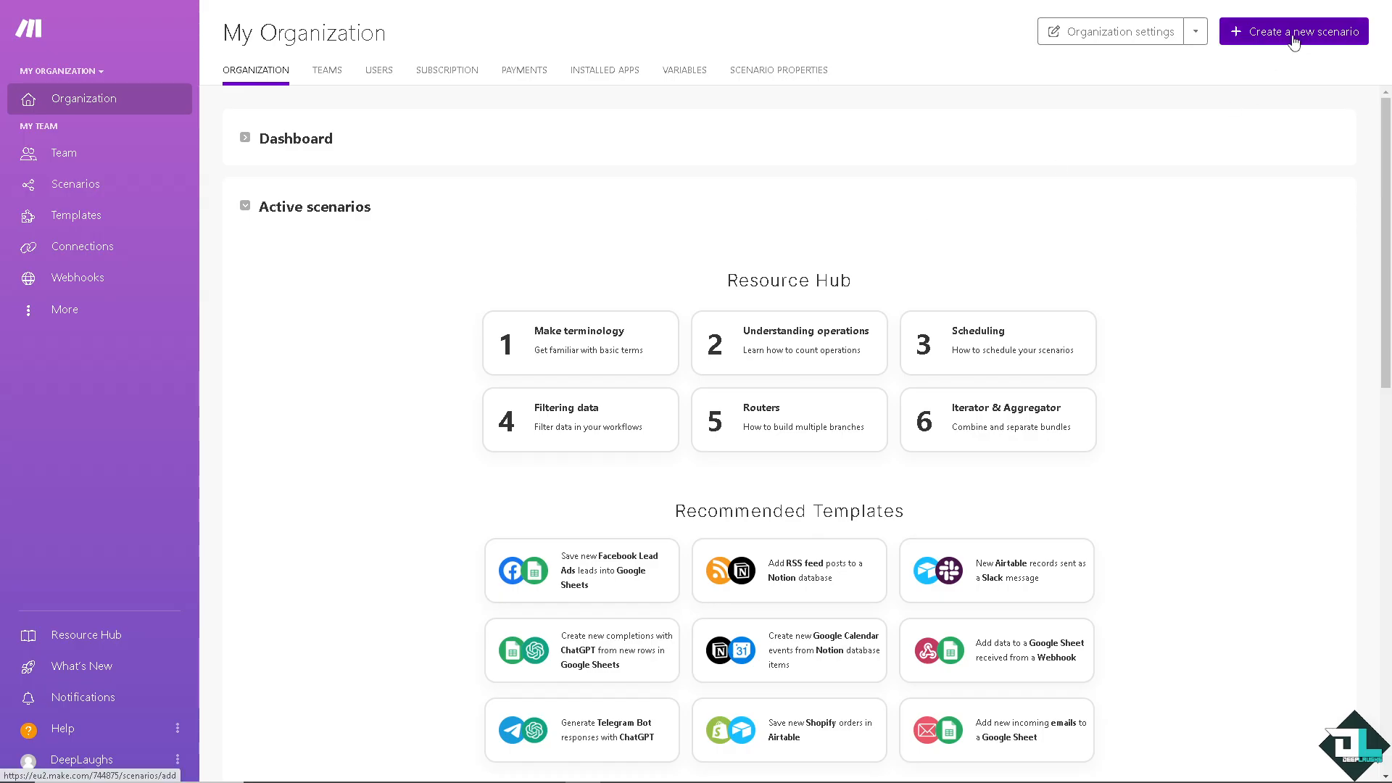
Create a new Make scenario and add ClickUp's instant Watch Tasks trigger, searching 'clic'
click(1294, 31)
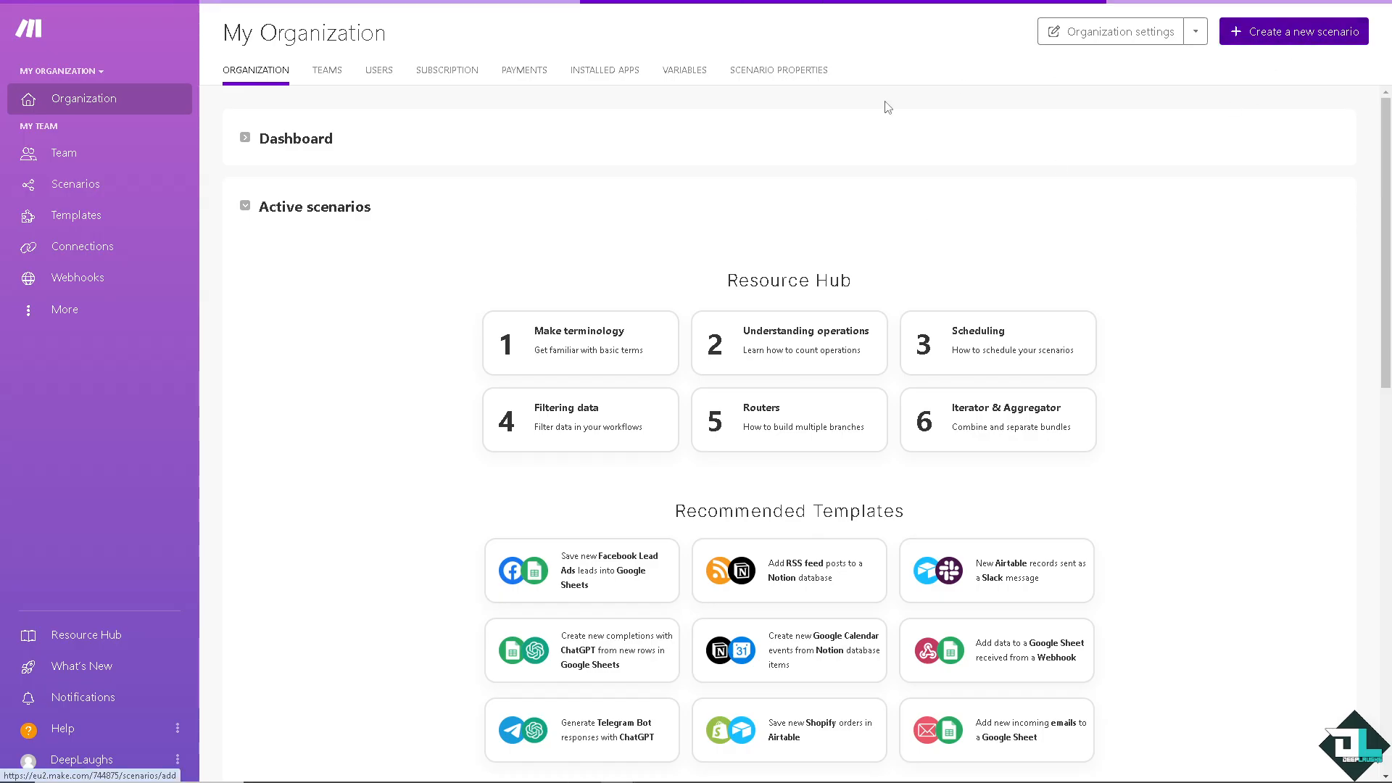
click(75, 183)
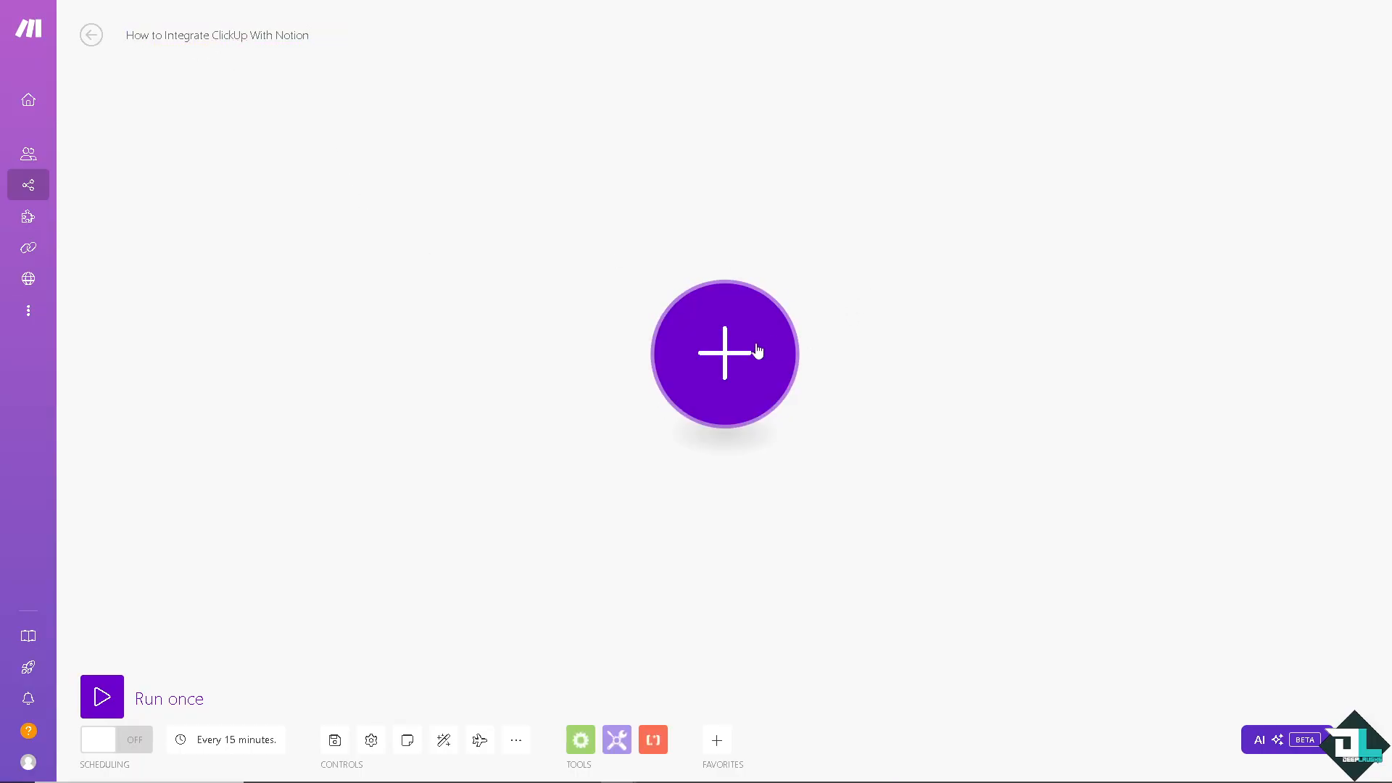
click(724, 353)
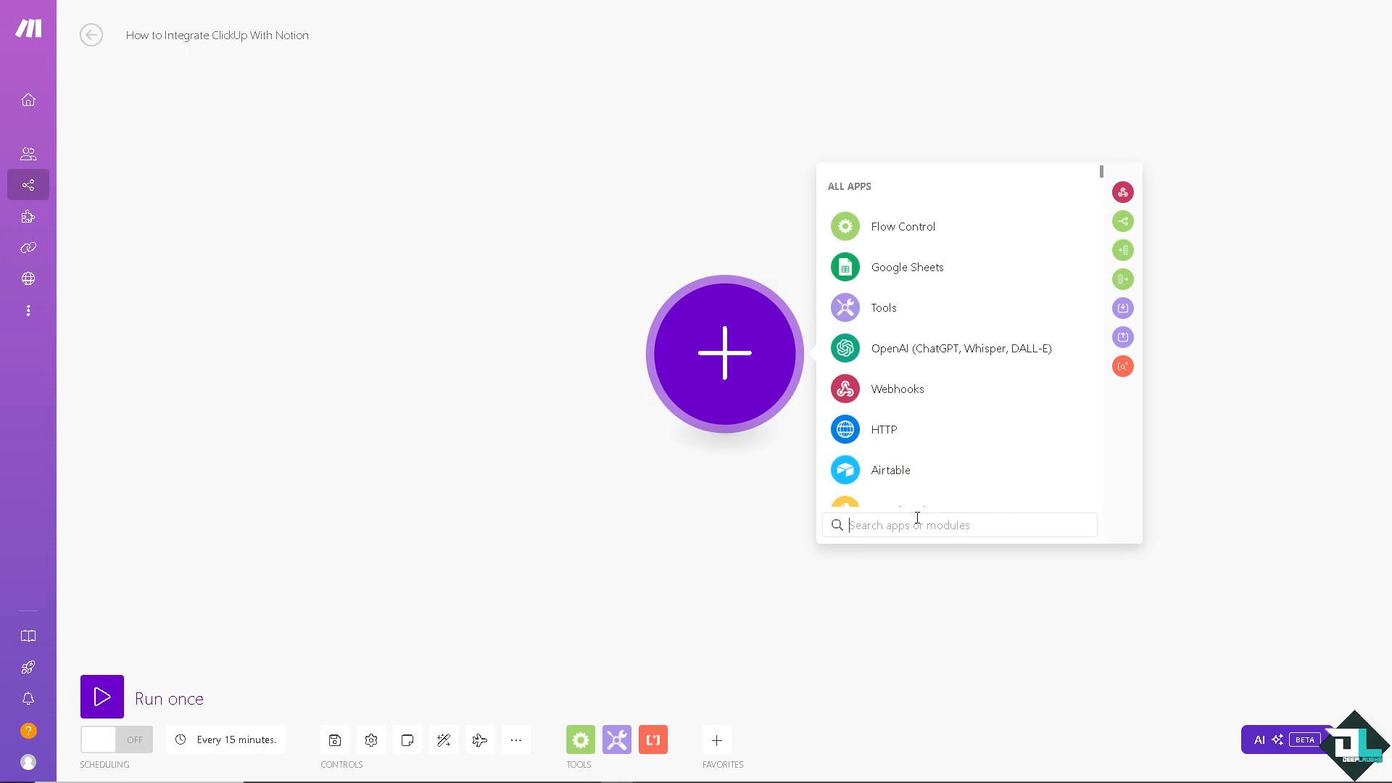
text(clic)
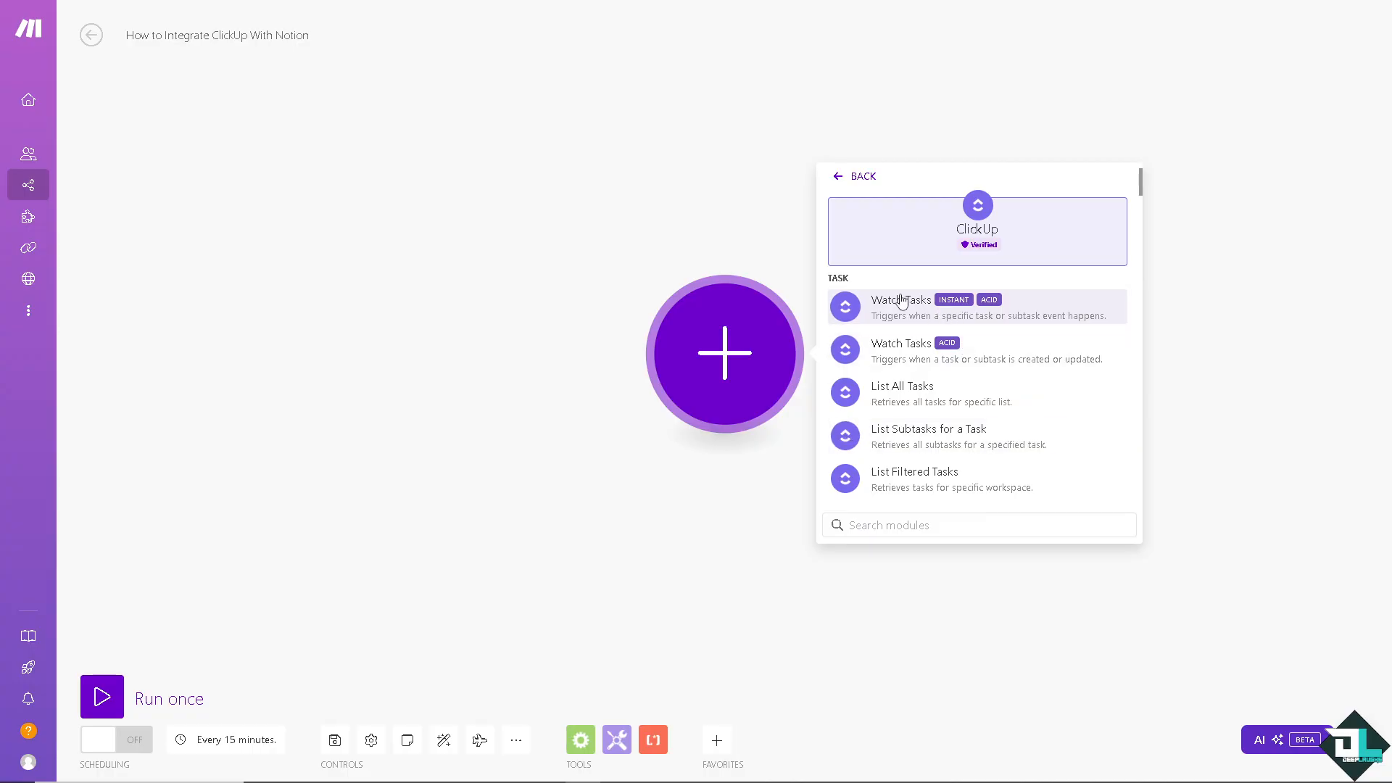
mouse_move(902, 365)
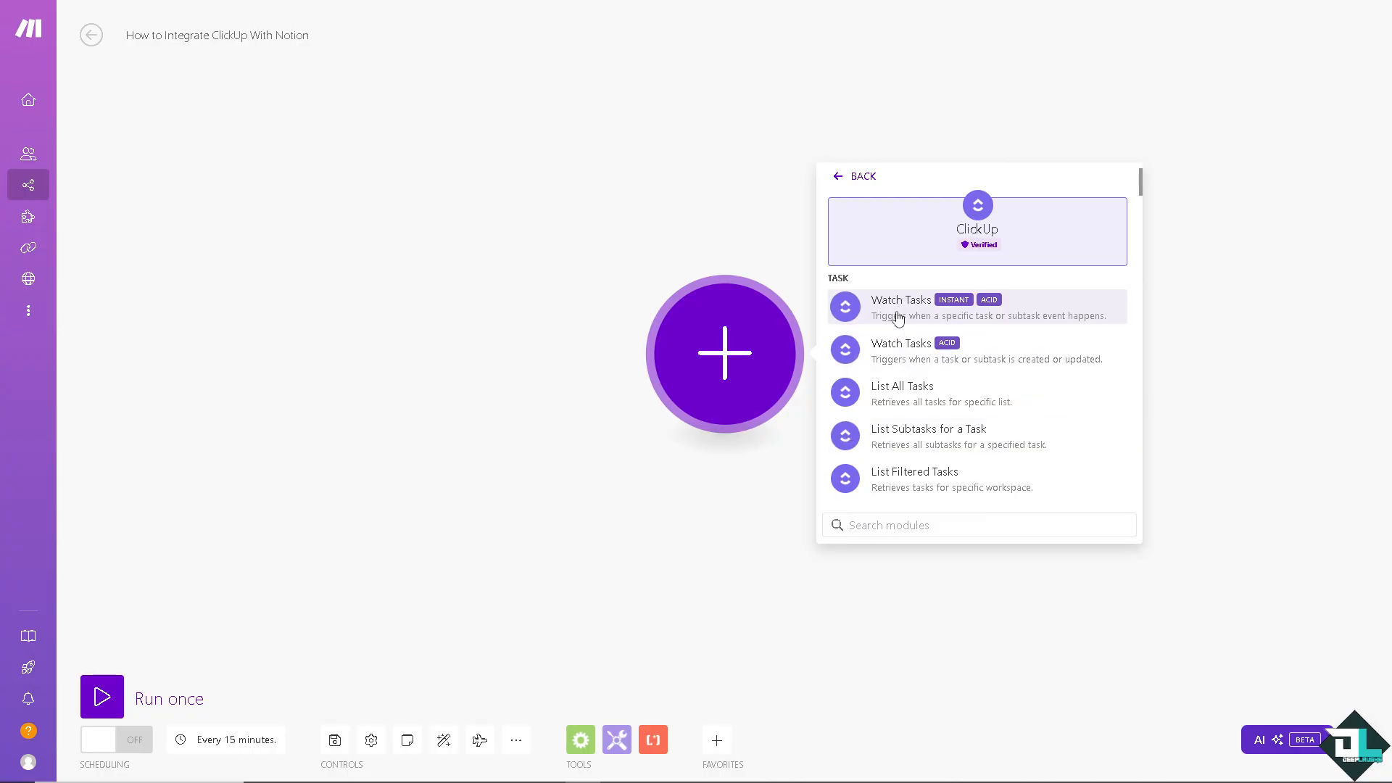
click(899, 306)
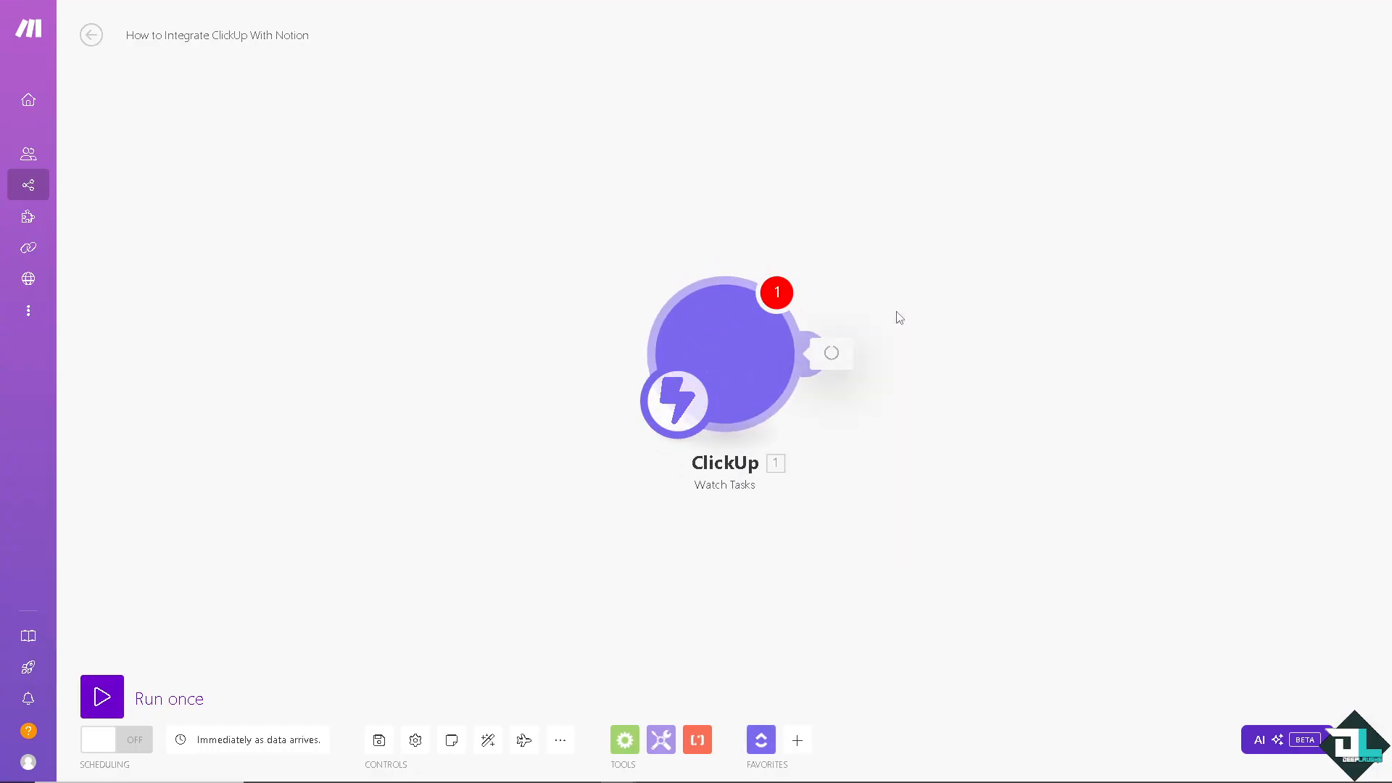
Set the ClickUp Watch Tasks trigger's webhook to My Tasks
click(723, 352)
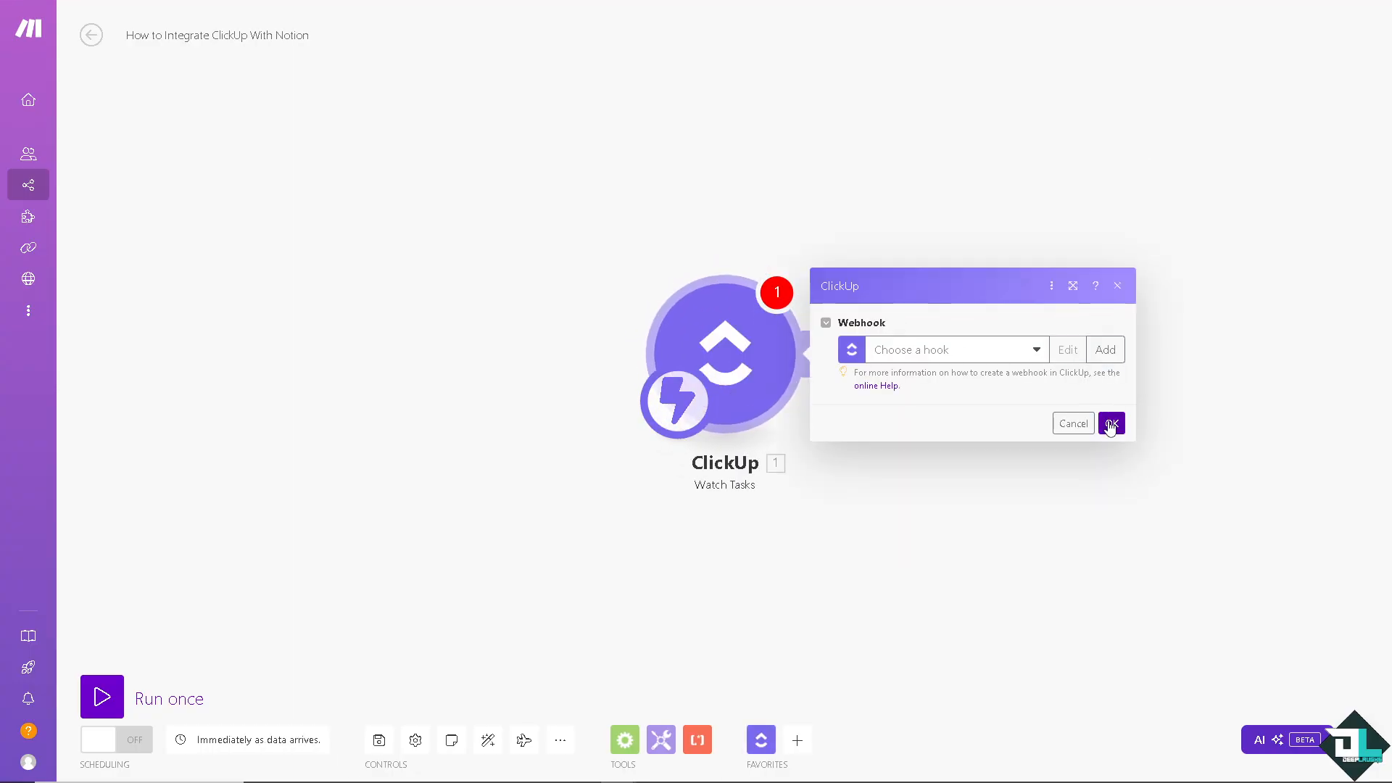
click(950, 349)
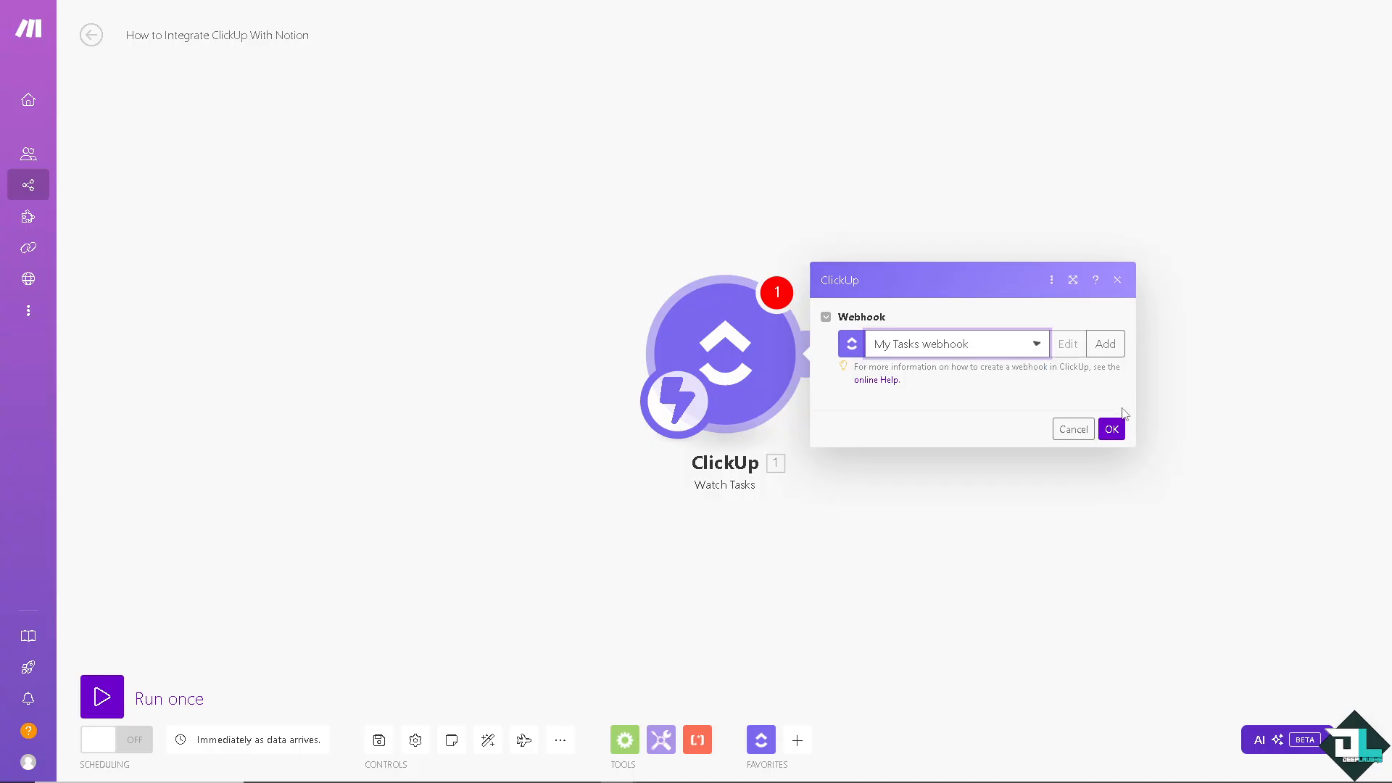
click(1111, 428)
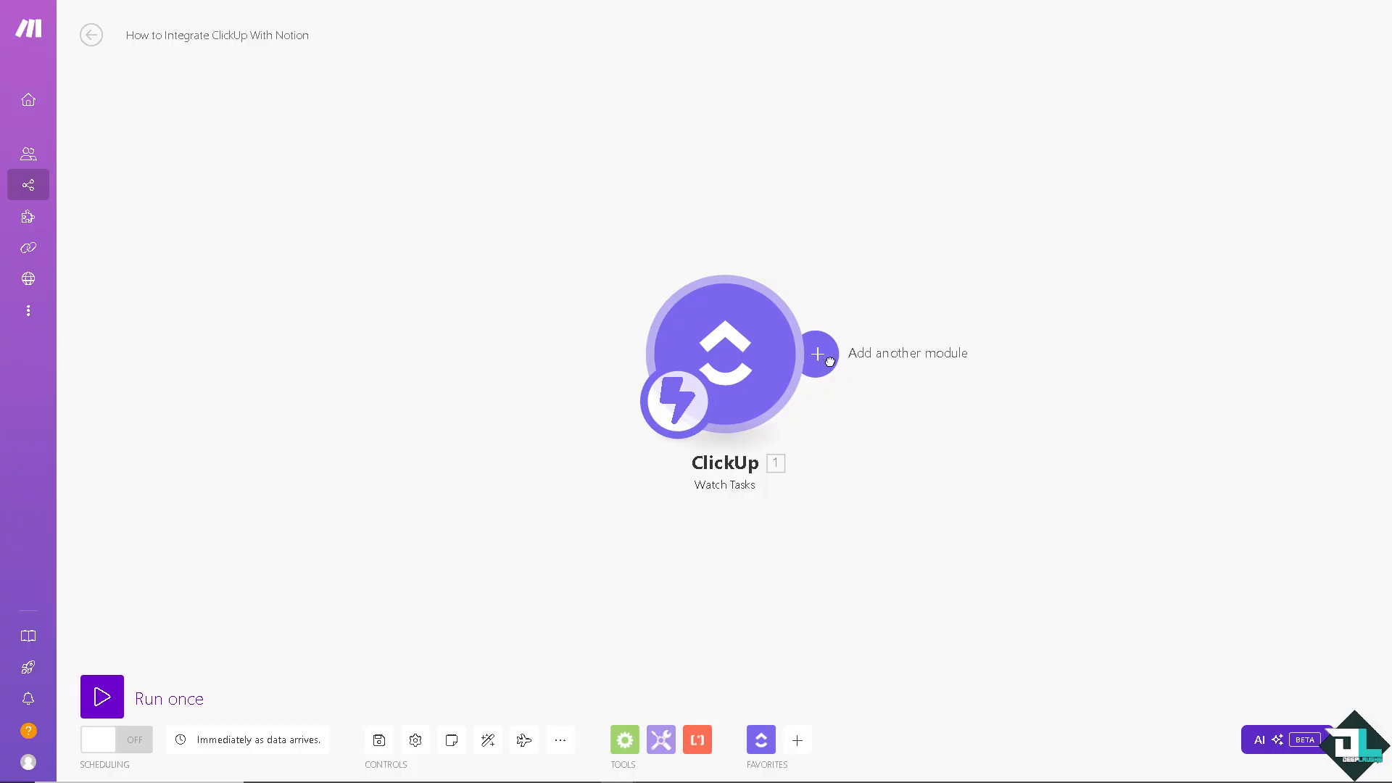
Add a Notion Create a Database Item module after the trigger, searching 'notion'
click(818, 354)
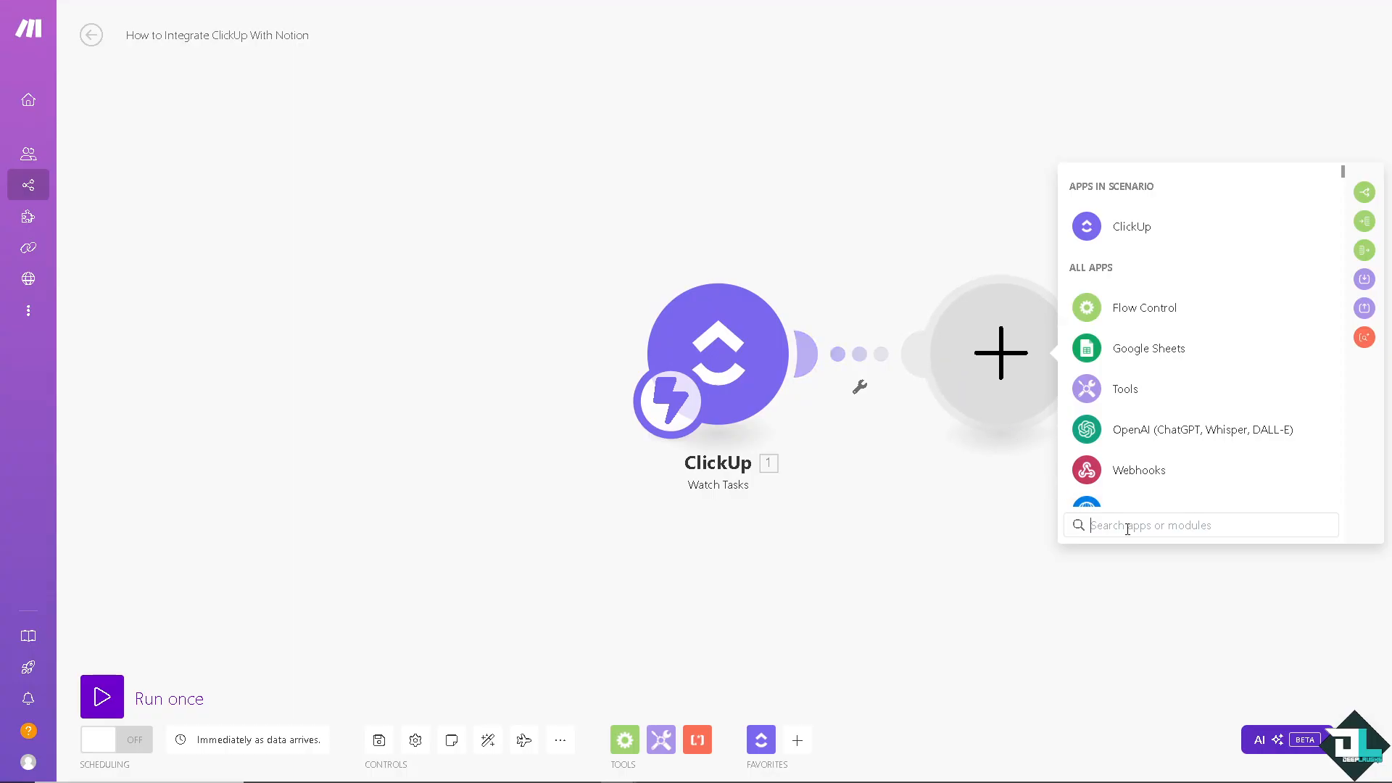
text(notion)
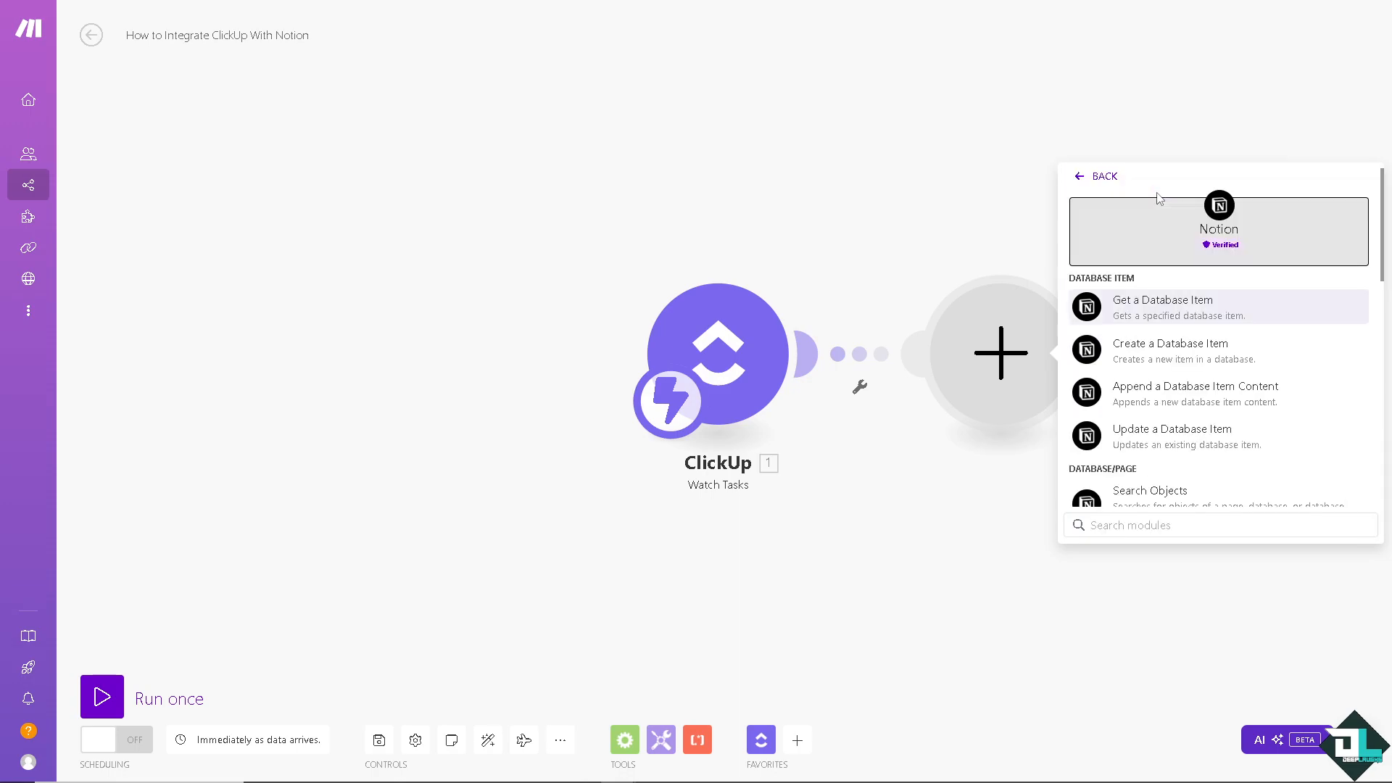
mouse_move(1139, 310)
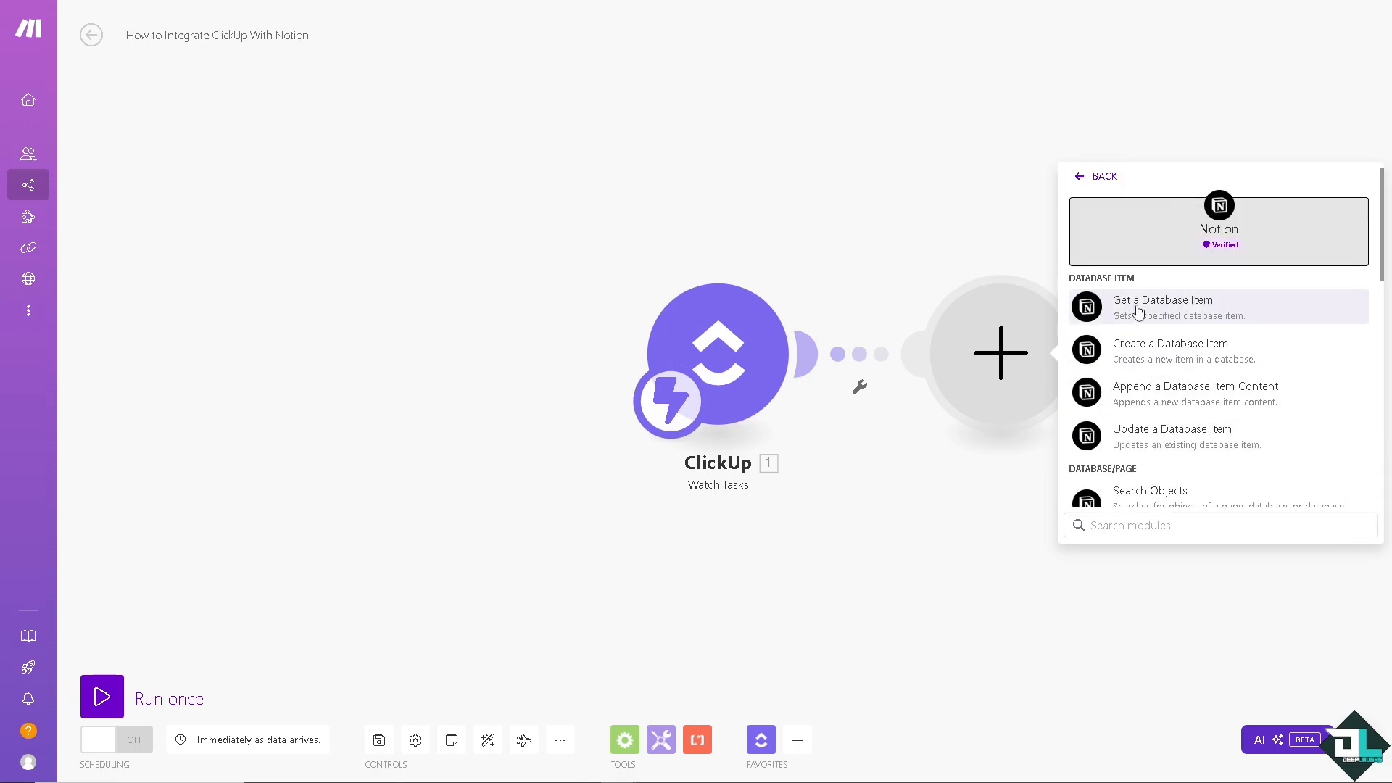
mouse_move(1147, 369)
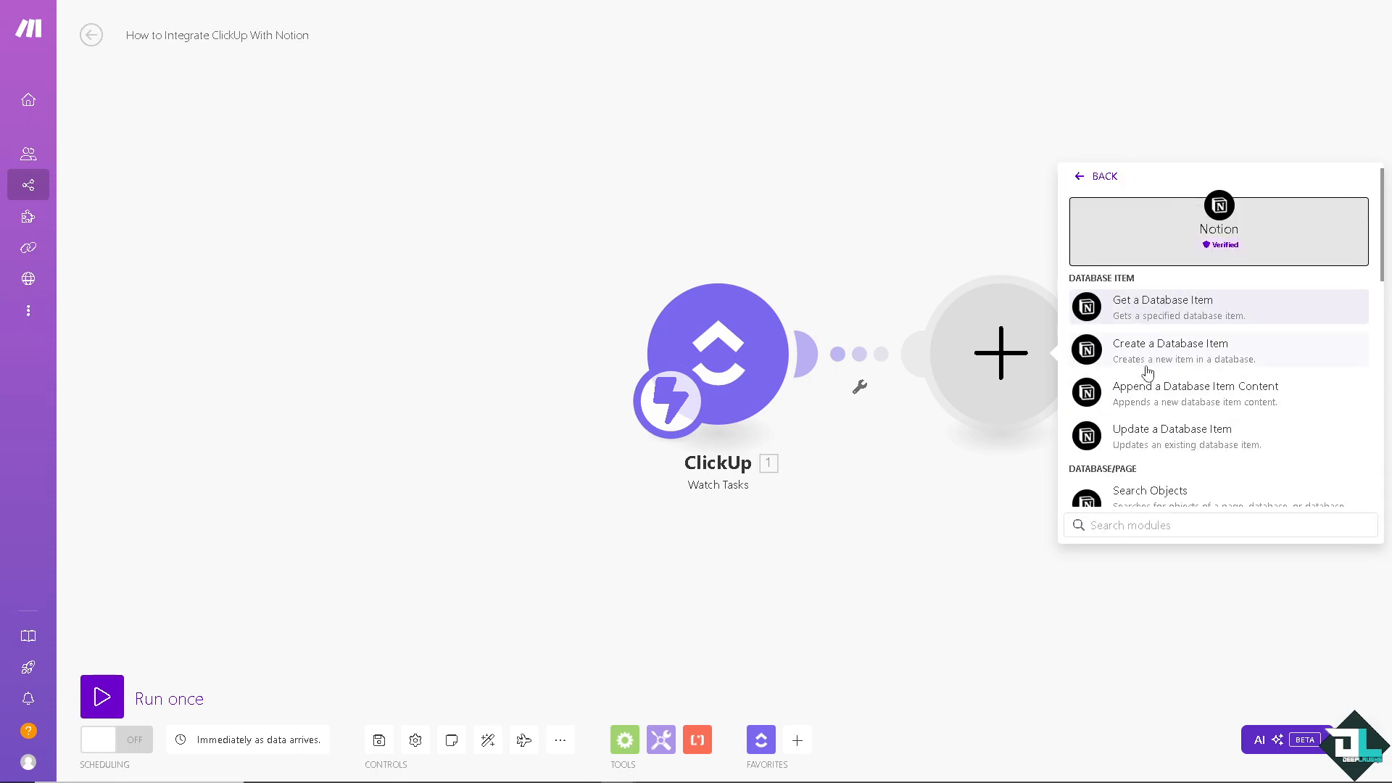
click(1170, 350)
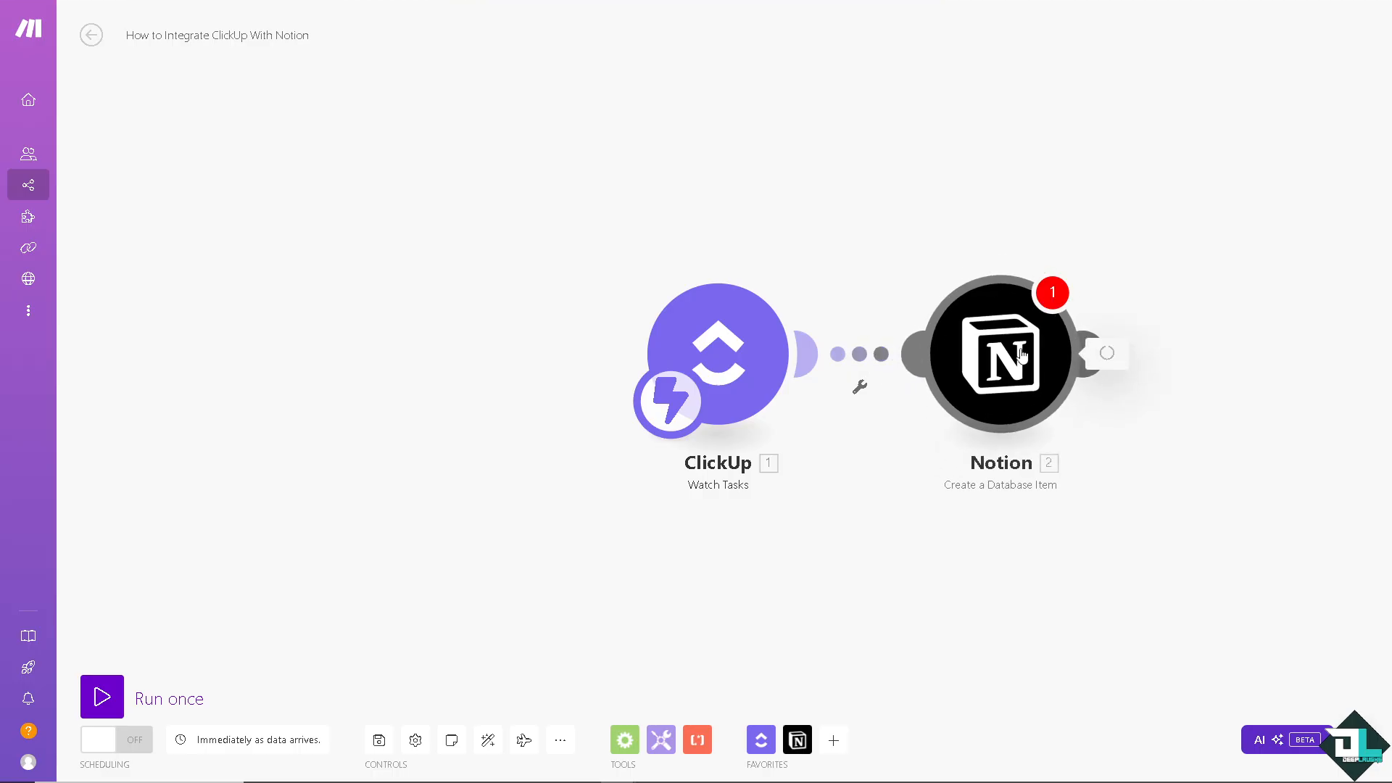
Try saving a Notion Internal connection, then save a Notion Public connection instead
click(998, 352)
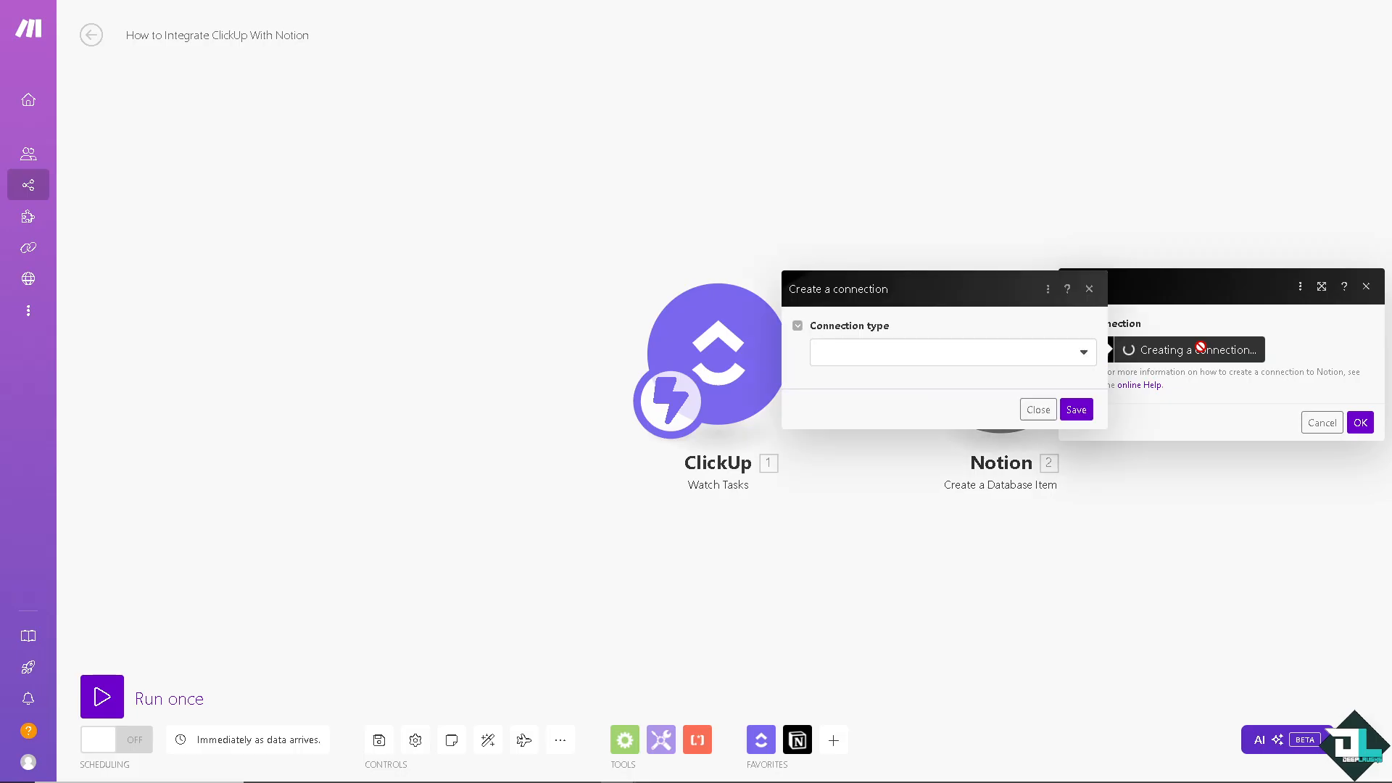
click(952, 352)
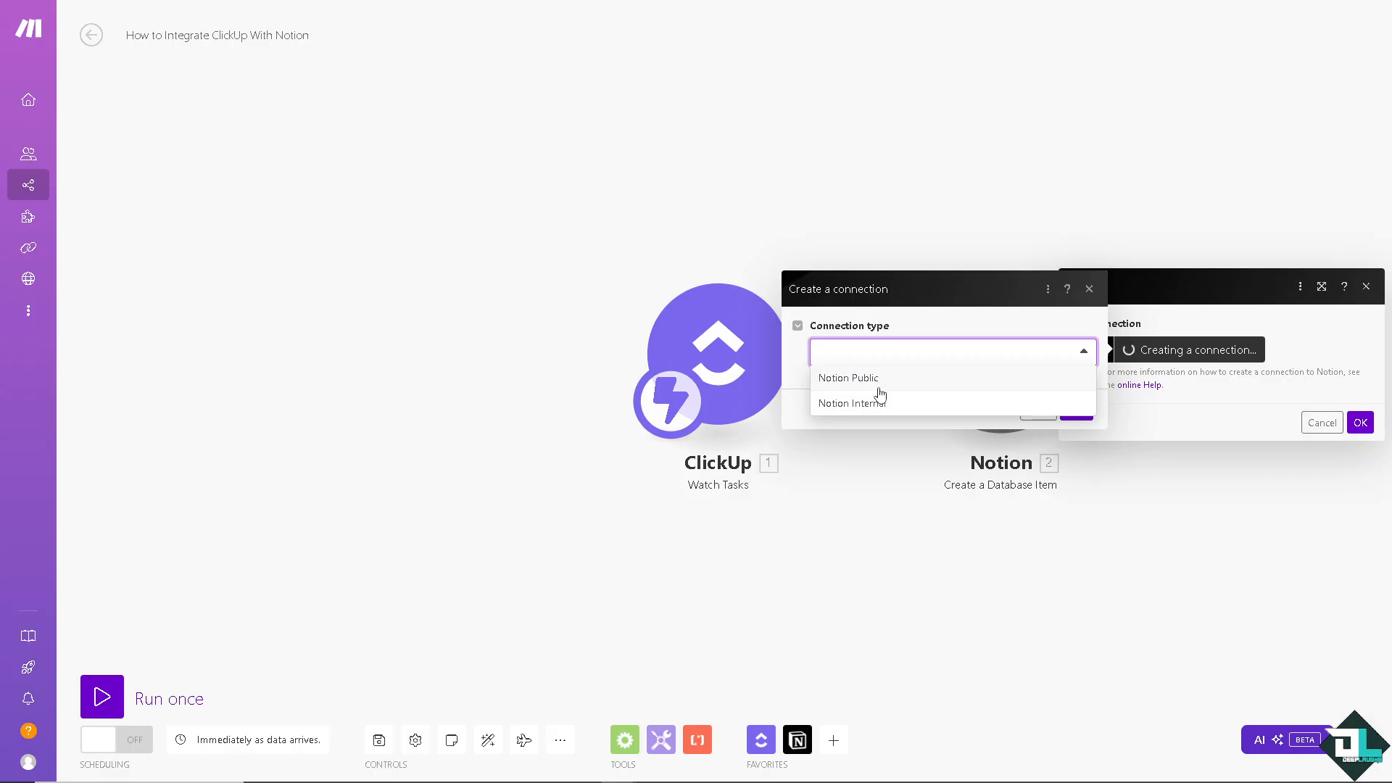
click(851, 403)
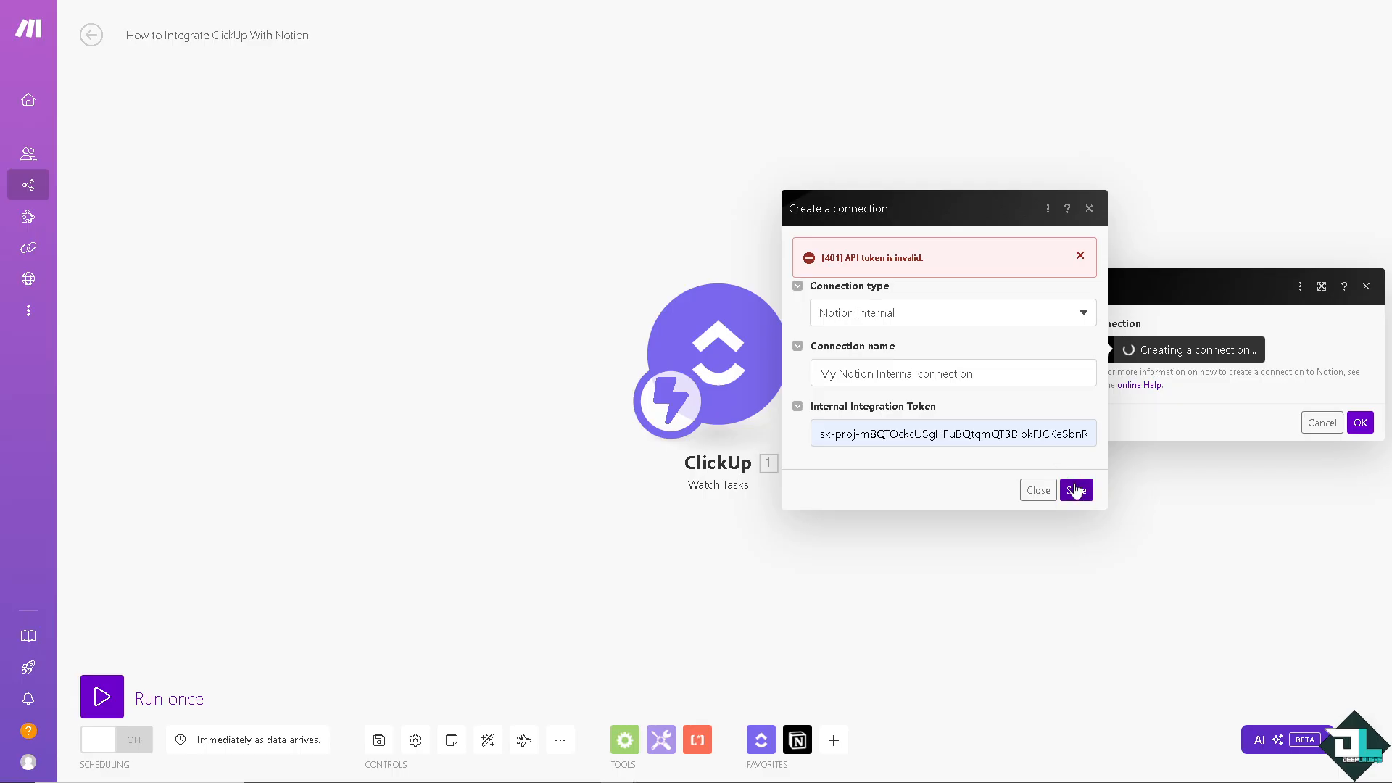
click(1037, 490)
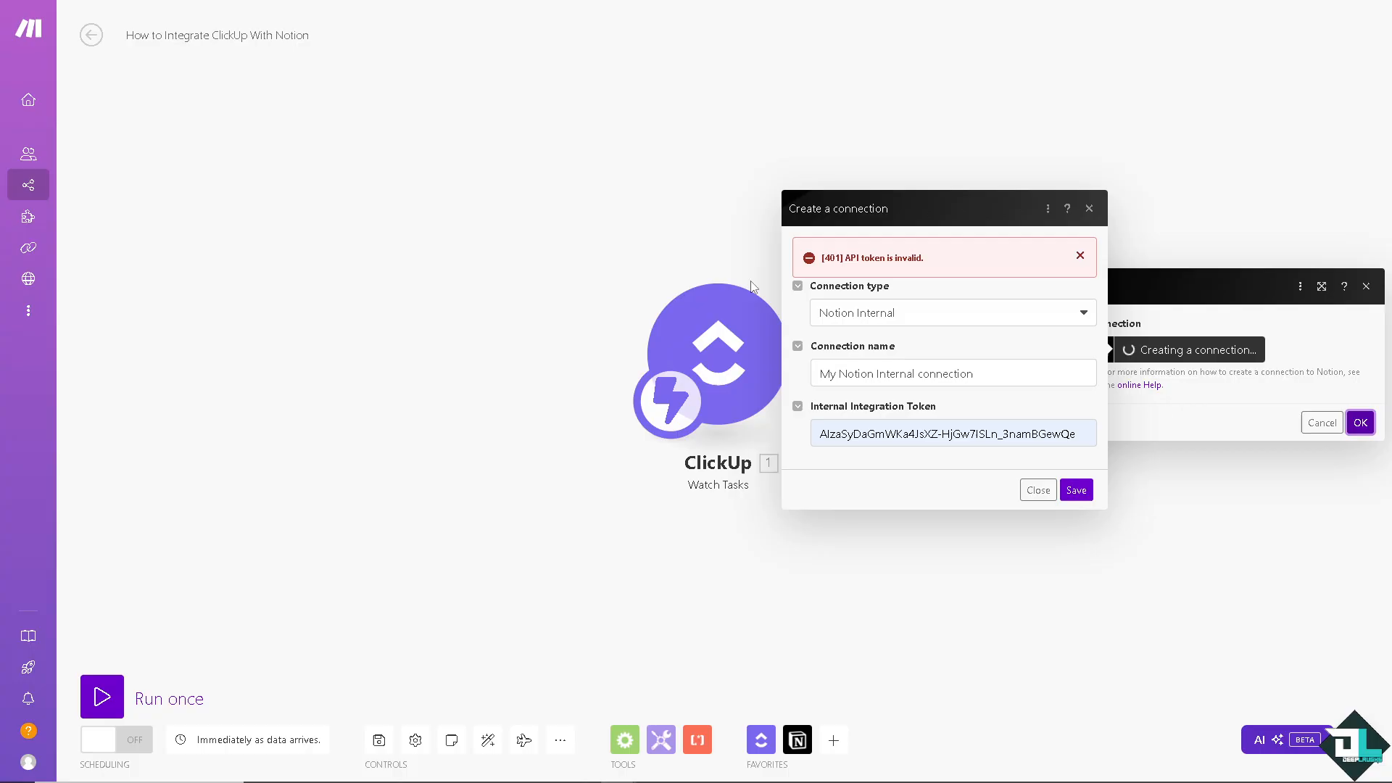
click(950, 312)
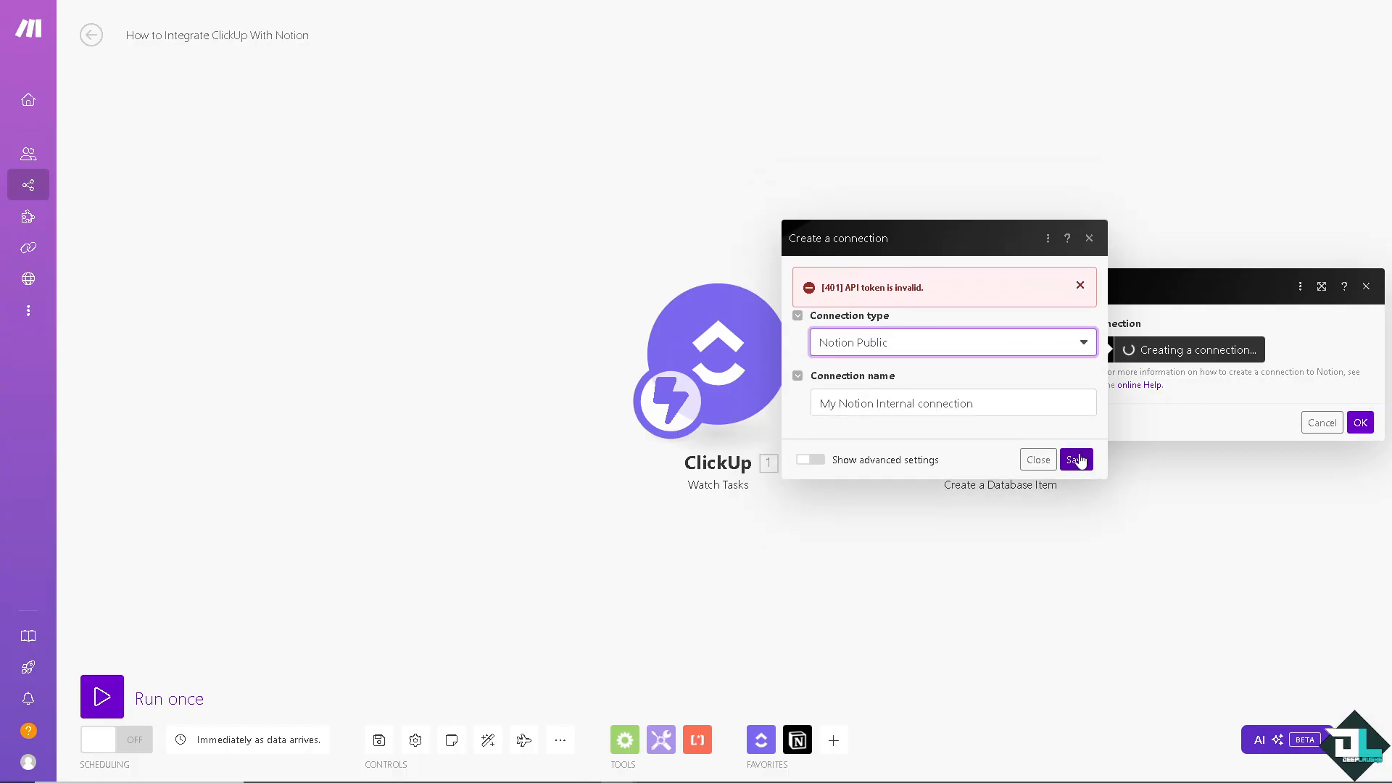
click(1076, 459)
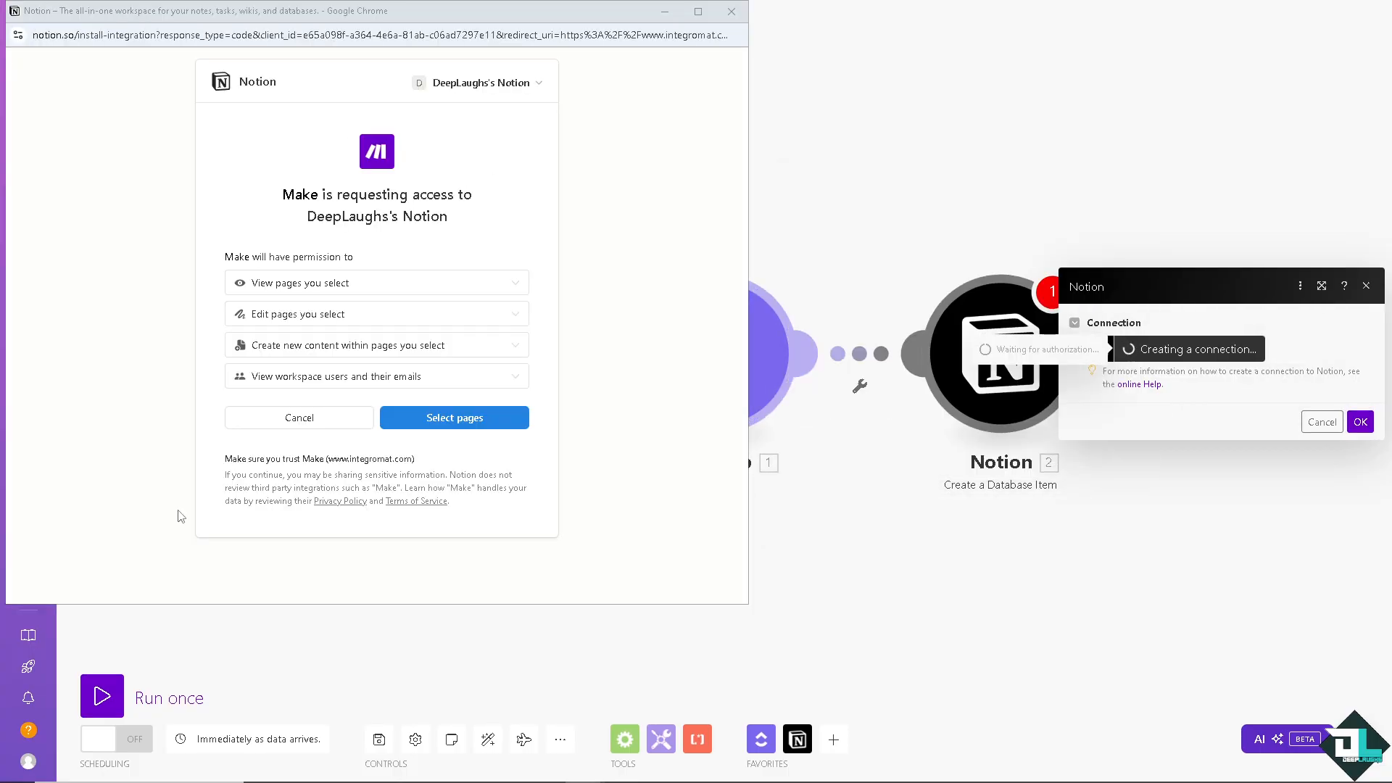
Share selected Notion pages with Make, then start filling the Database ID field
click(454, 418)
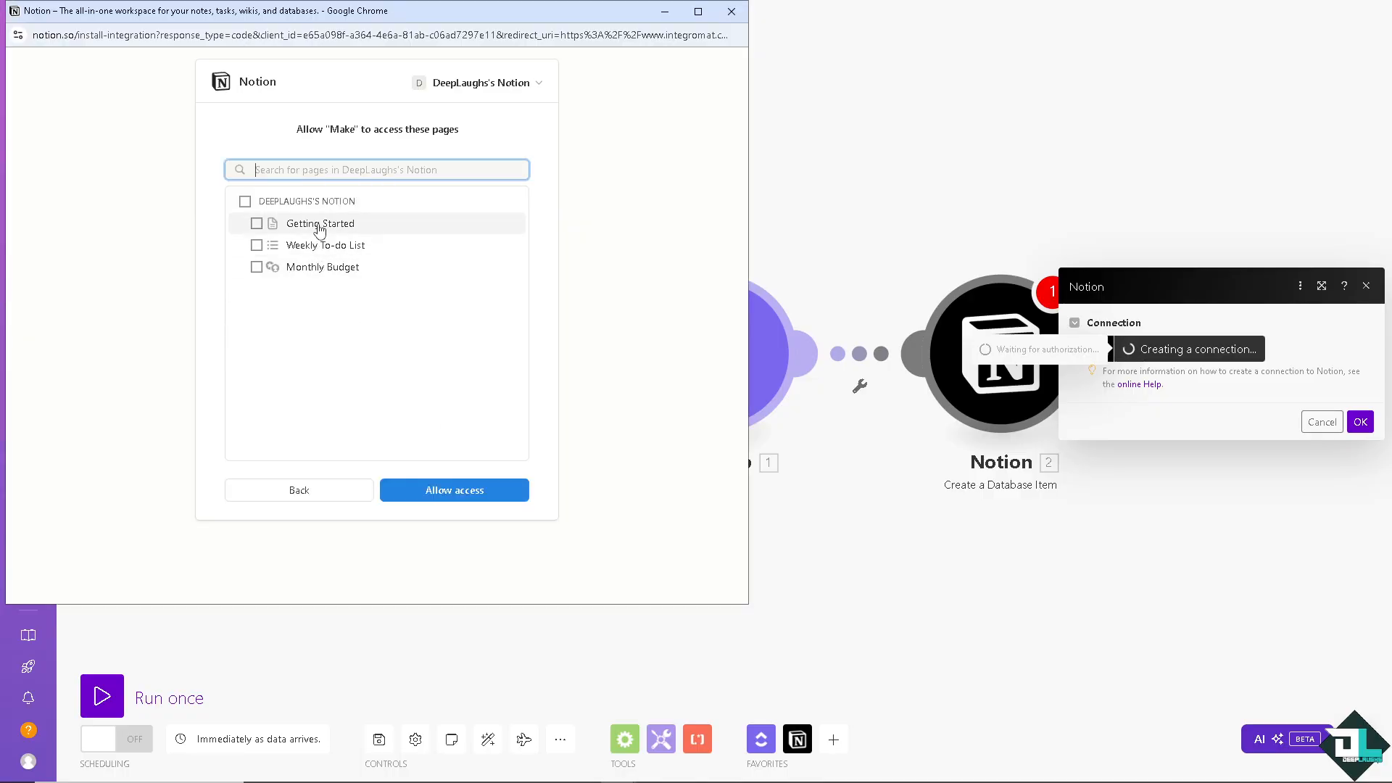
click(454, 489)
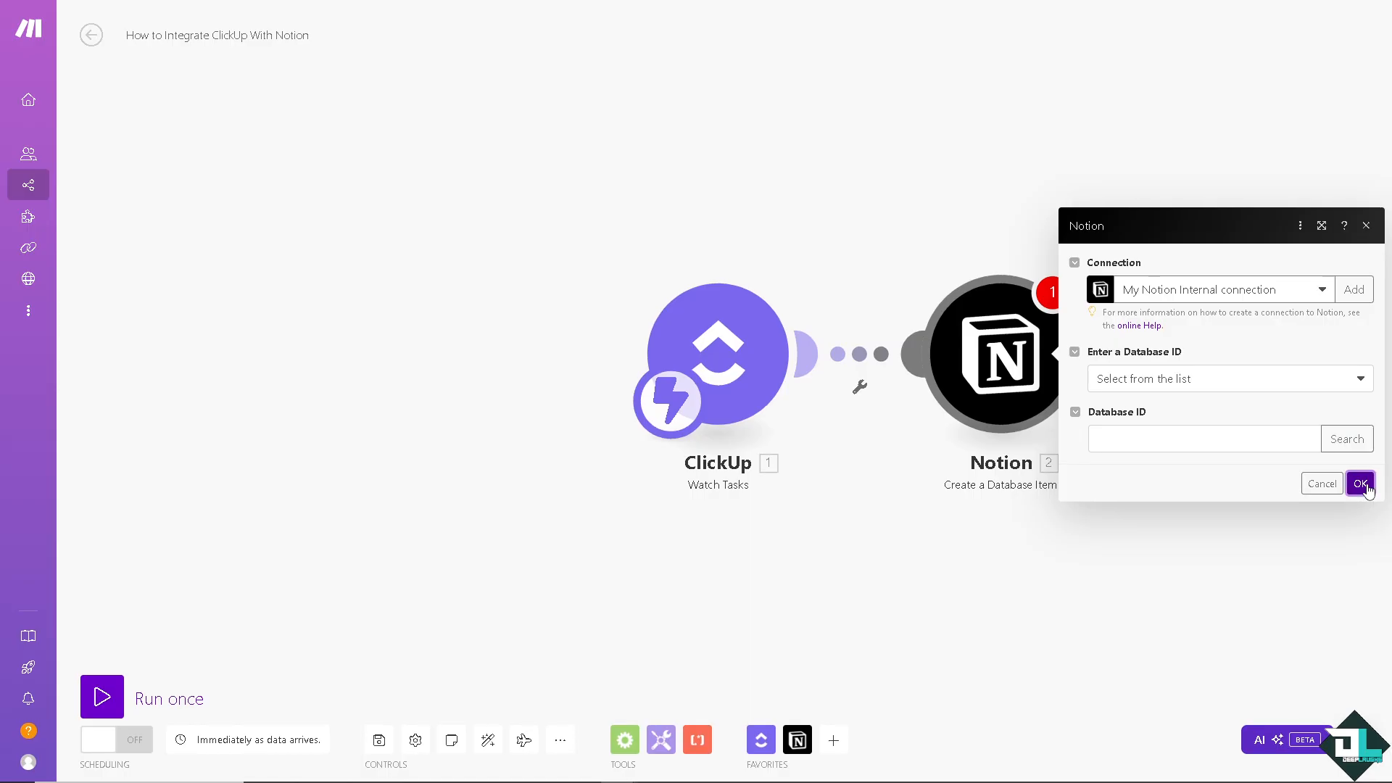
click(1199, 438)
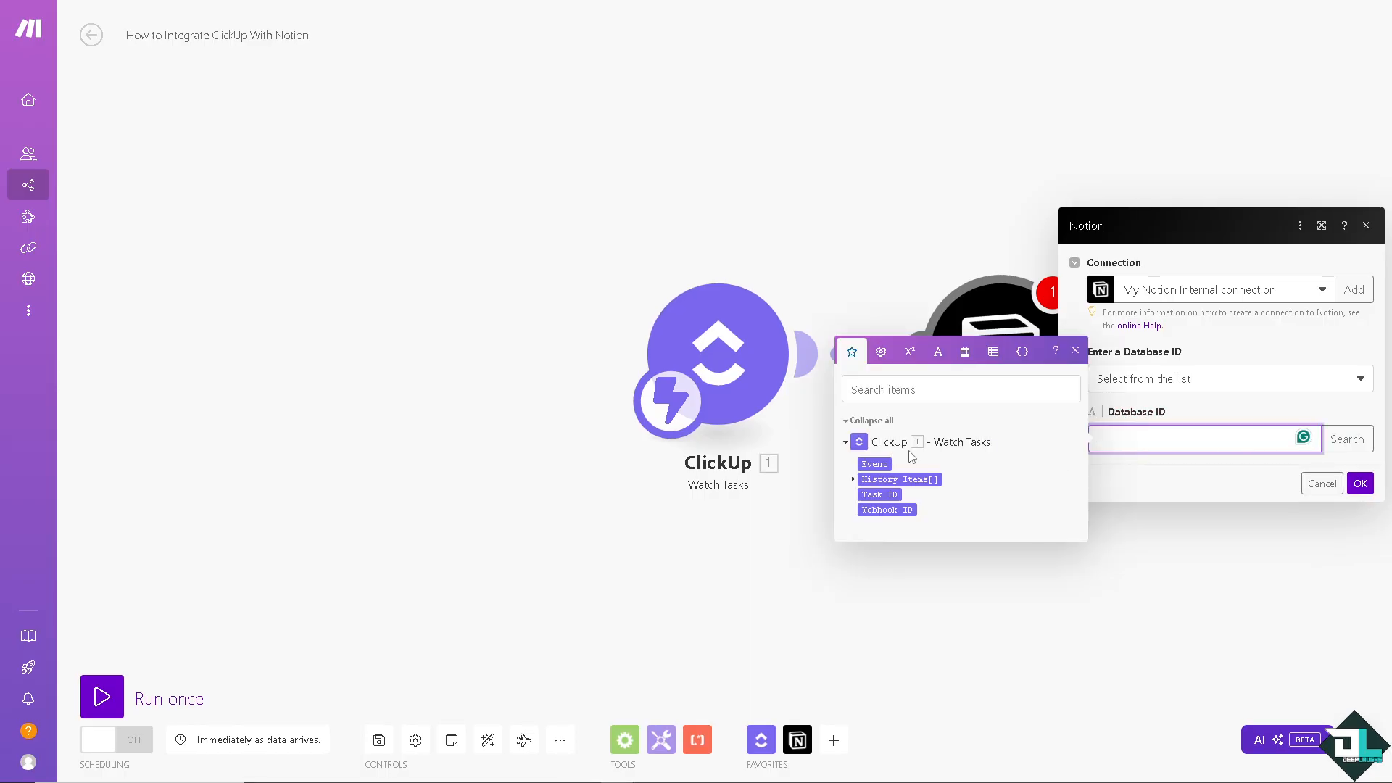